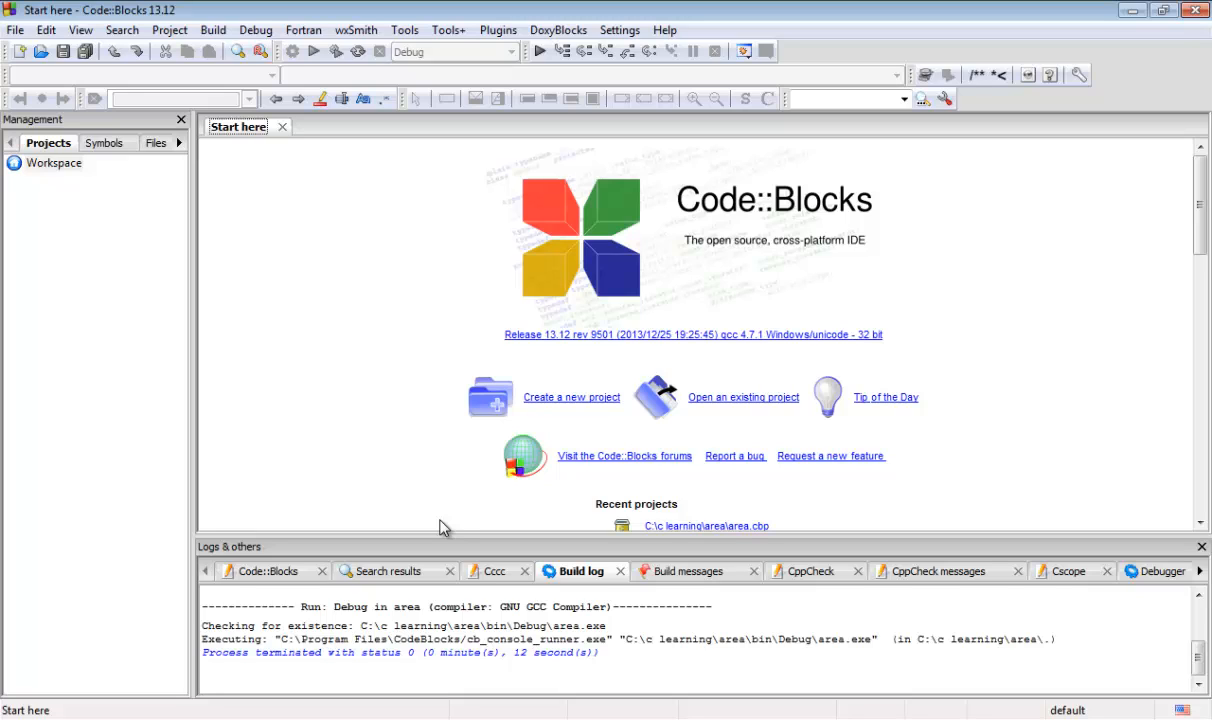
mouse_move(462, 469)
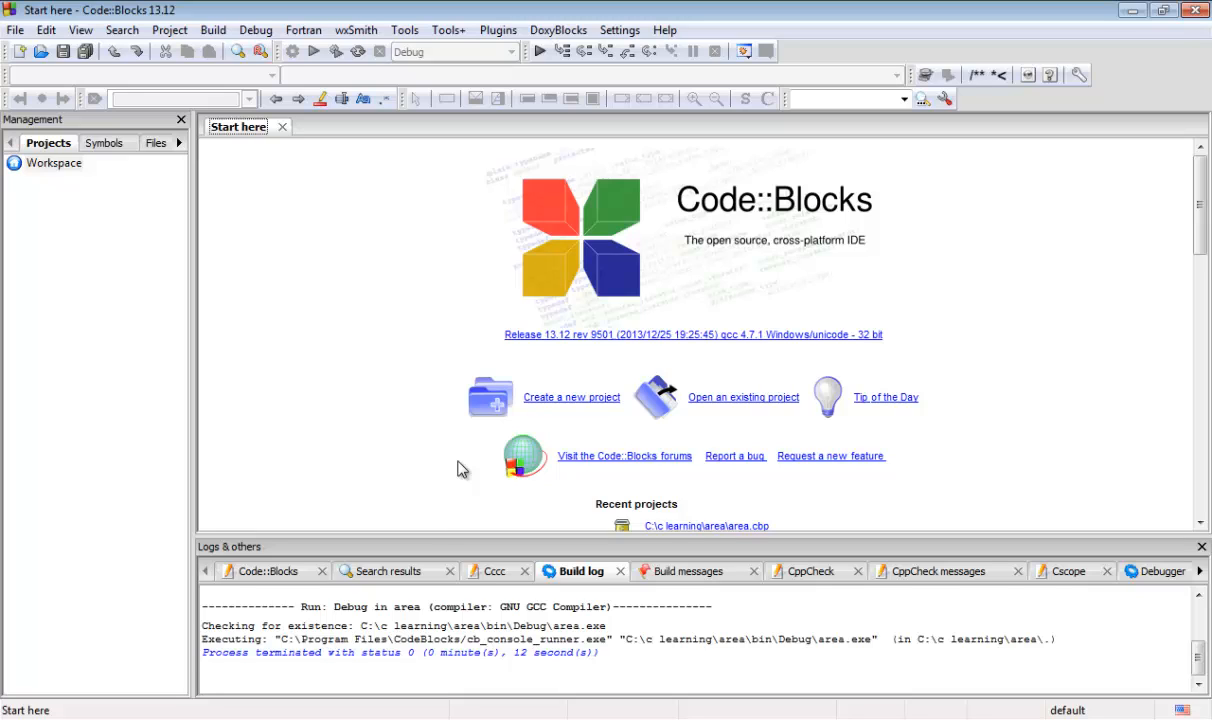
mouse_move(553, 405)
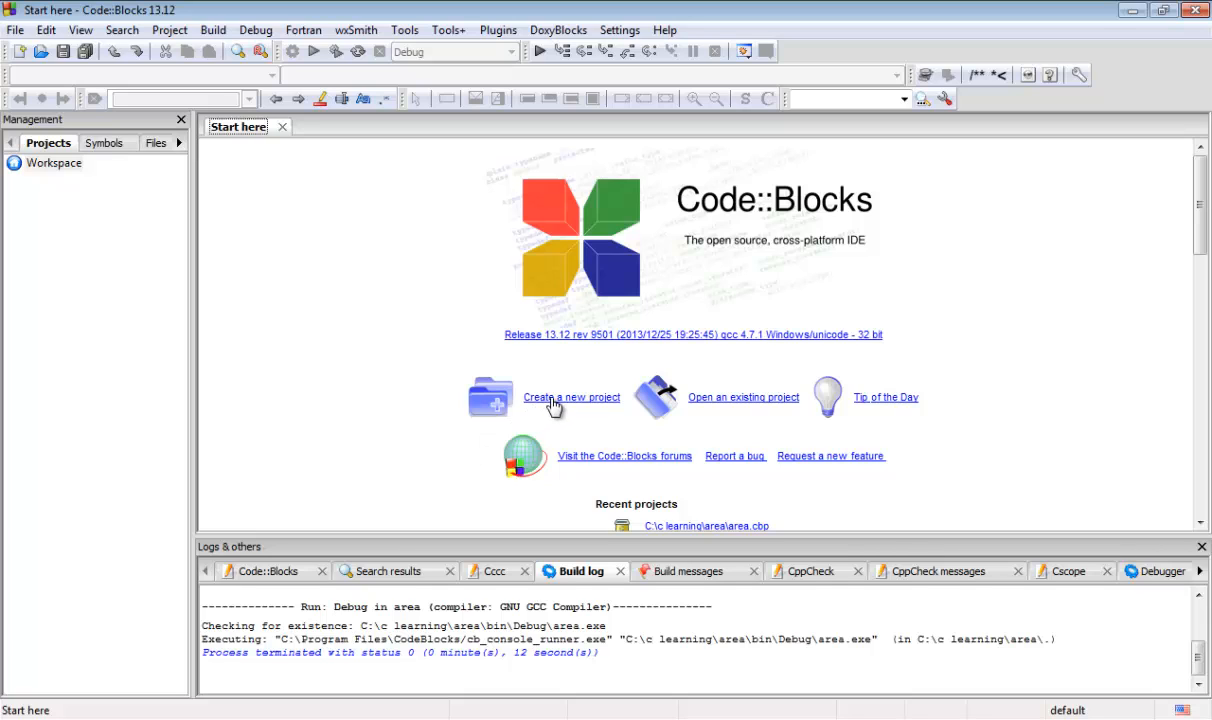
Create an empty console project titled 'area' through the new-project wizard.
left_click(572, 397)
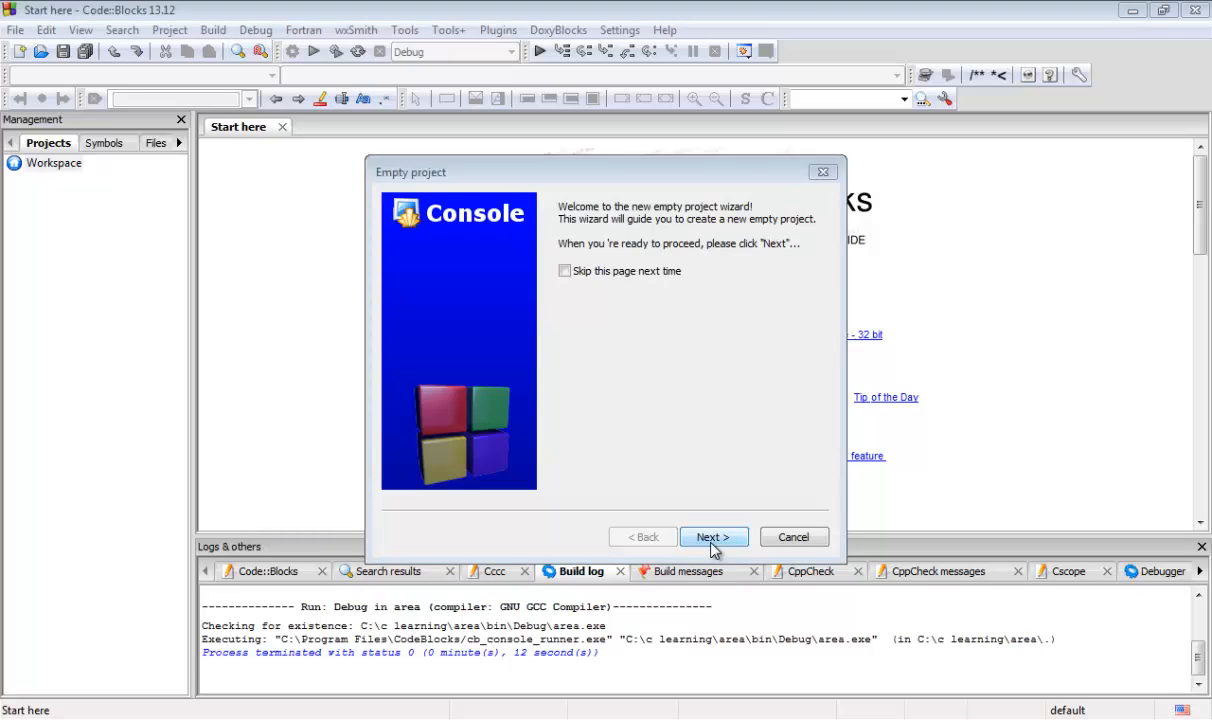
left_click(712, 537)
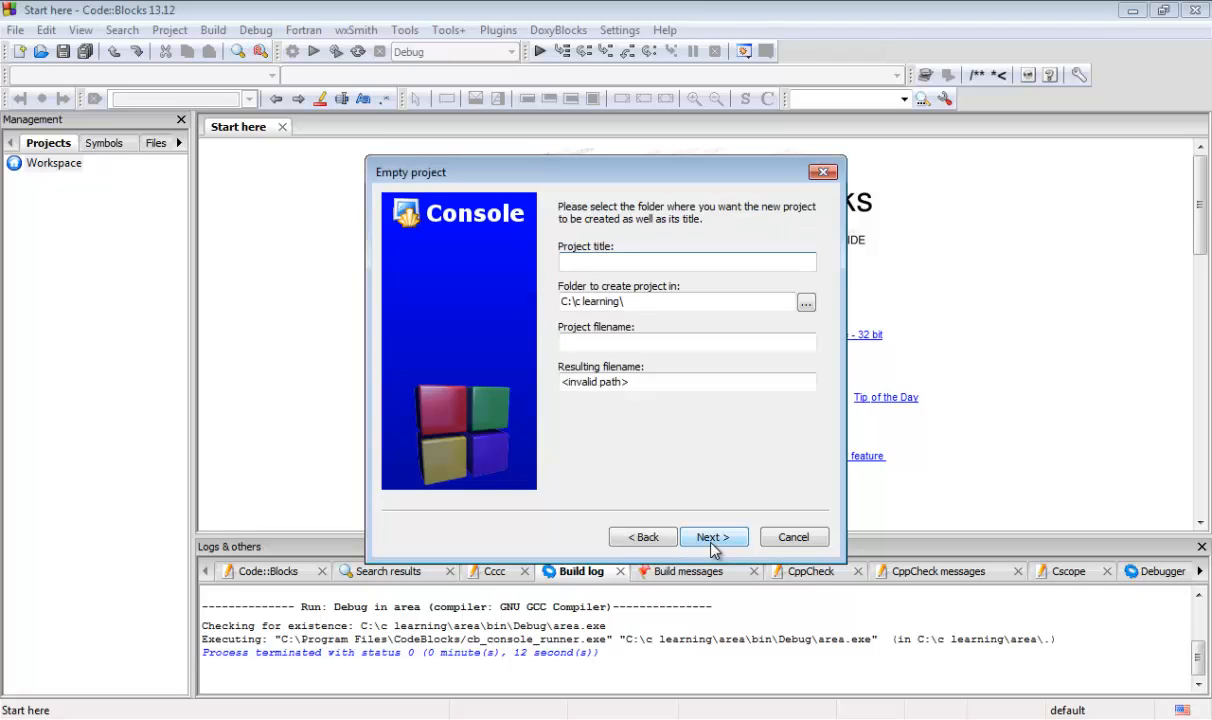
type("area")
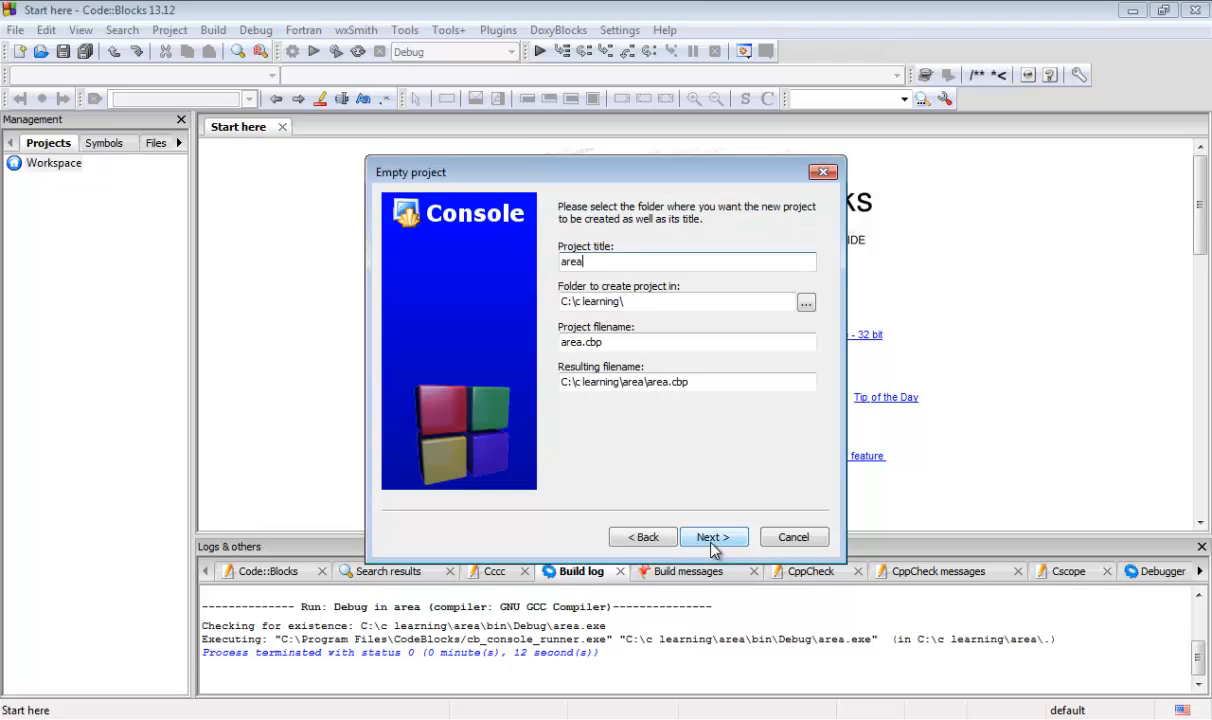
left_click(713, 537)
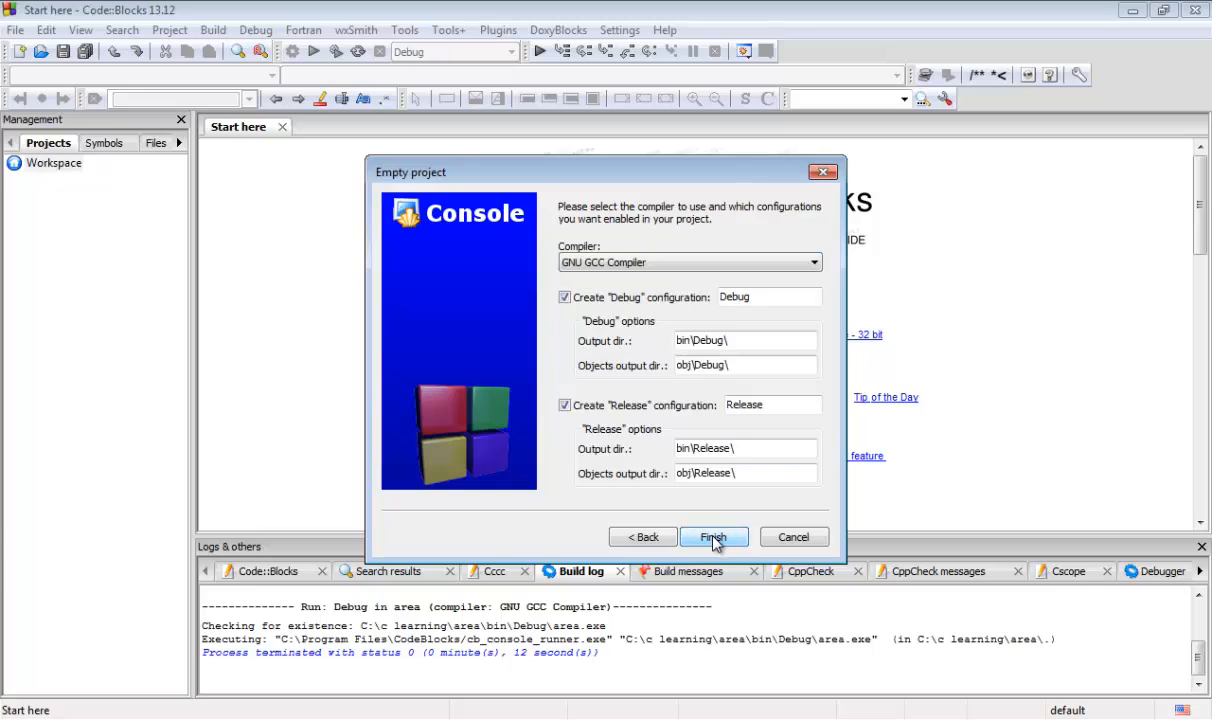
left_click(713, 537)
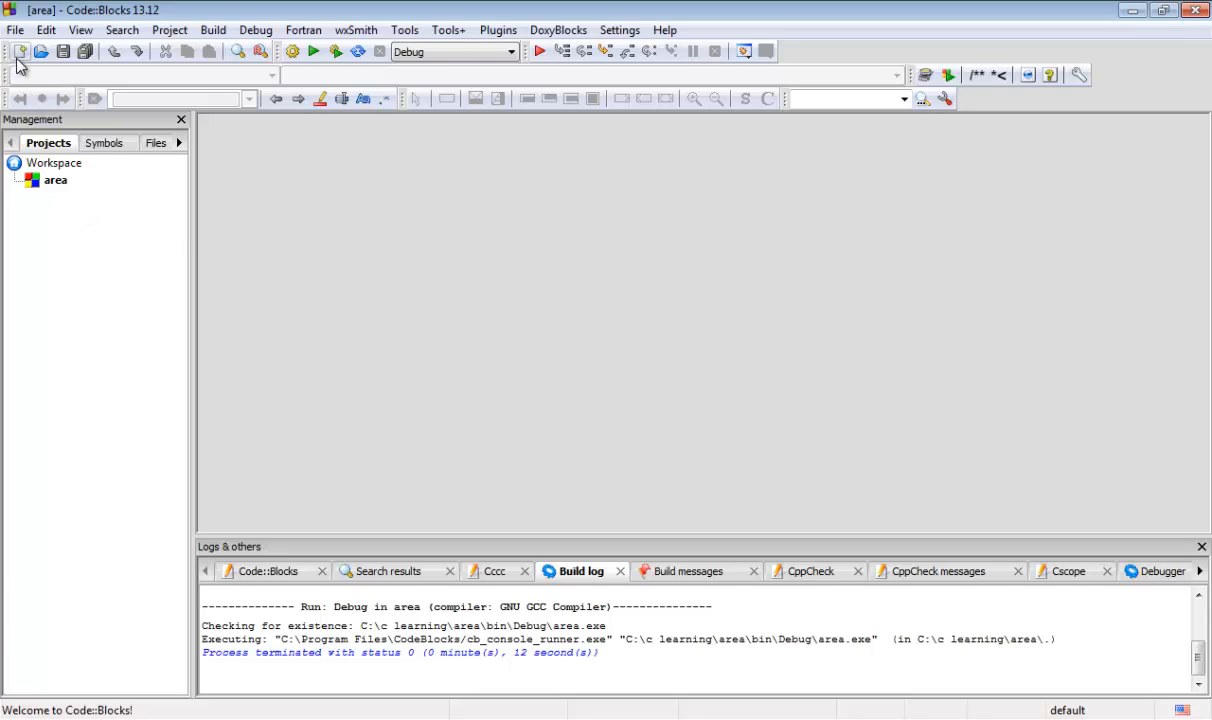
Start a new C/C++ source file from File > New and pass the wizard welcome page.
left_click(19, 51)
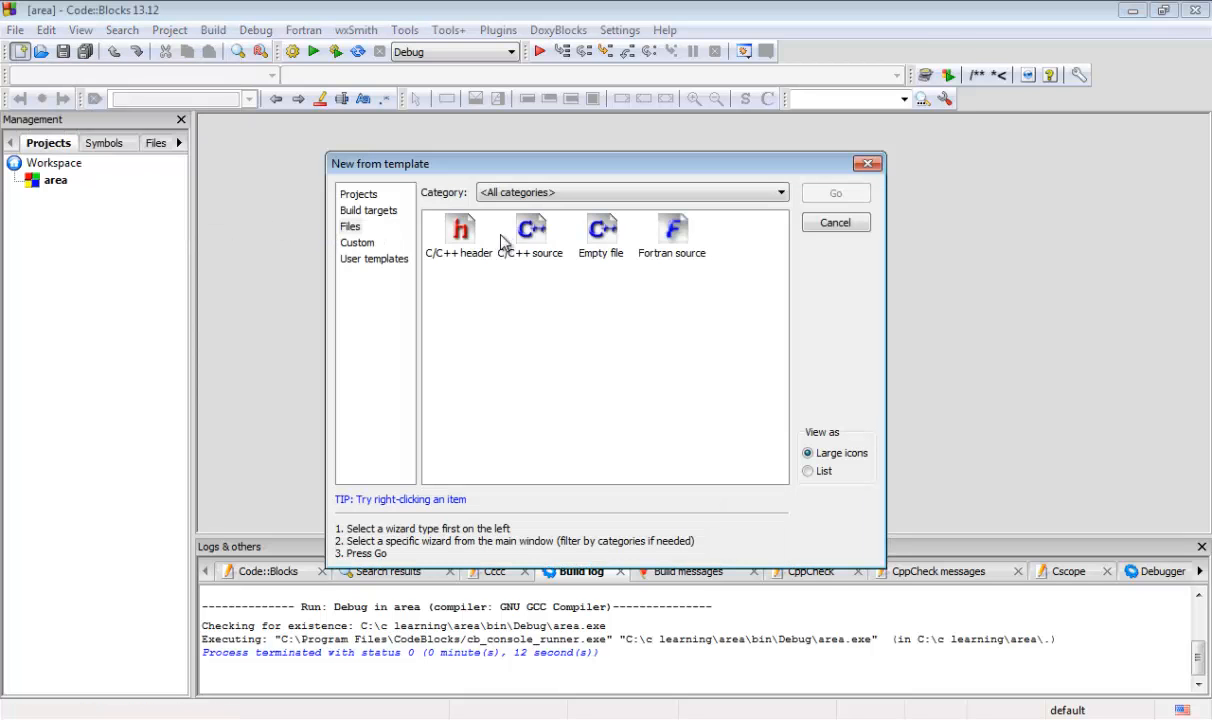
left_click(531, 227)
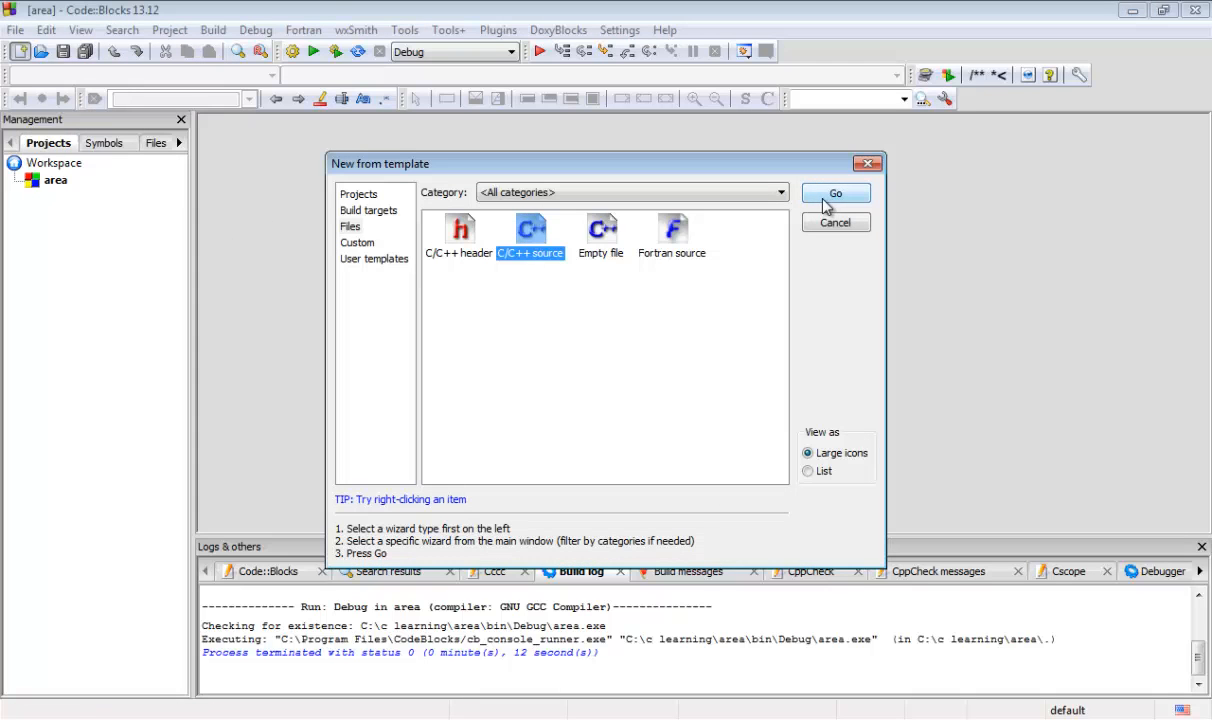
left_click(835, 192)
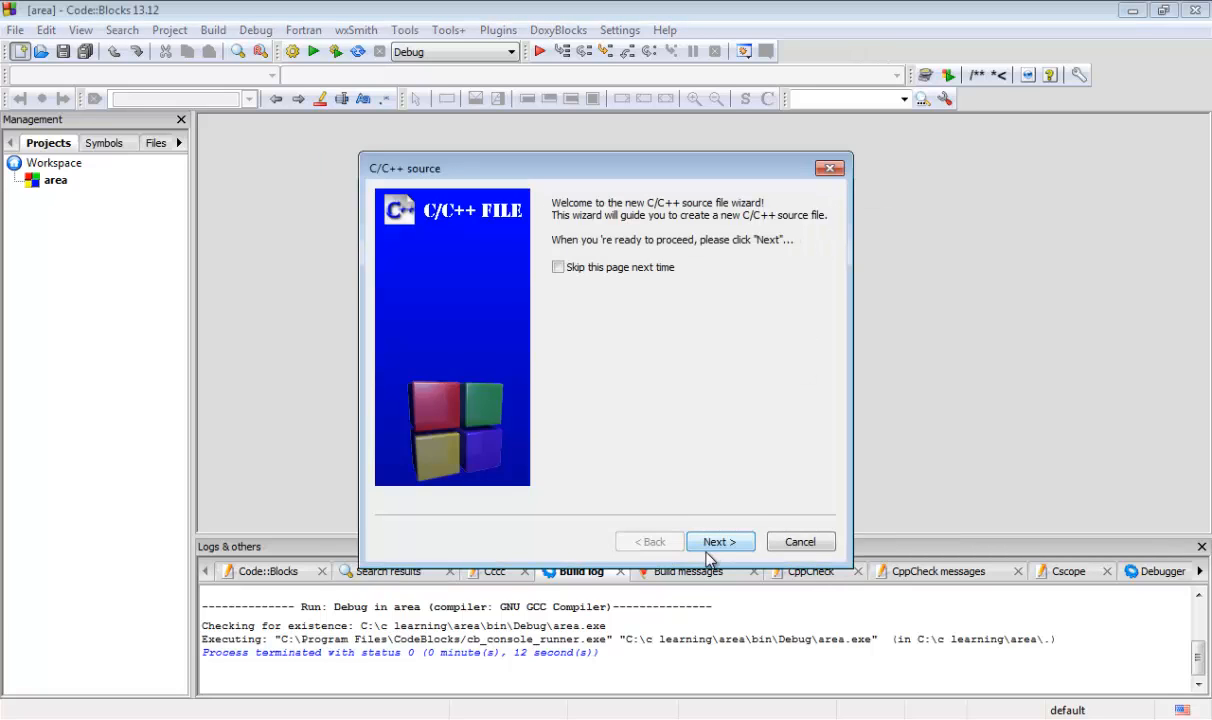
left_click(720, 541)
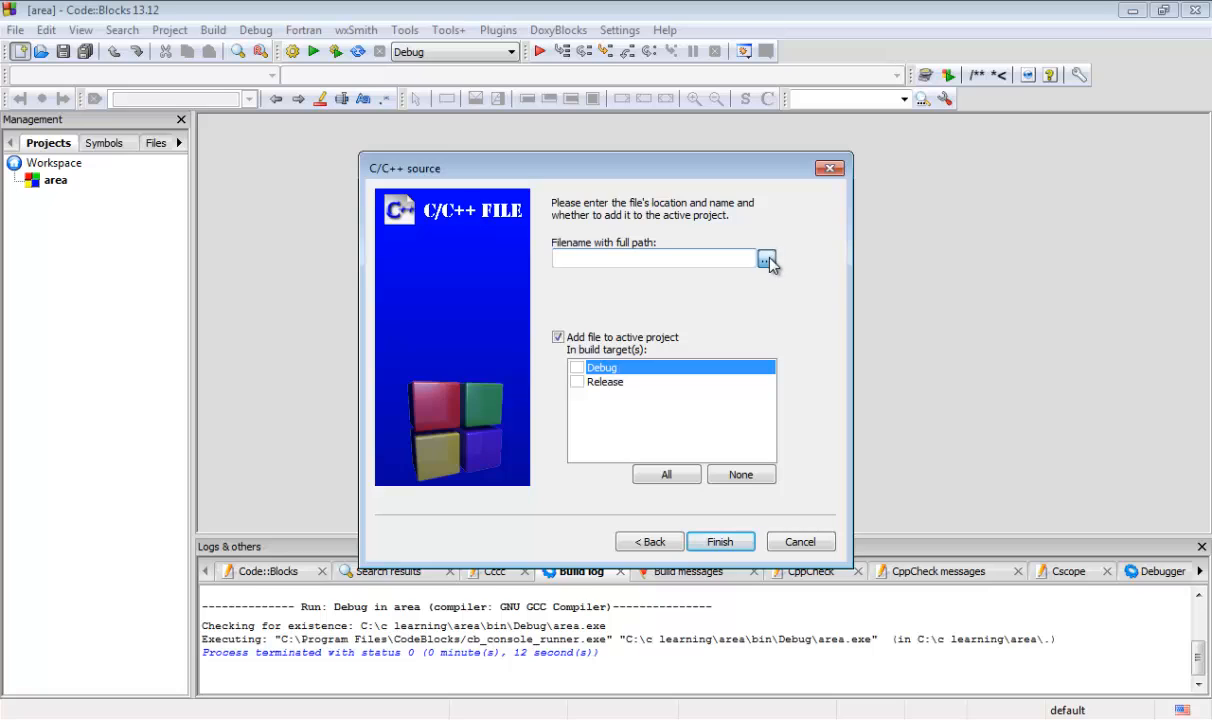
Save the source file as 'area', add it to Debug and Release, and finish.
left_click(767, 259)
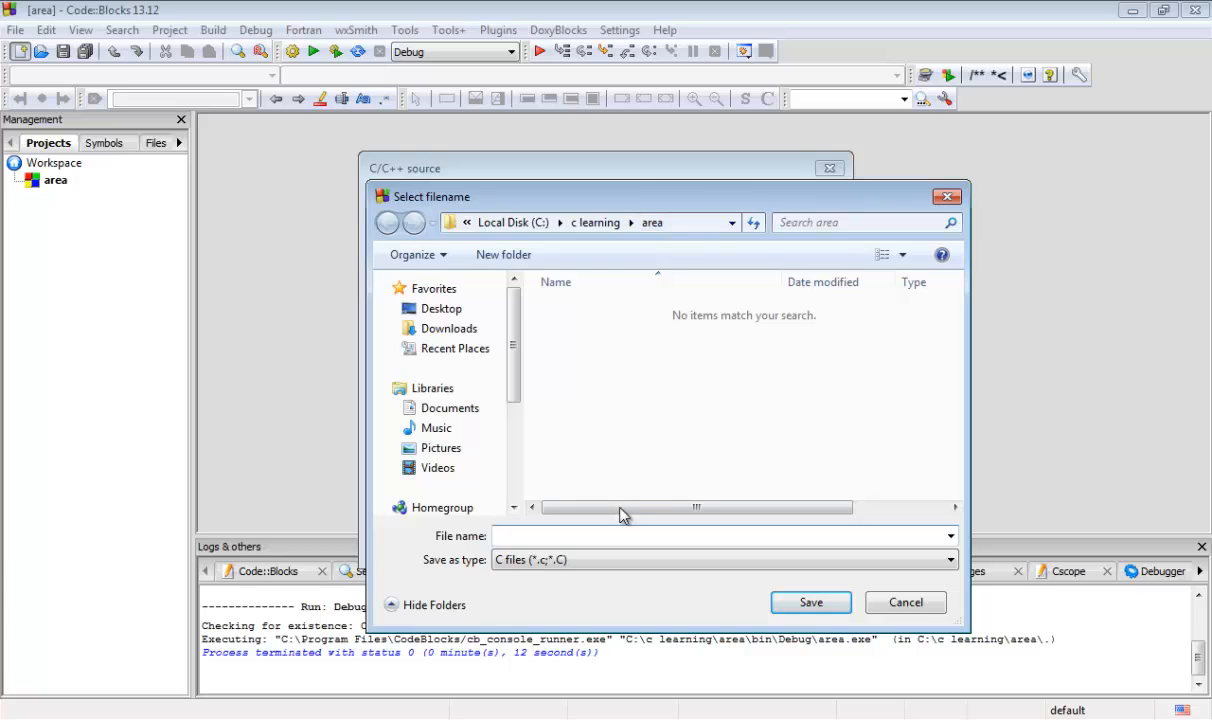
left_click(720, 536)
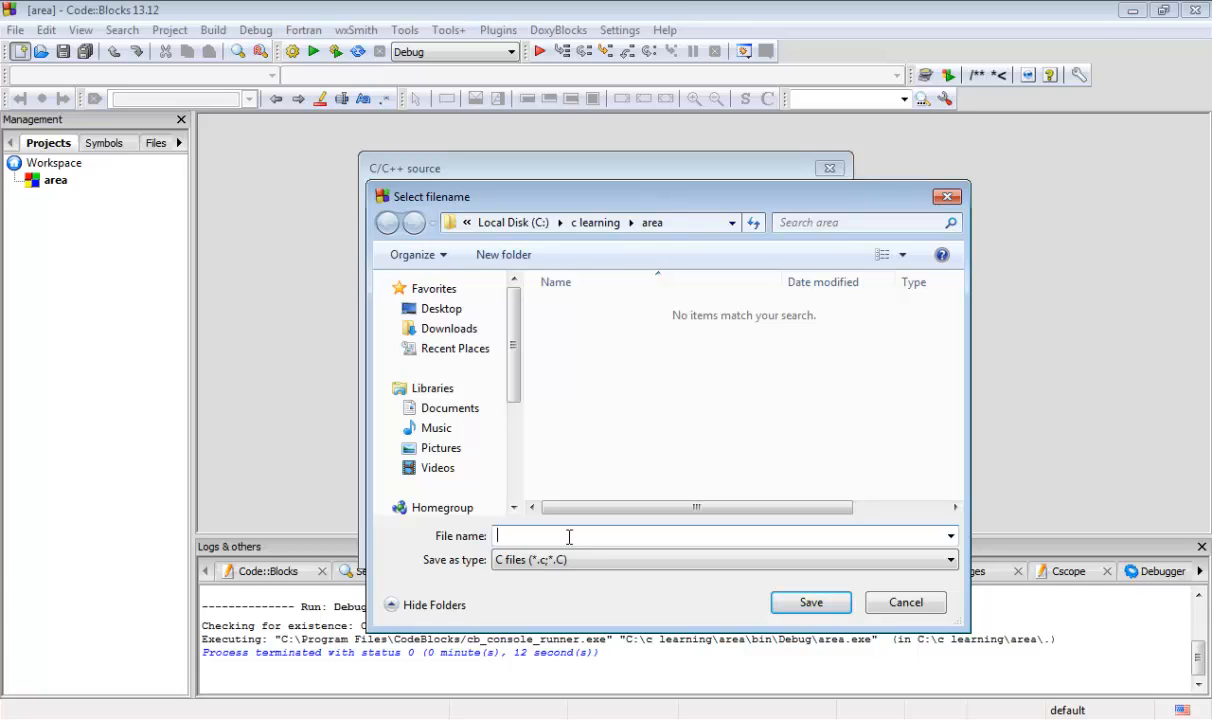
type("a")
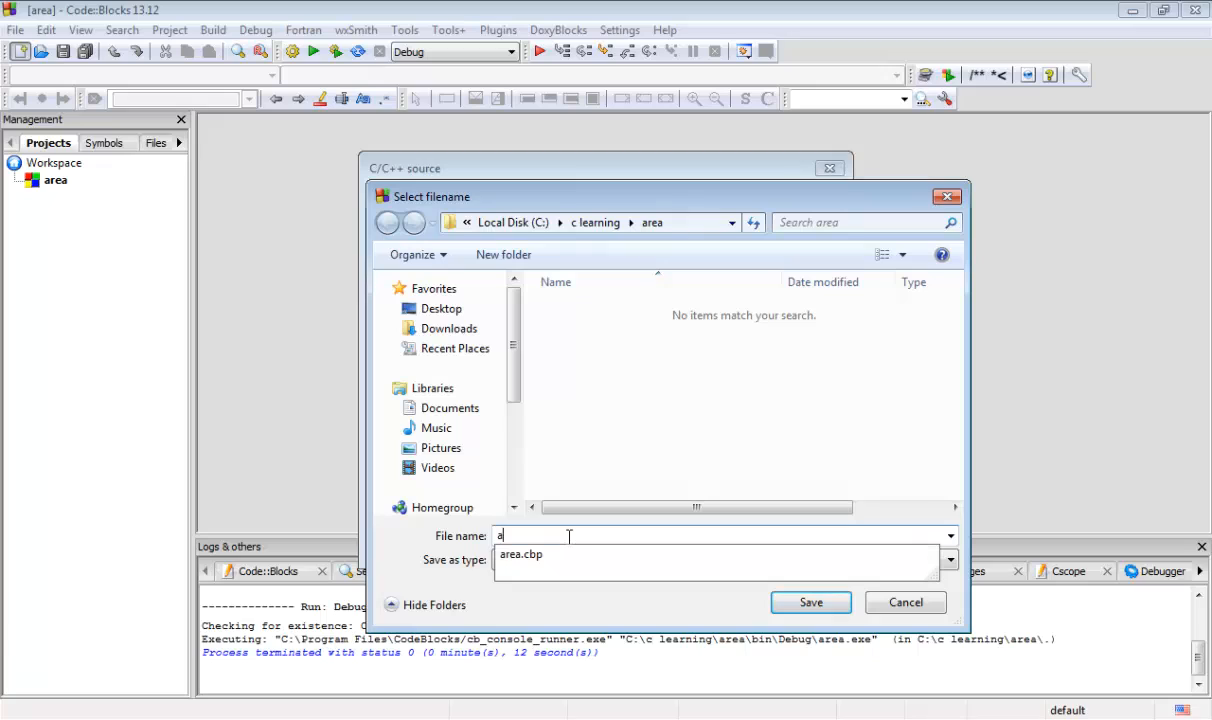
type("rea")
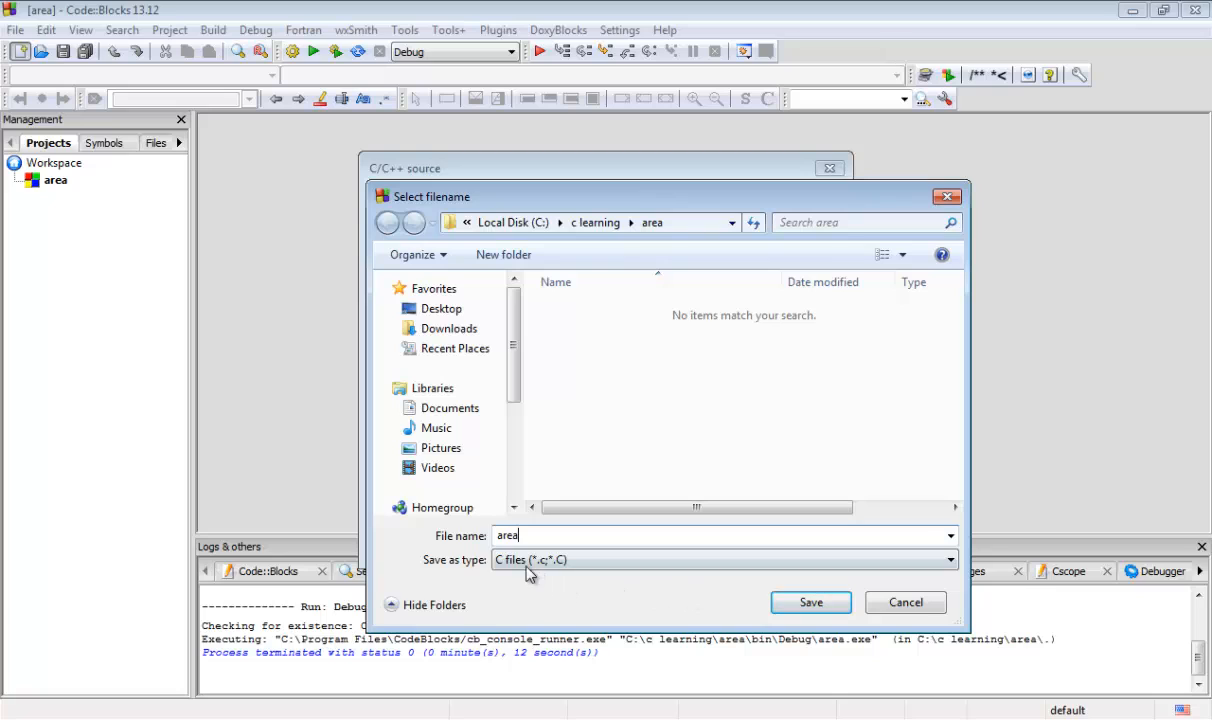
mouse_move(583, 592)
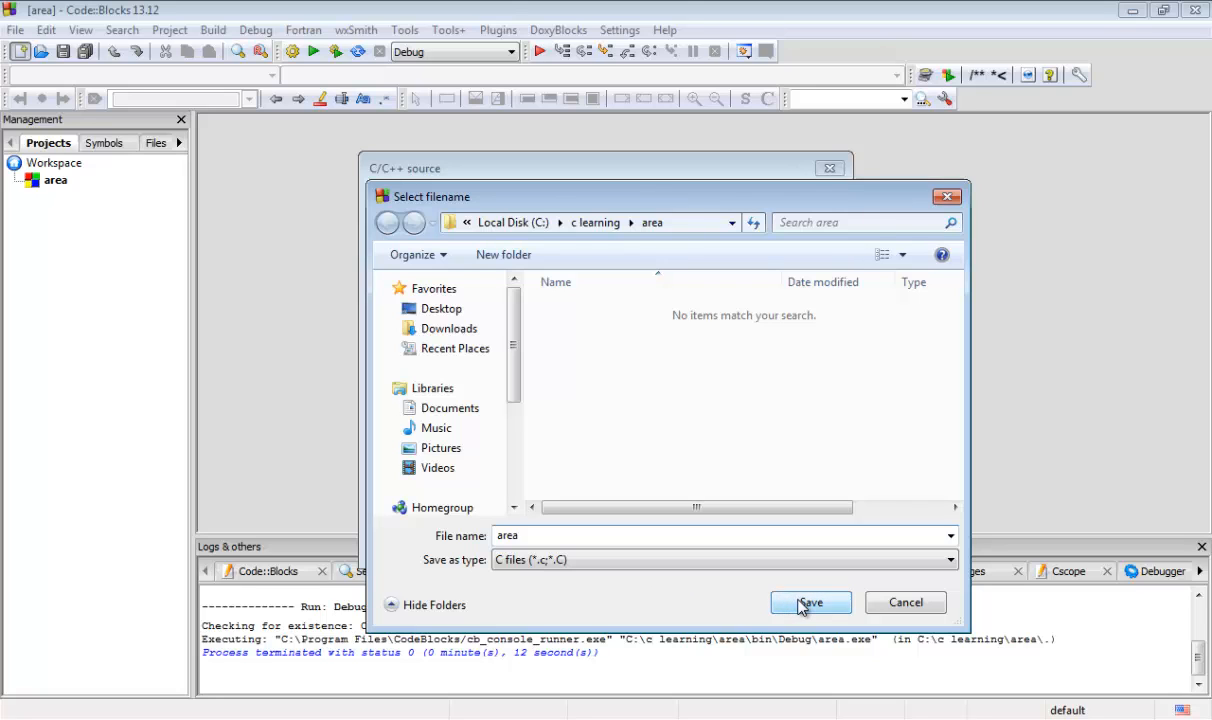
left_click(810, 602)
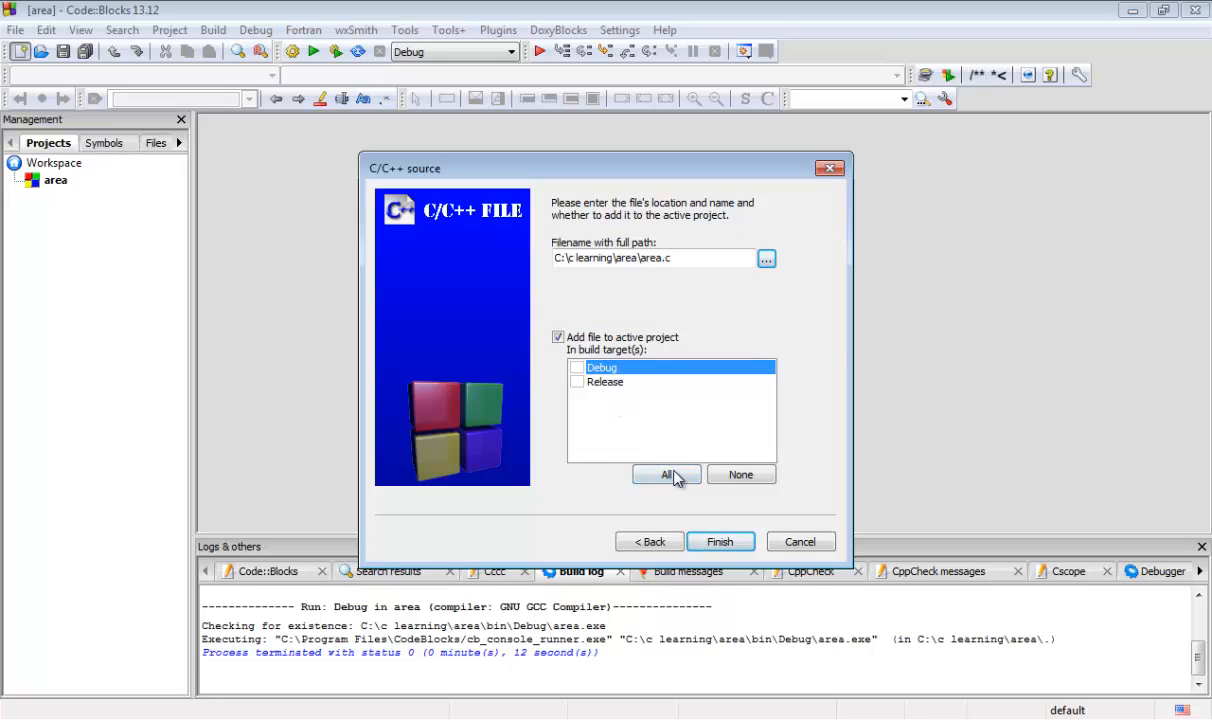
left_click(666, 474)
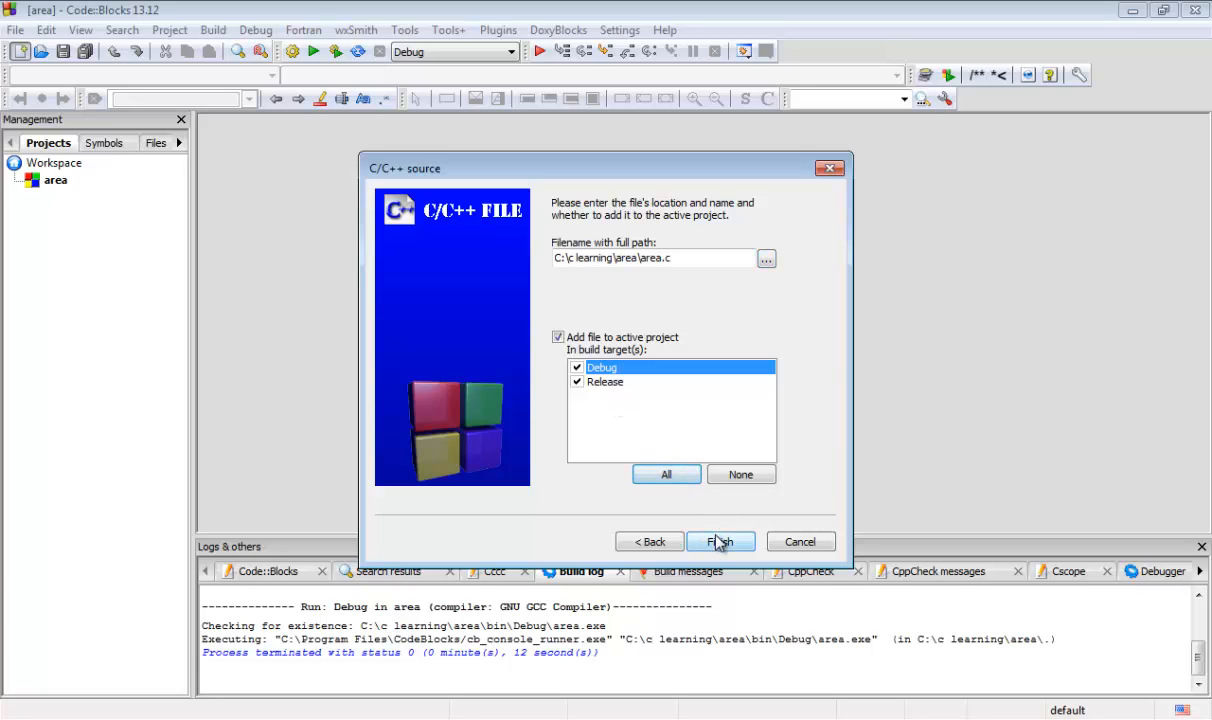
left_click(721, 541)
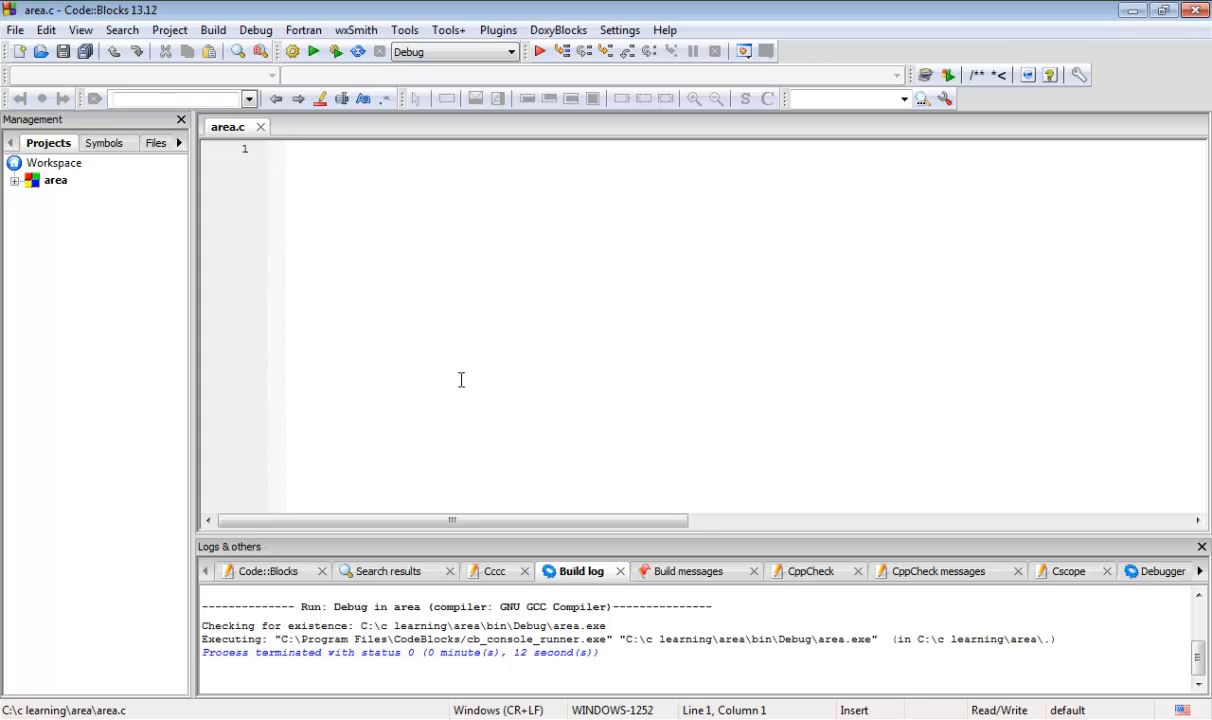
Write #include<stdio.h> and #include<math.h> as lines 1 and 2 of area.c.
left_click(290, 148)
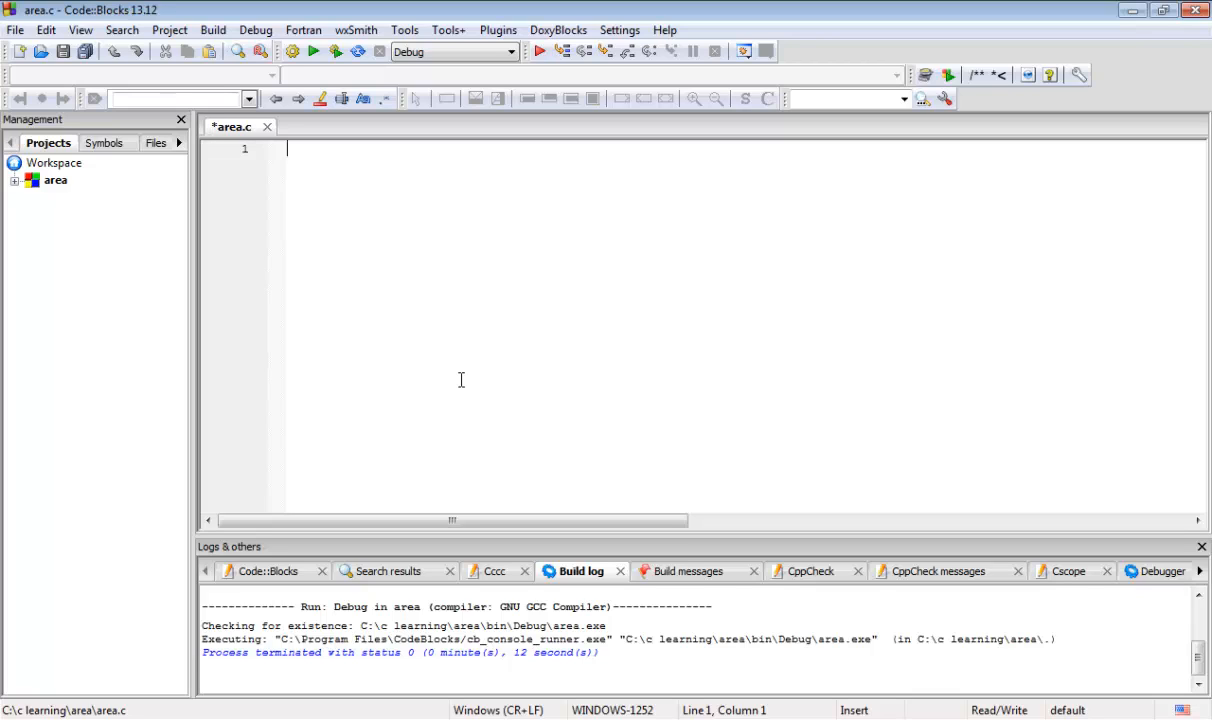
type("#incl")
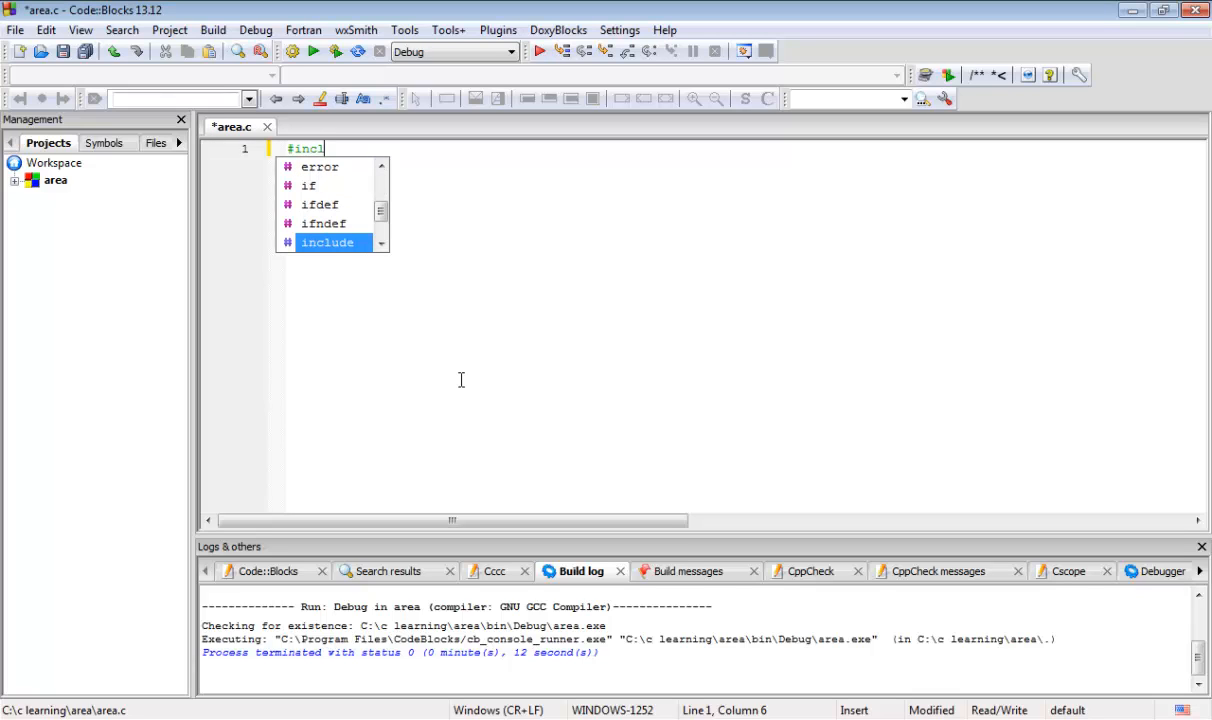
type("ude")
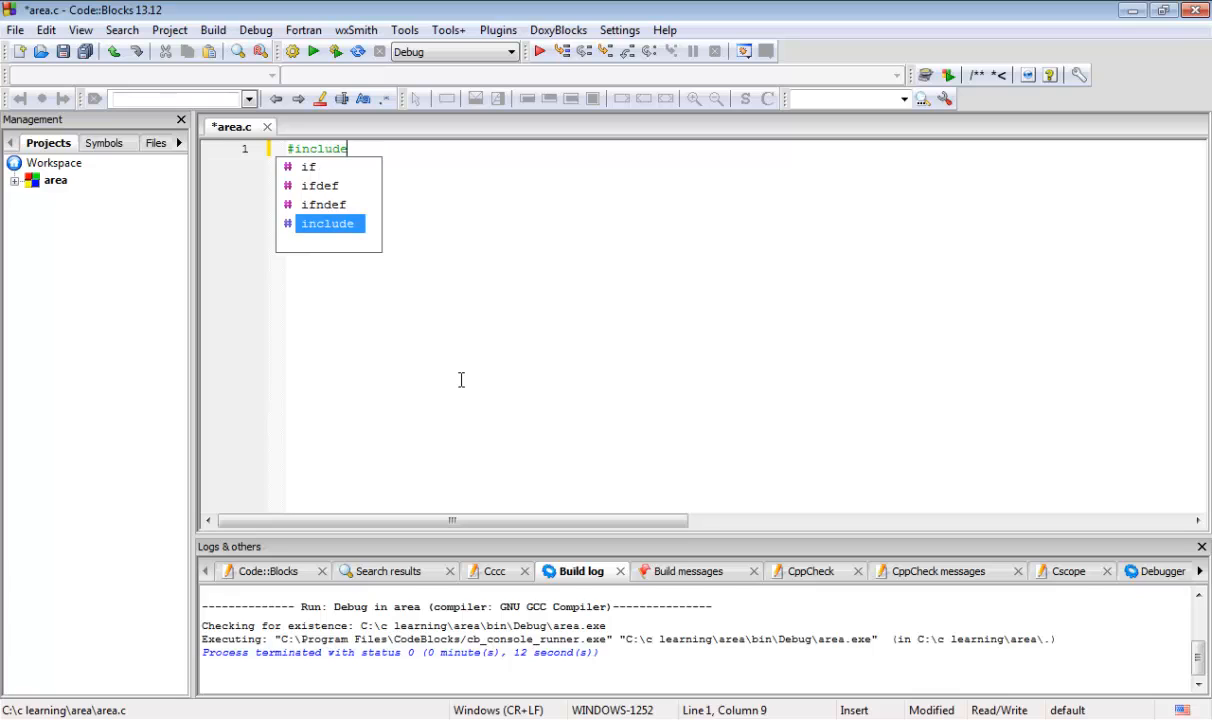
type("<stdio.h>")
type("#")
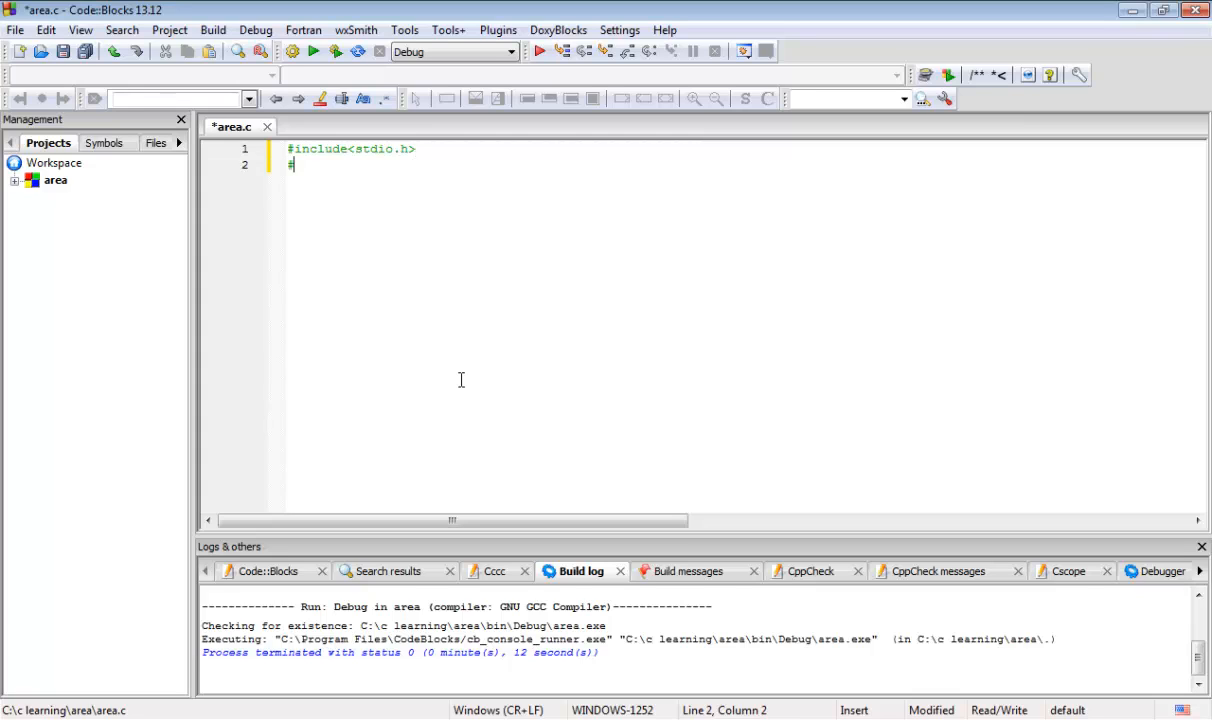
type("include<")
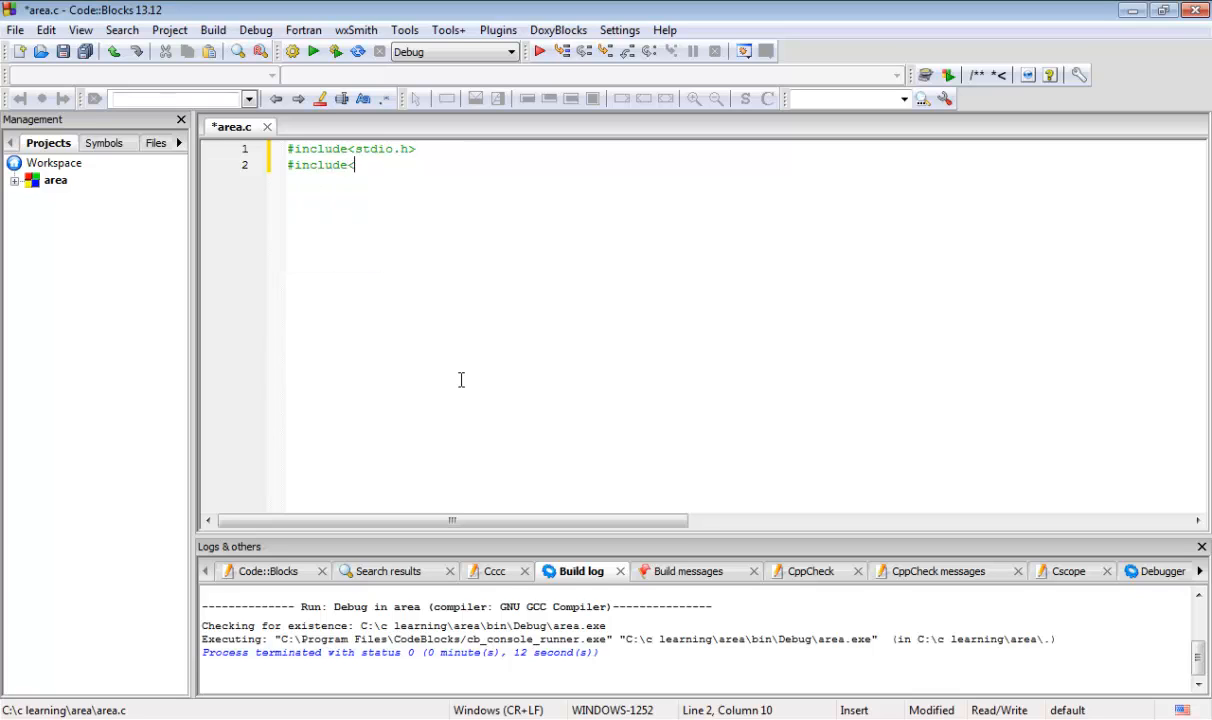
type("math.h>")
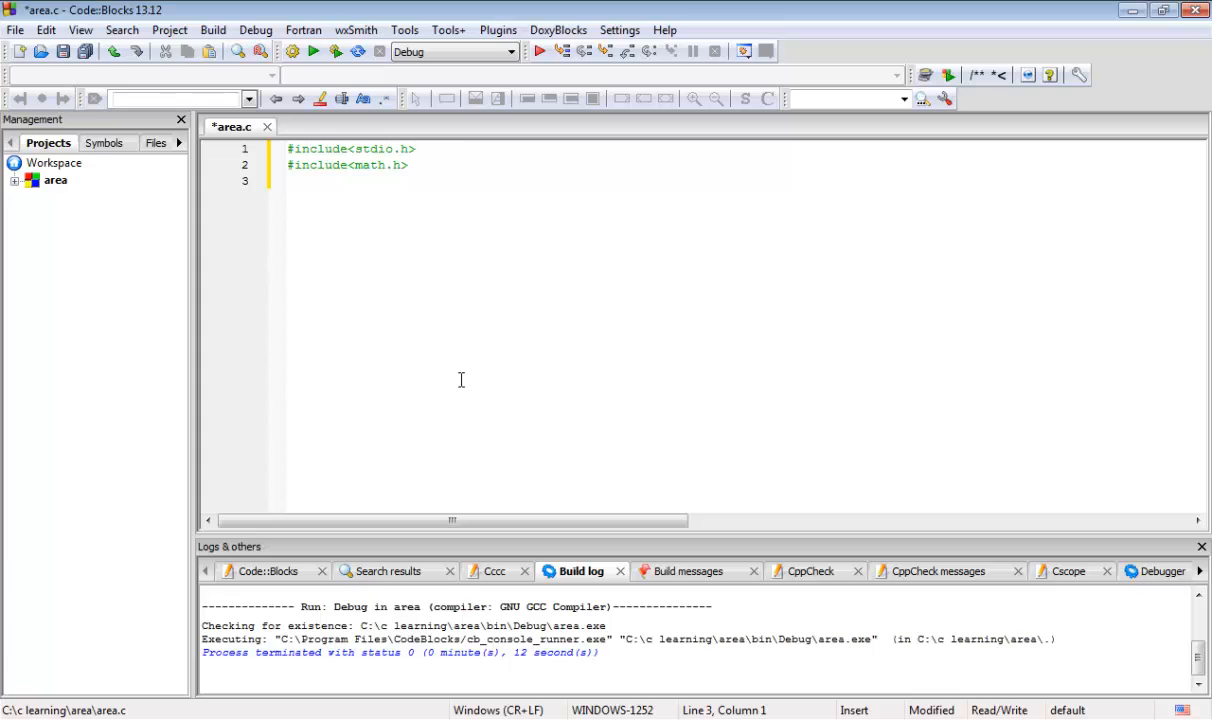
left_click(290, 180)
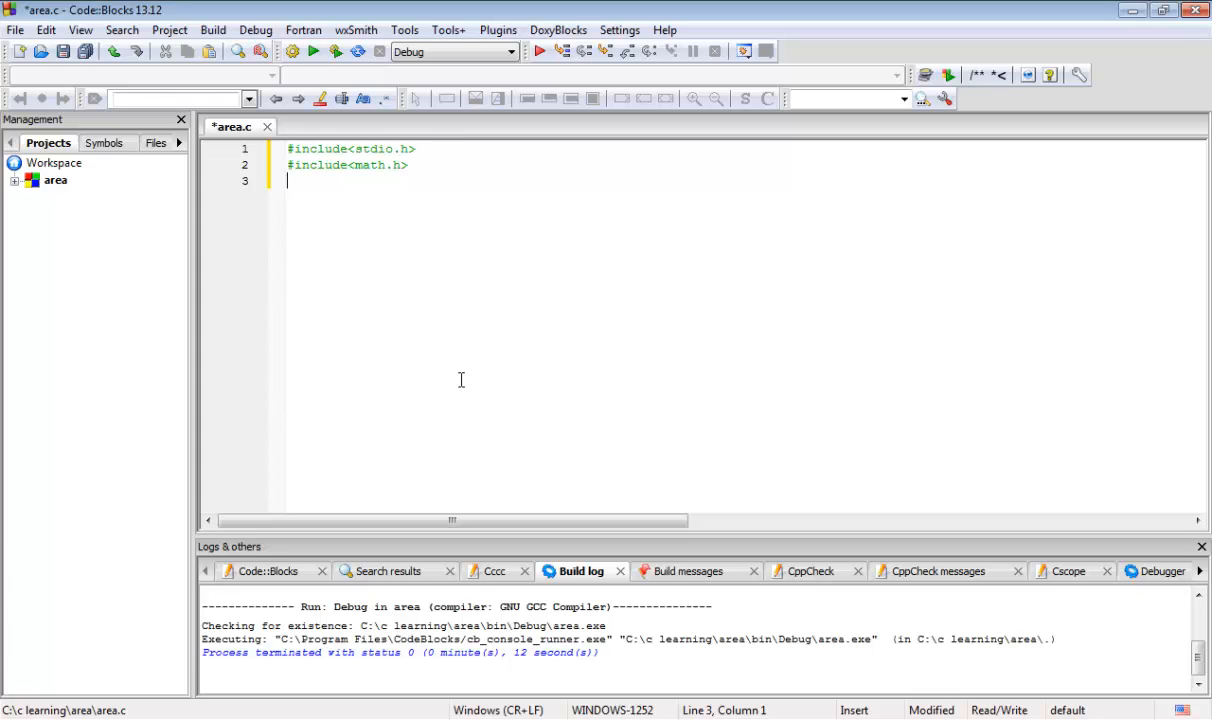
Add '#define PI 3.1415' on line 3 below the includes.
type("#define")
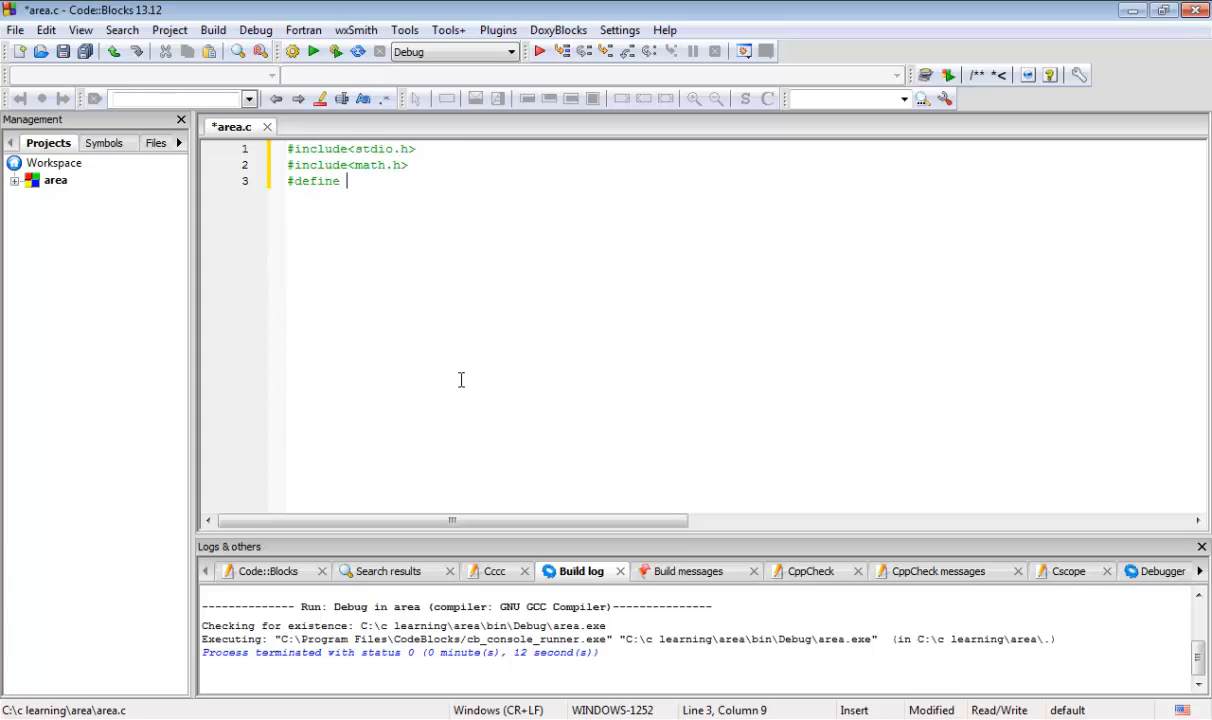
type("PI")
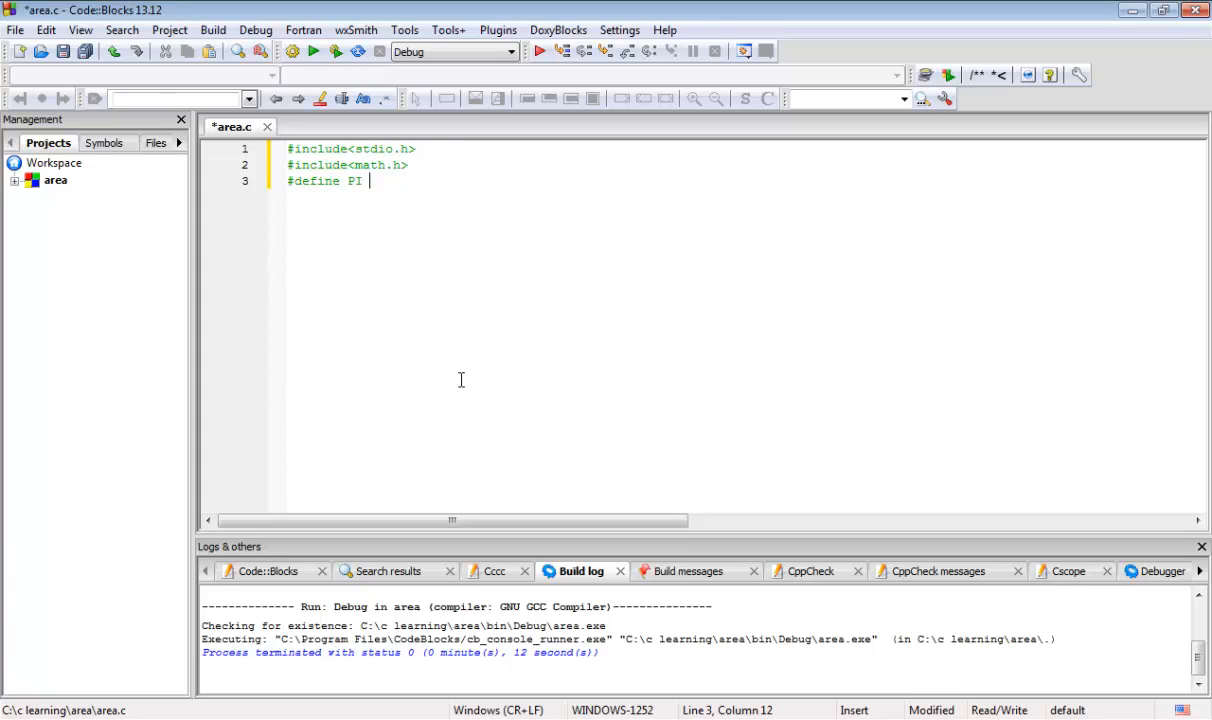
type("3.1")
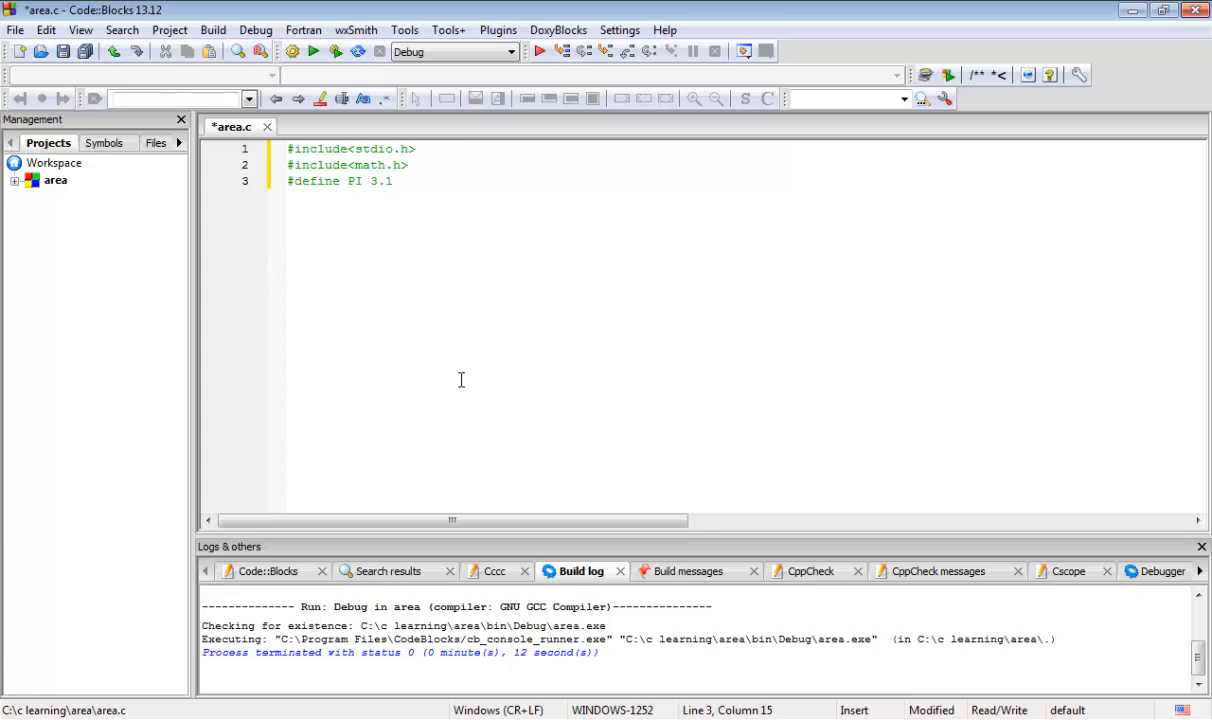
type("415")
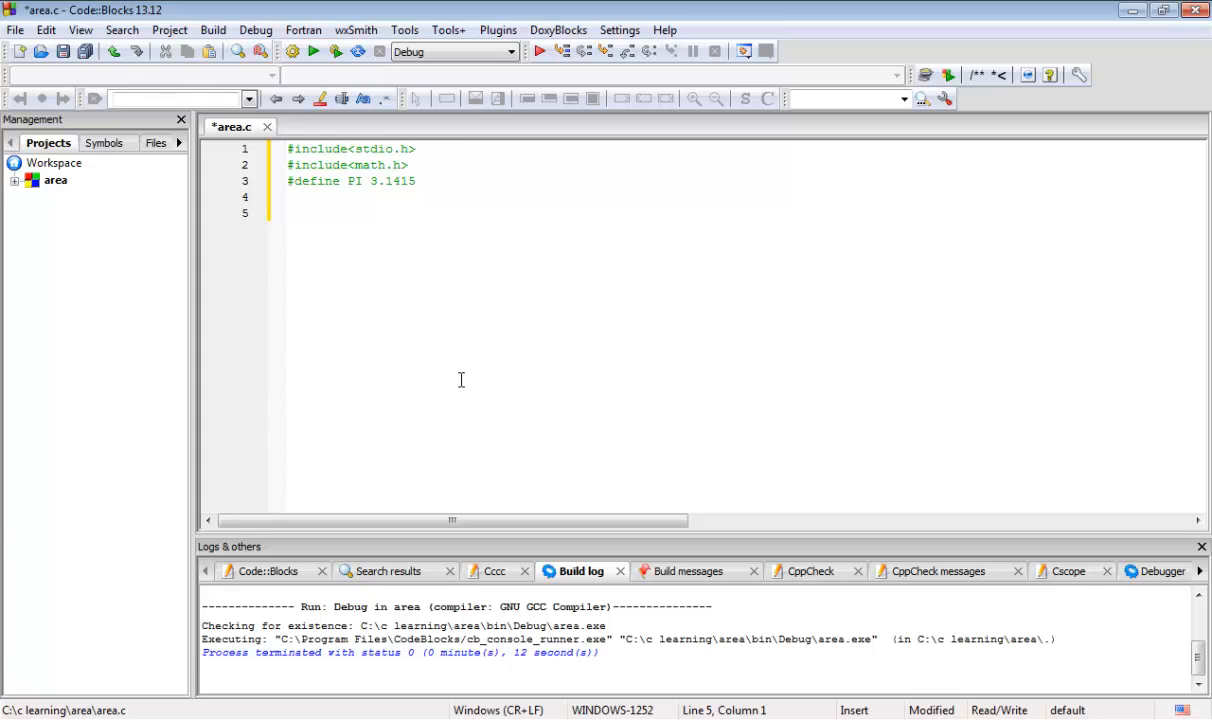
Write int main() with braces and place the cursor inside its body.
type("int main")
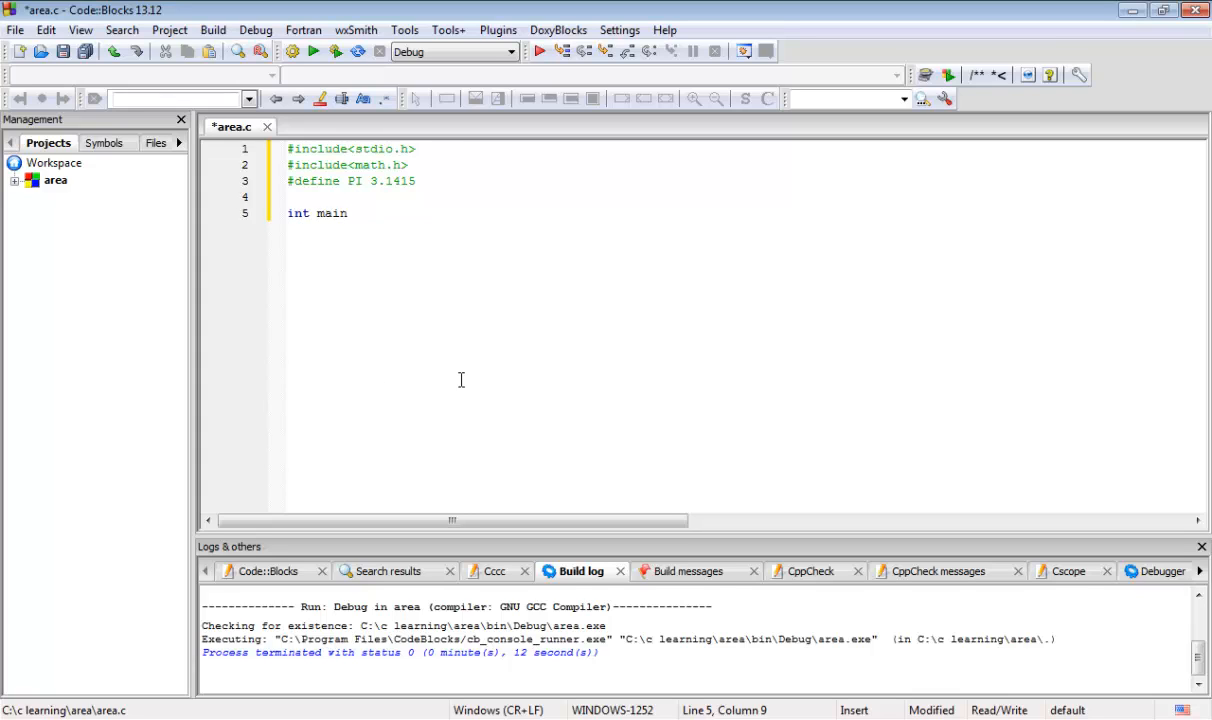
type("()")
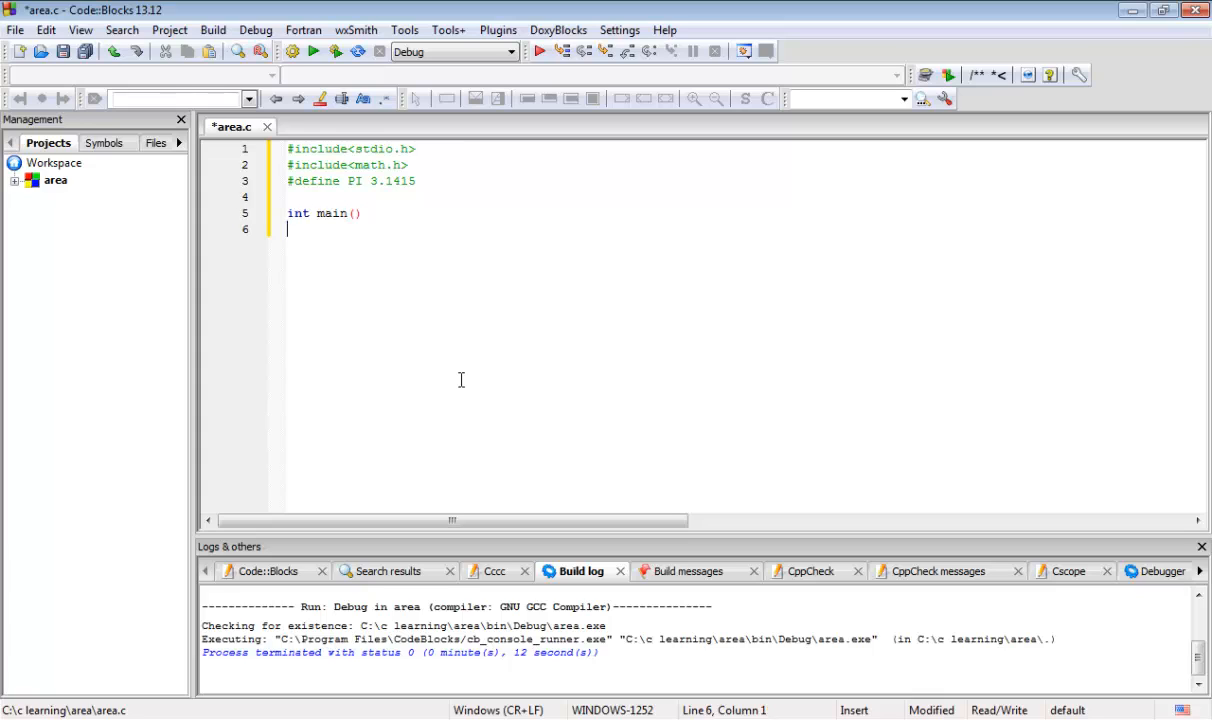
type("{")
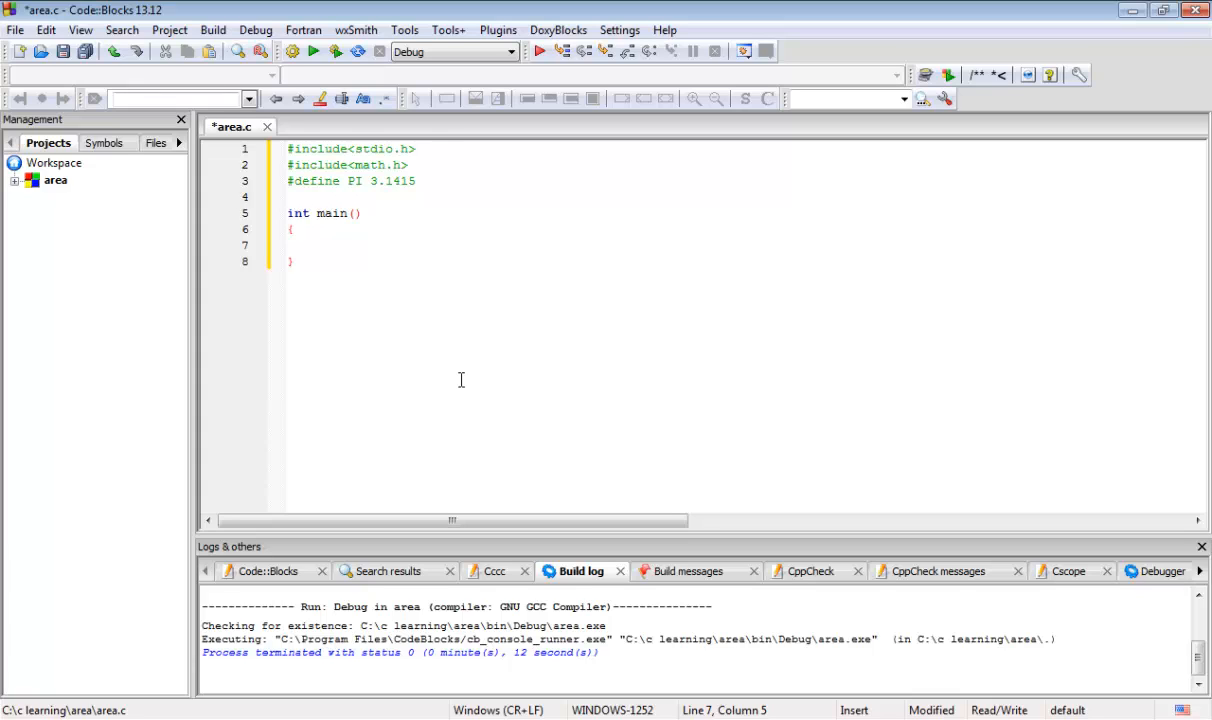
left_click(318, 245)
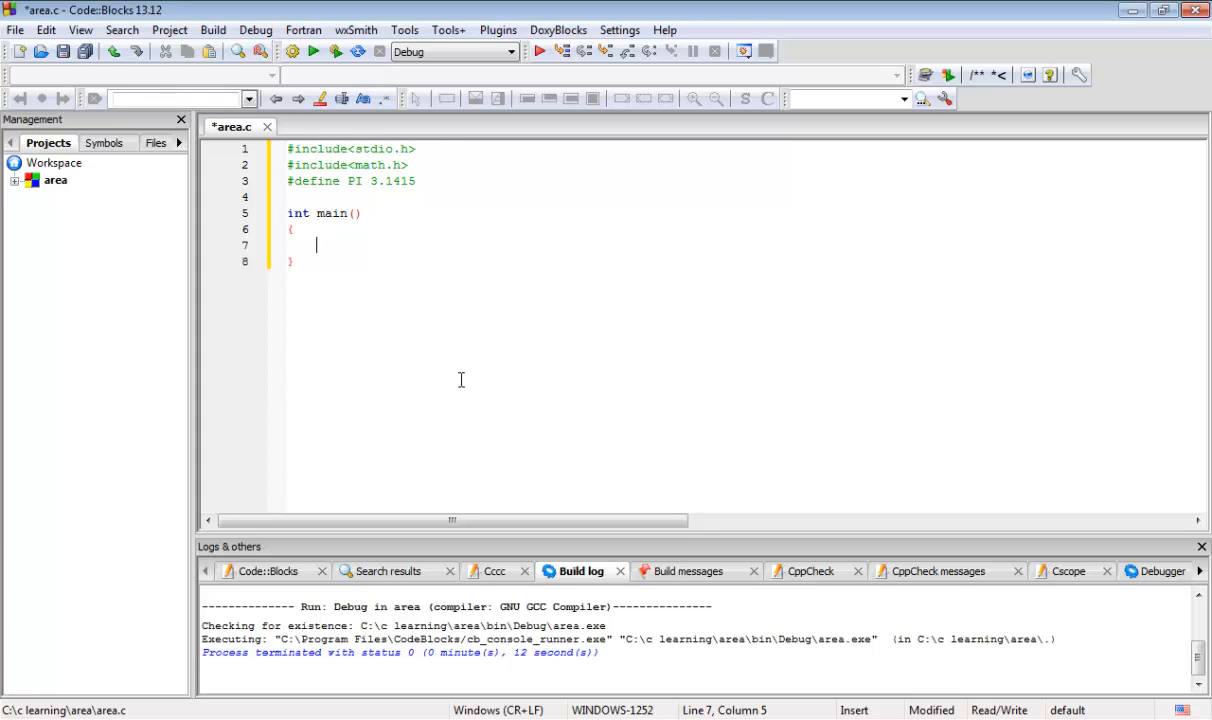
mouse_move(341, 327)
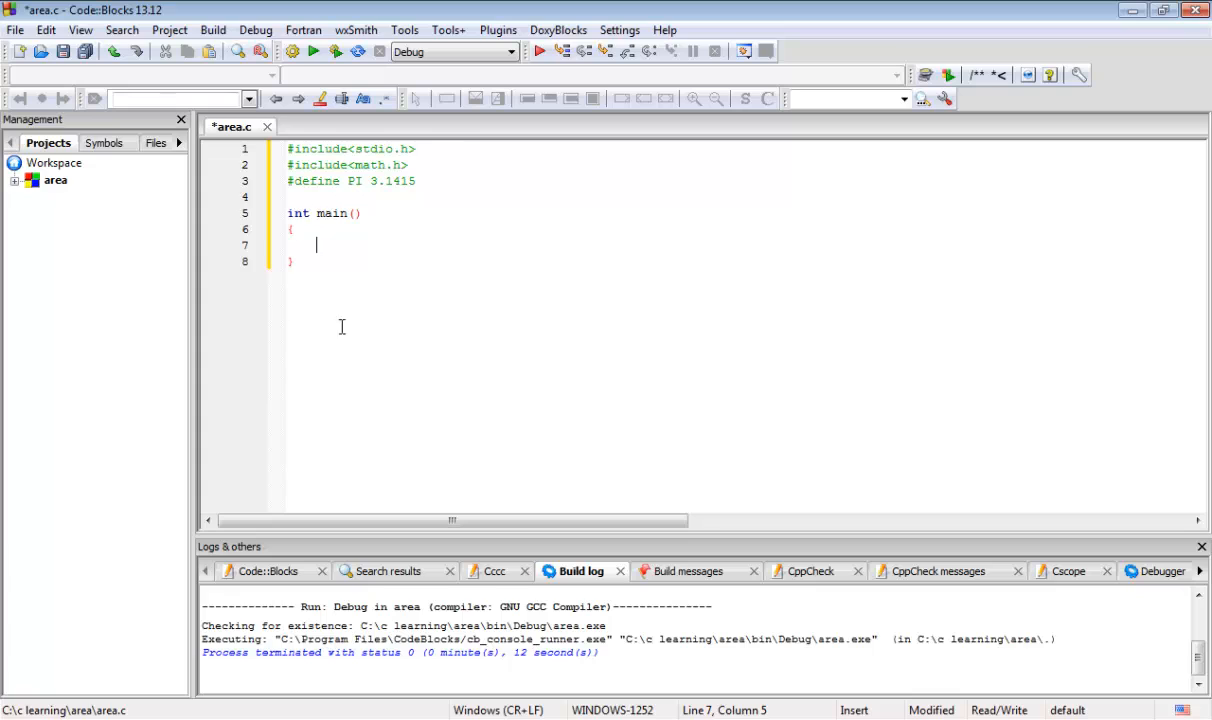
mouse_move(291, 263)
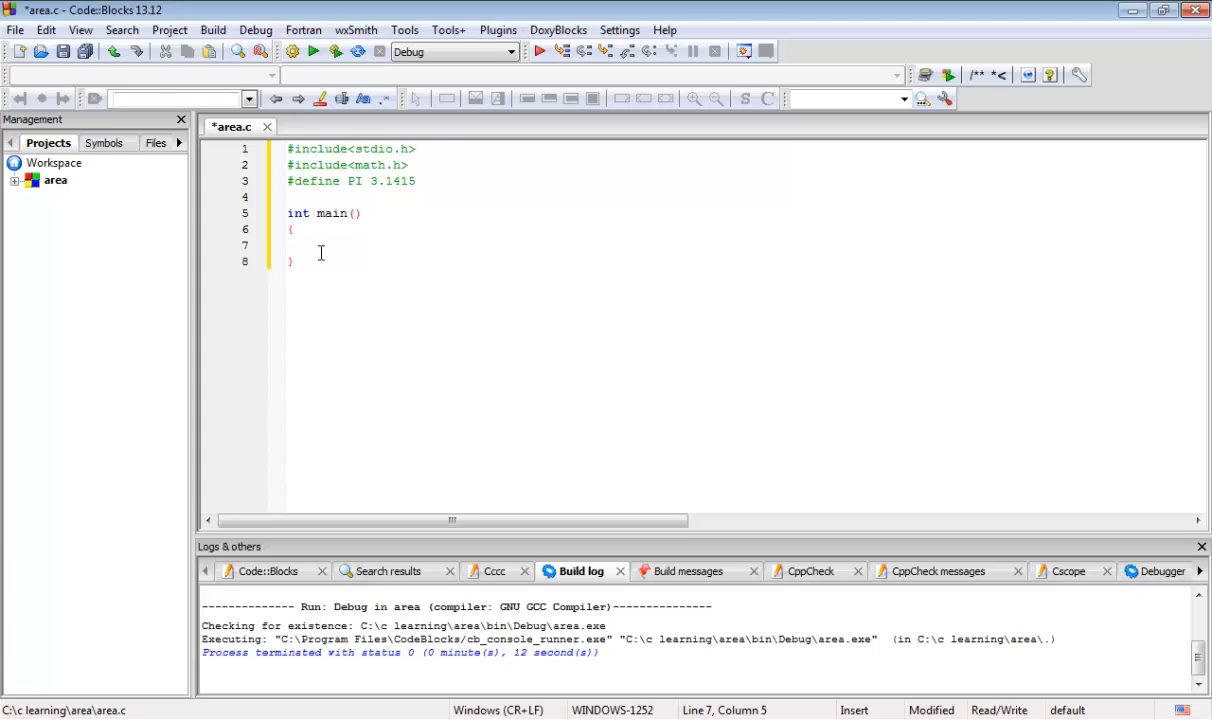
Declare 'float r,area;' inside main.
type("s")
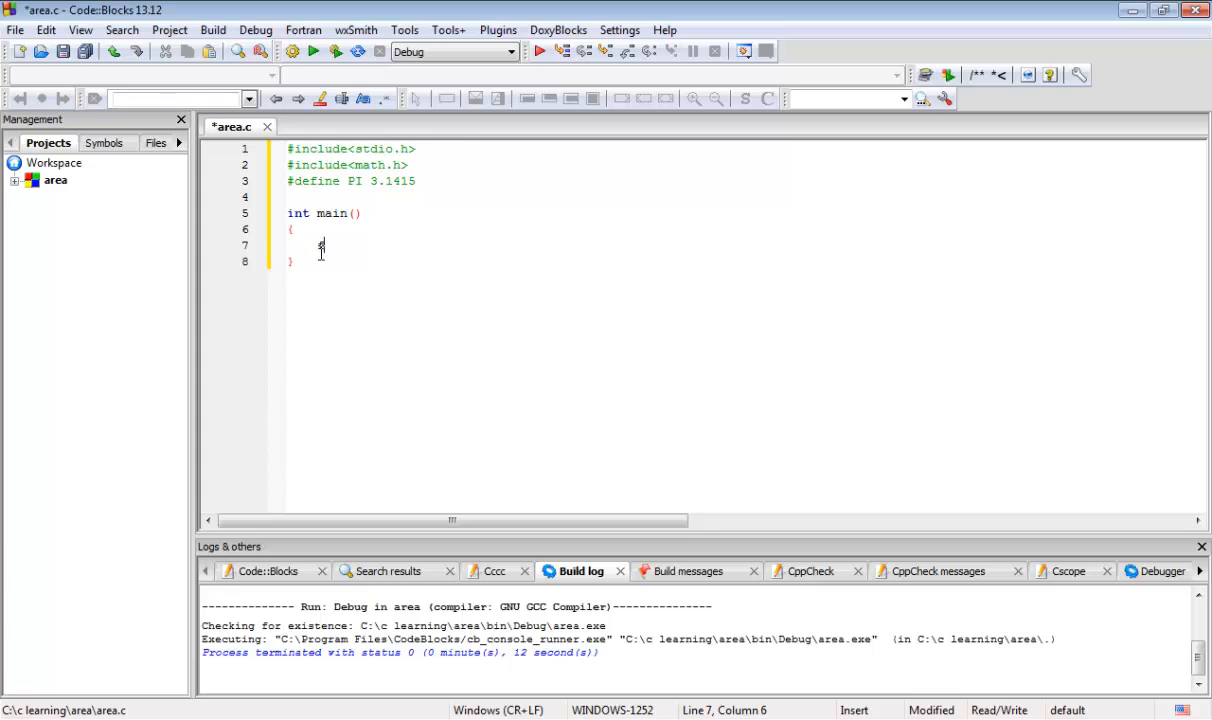
type("loat")
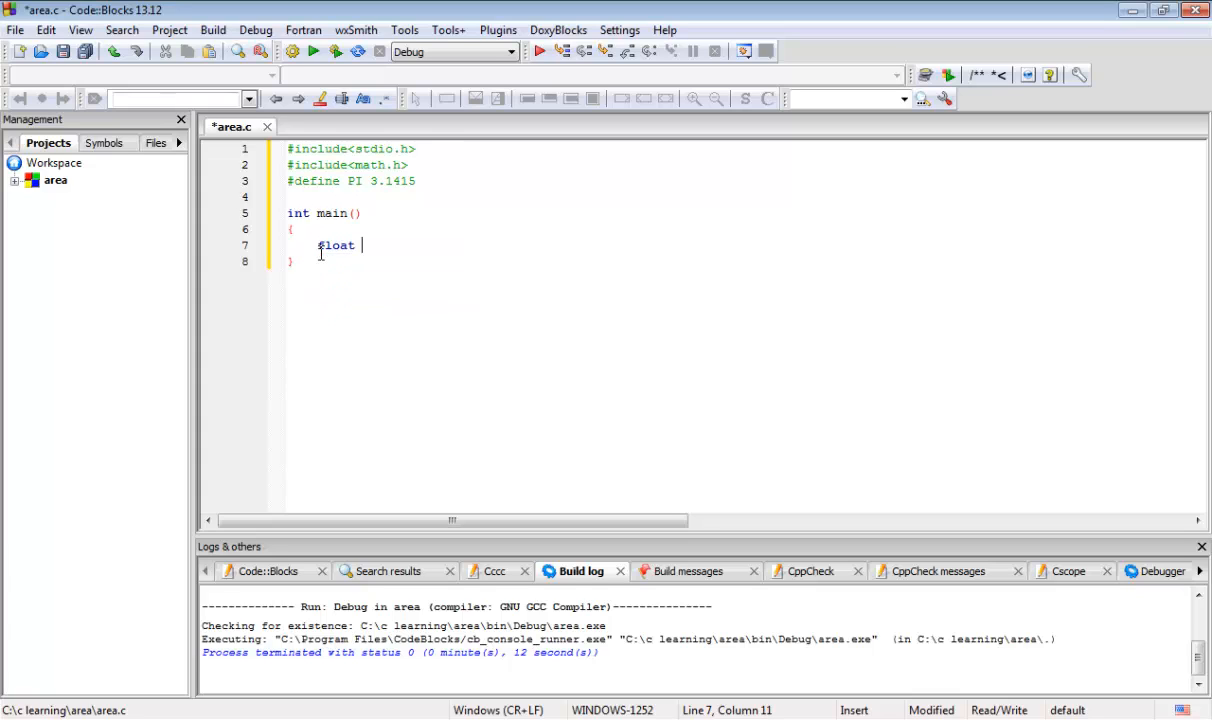
type("r")
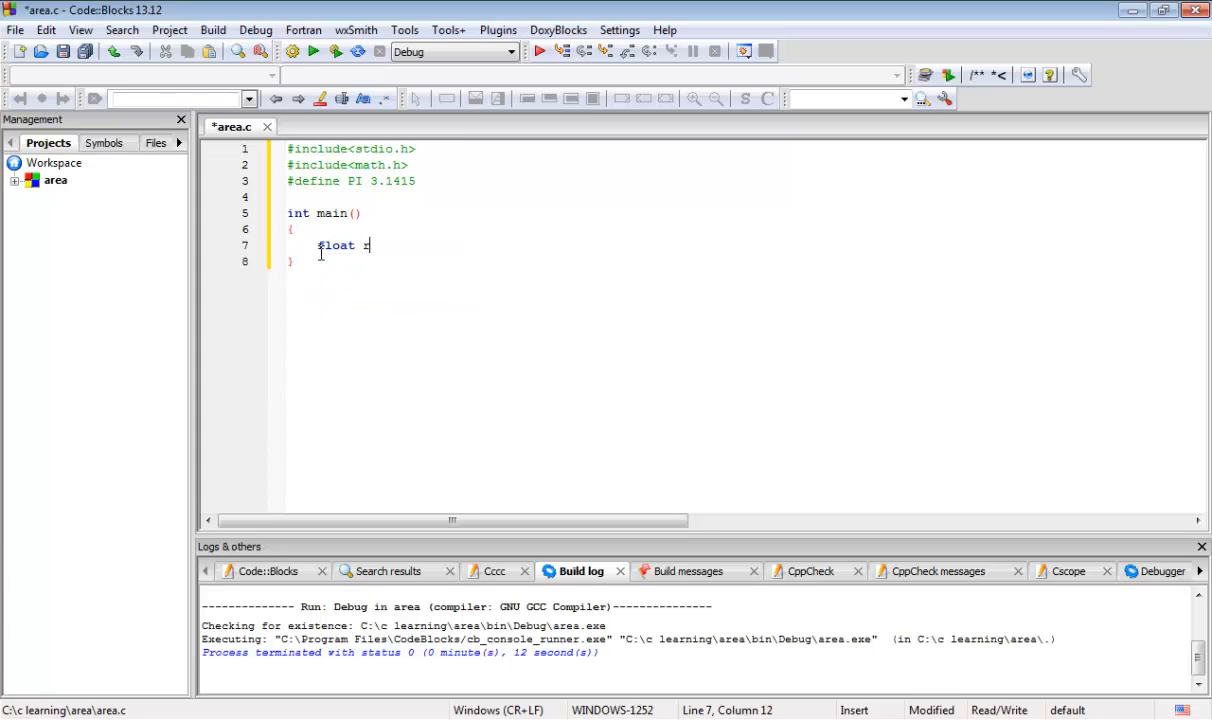
type(",area")
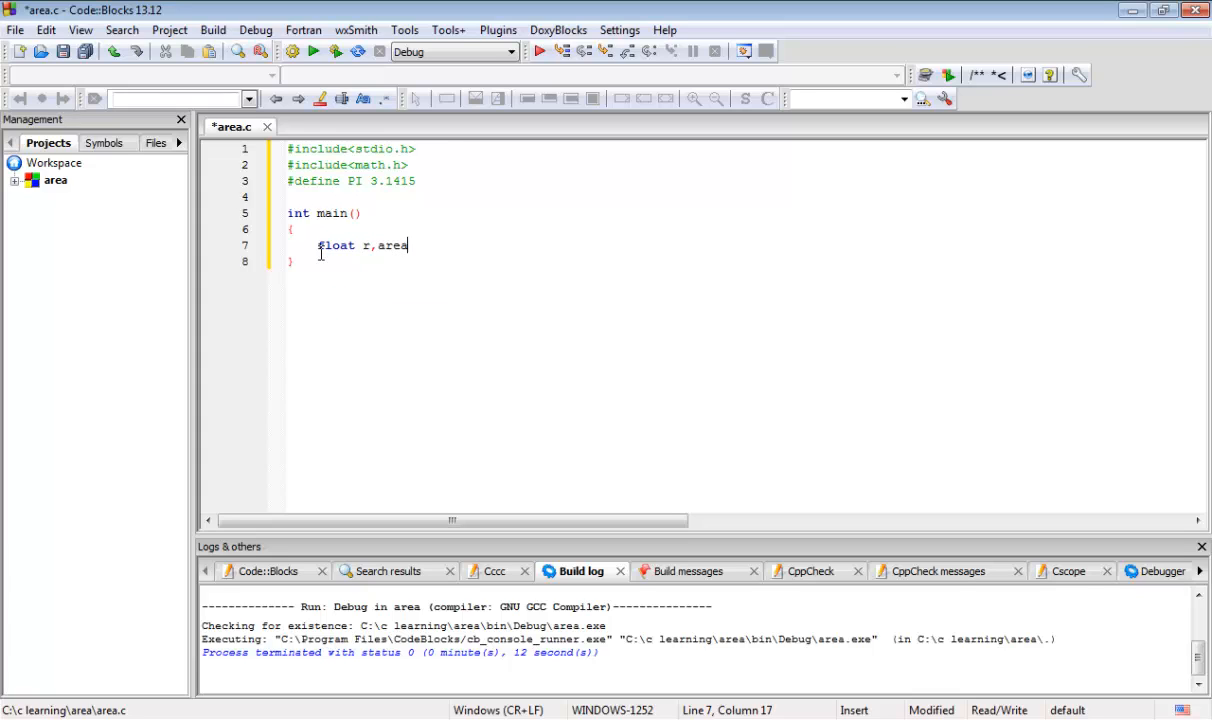
type(";")
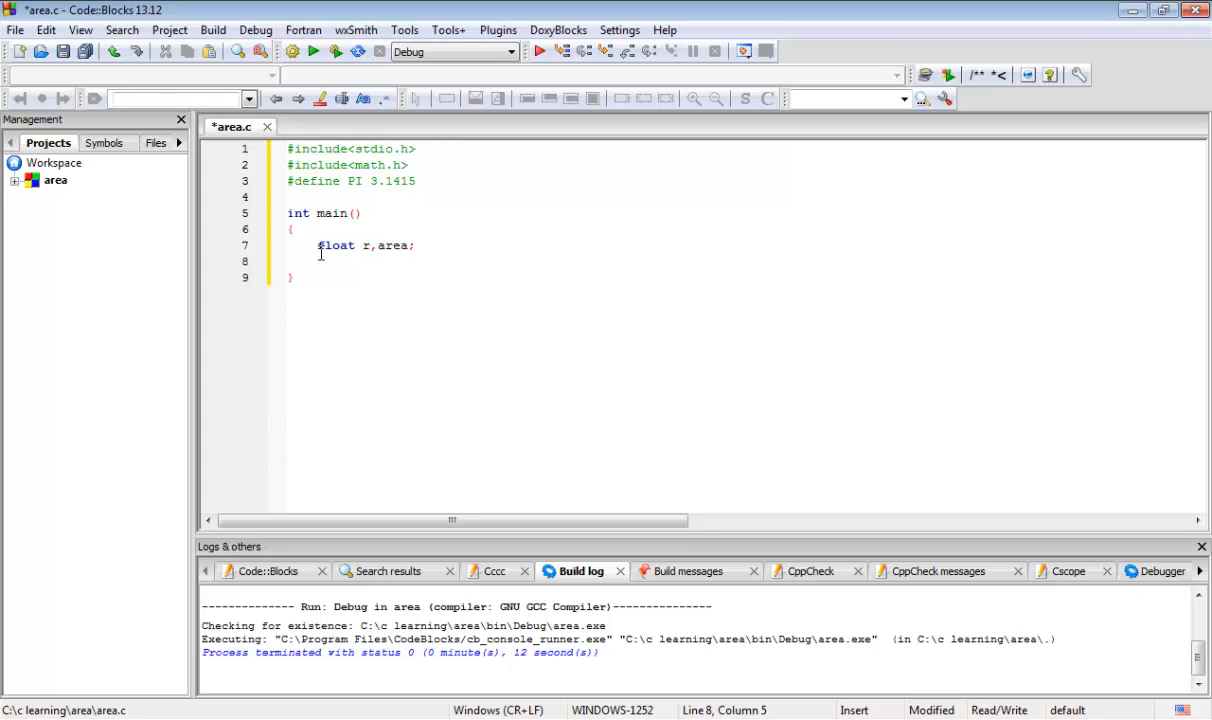
Add printf("Enter the radius of circle:"); on the next line.
type("r")
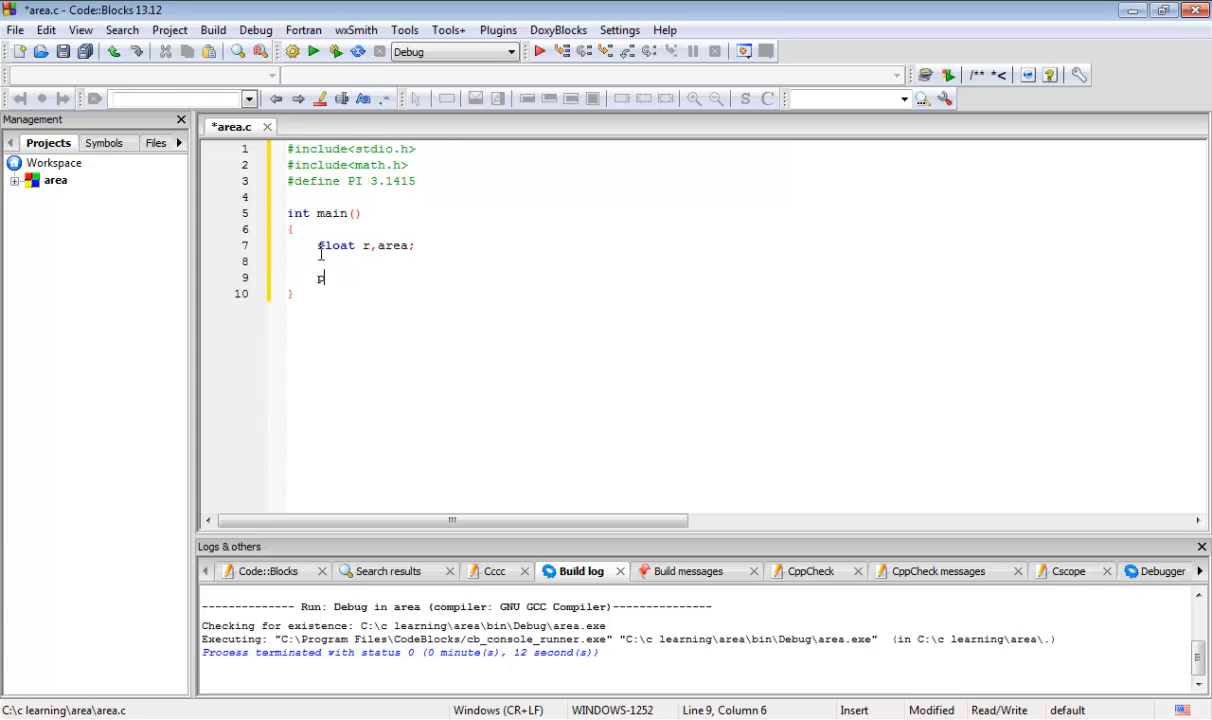
type("rint")
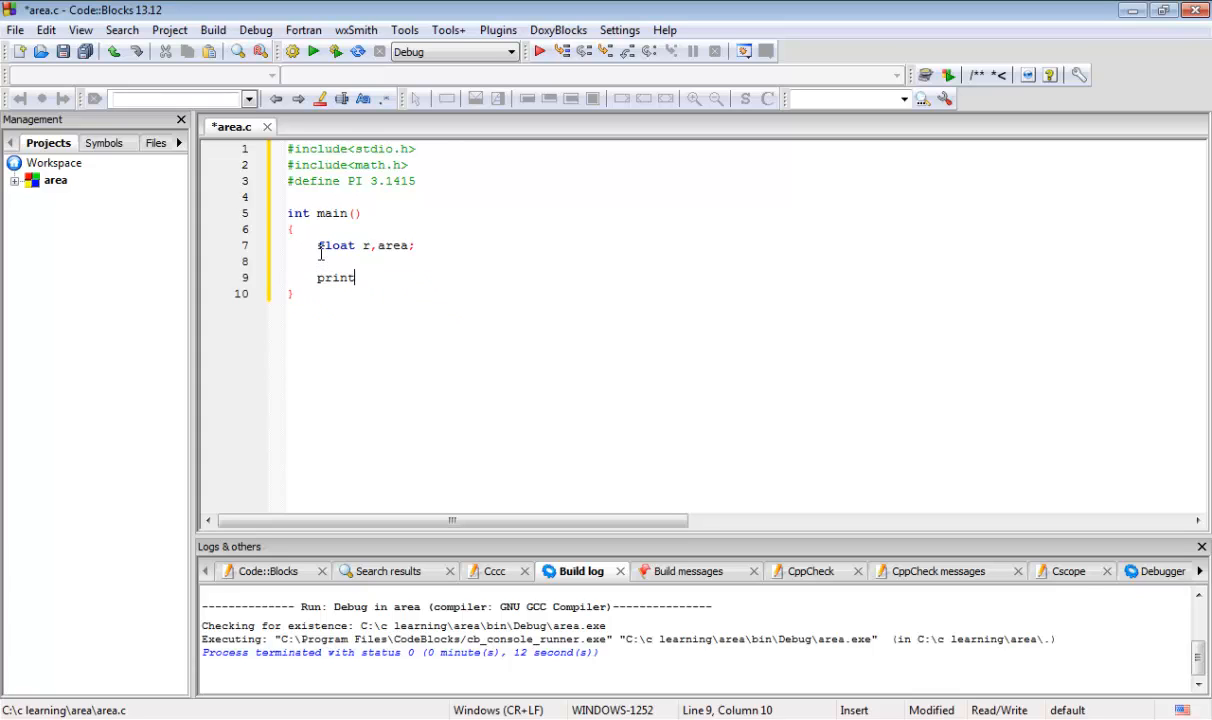
type("f()")
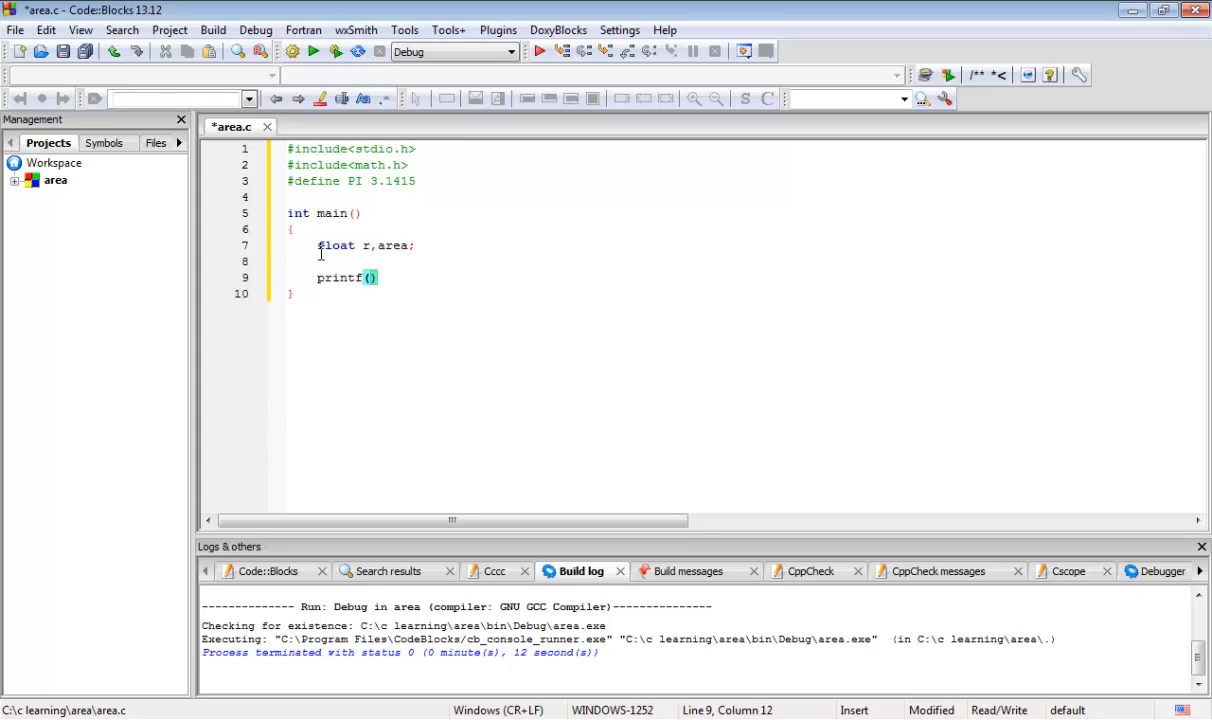
type("\"")
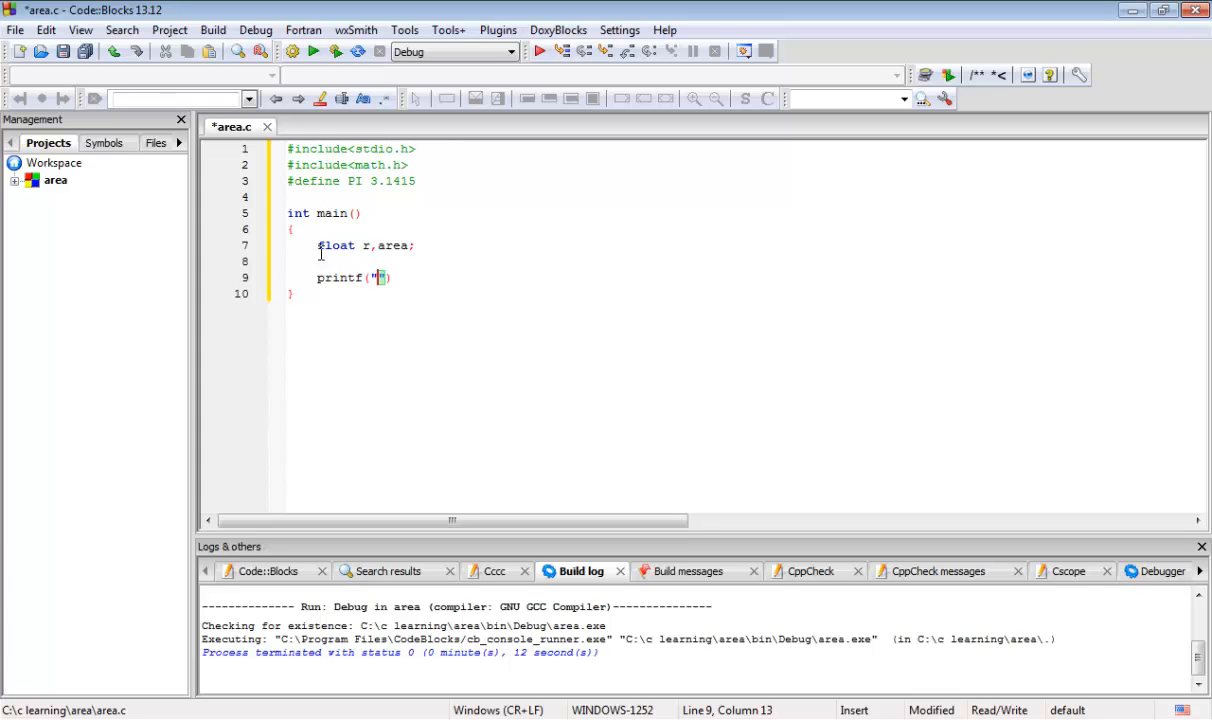
type("Enter the")
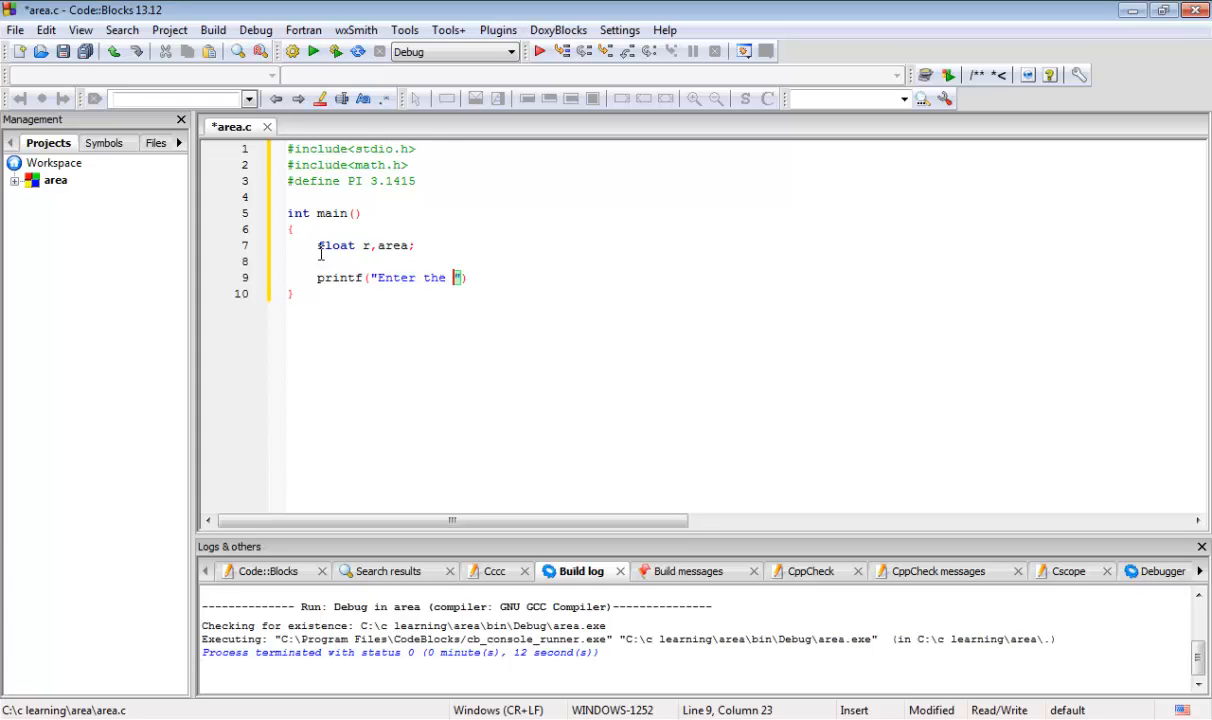
type("value")
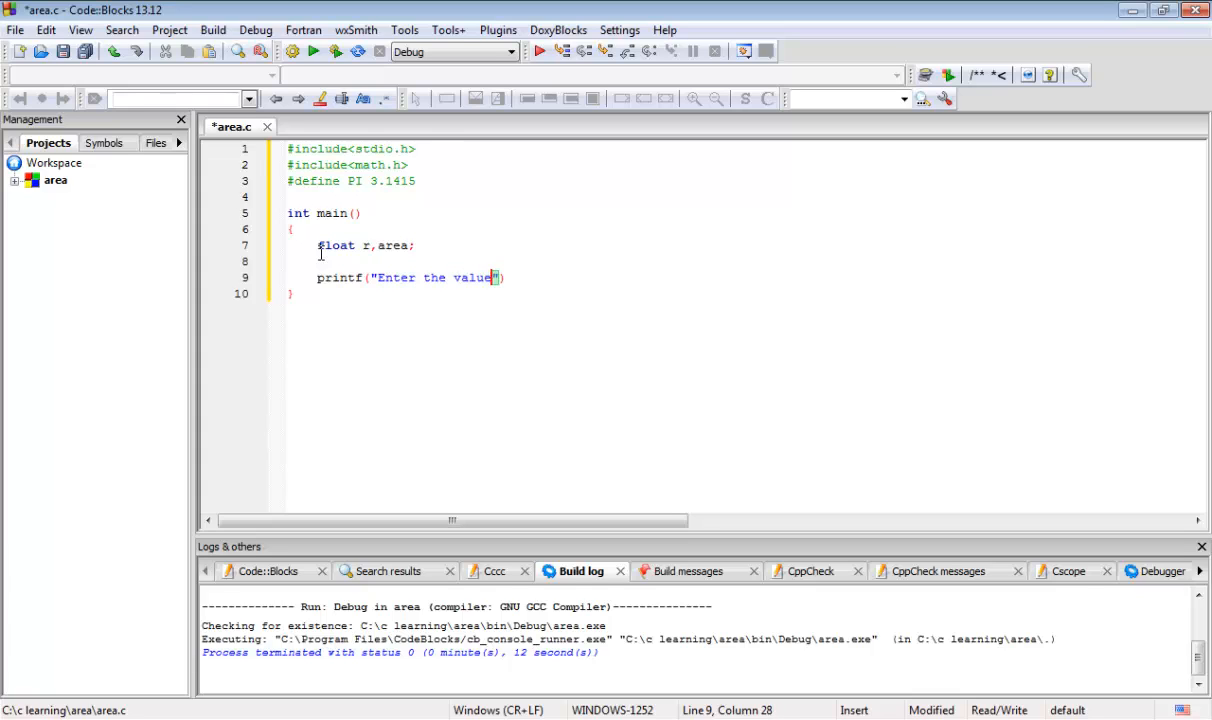
type("of")
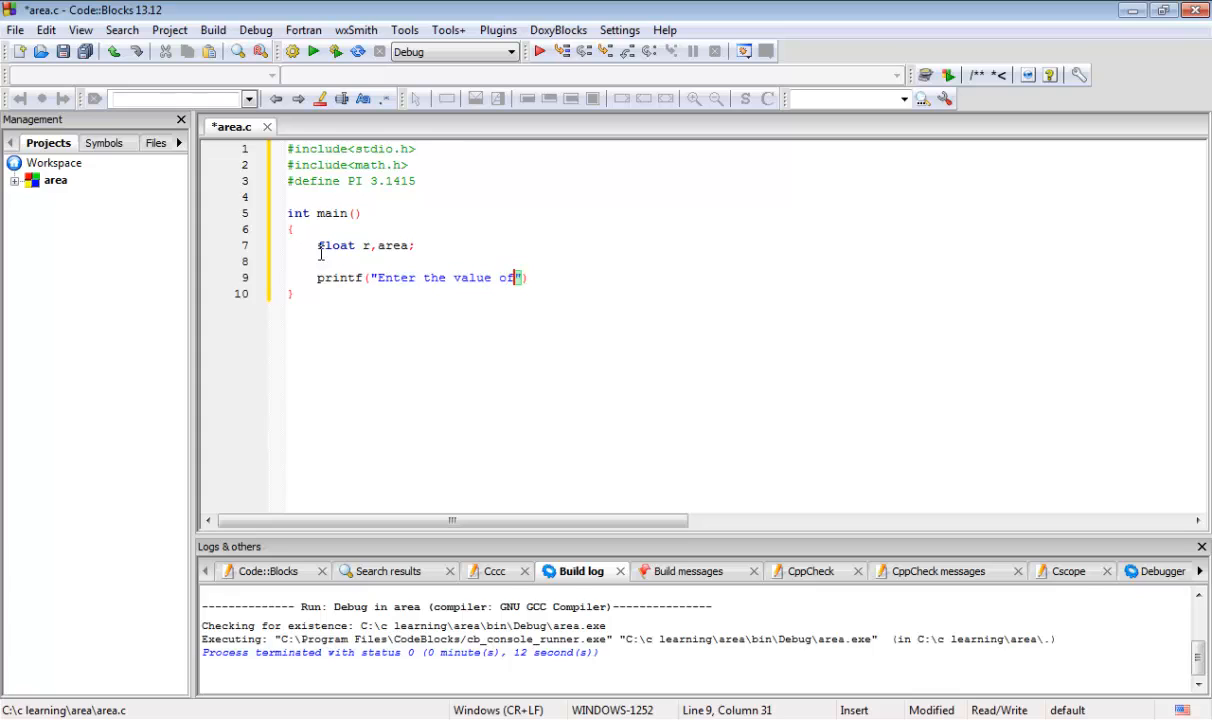
type("rad")
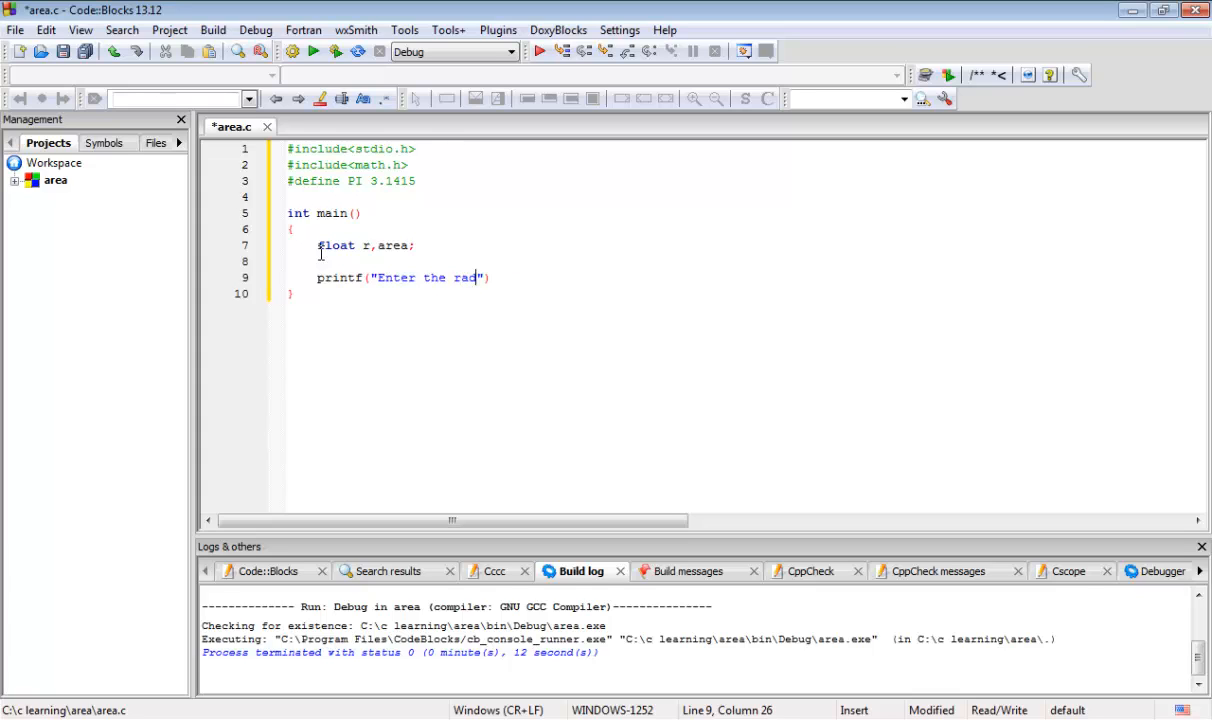
type("ius of ci")
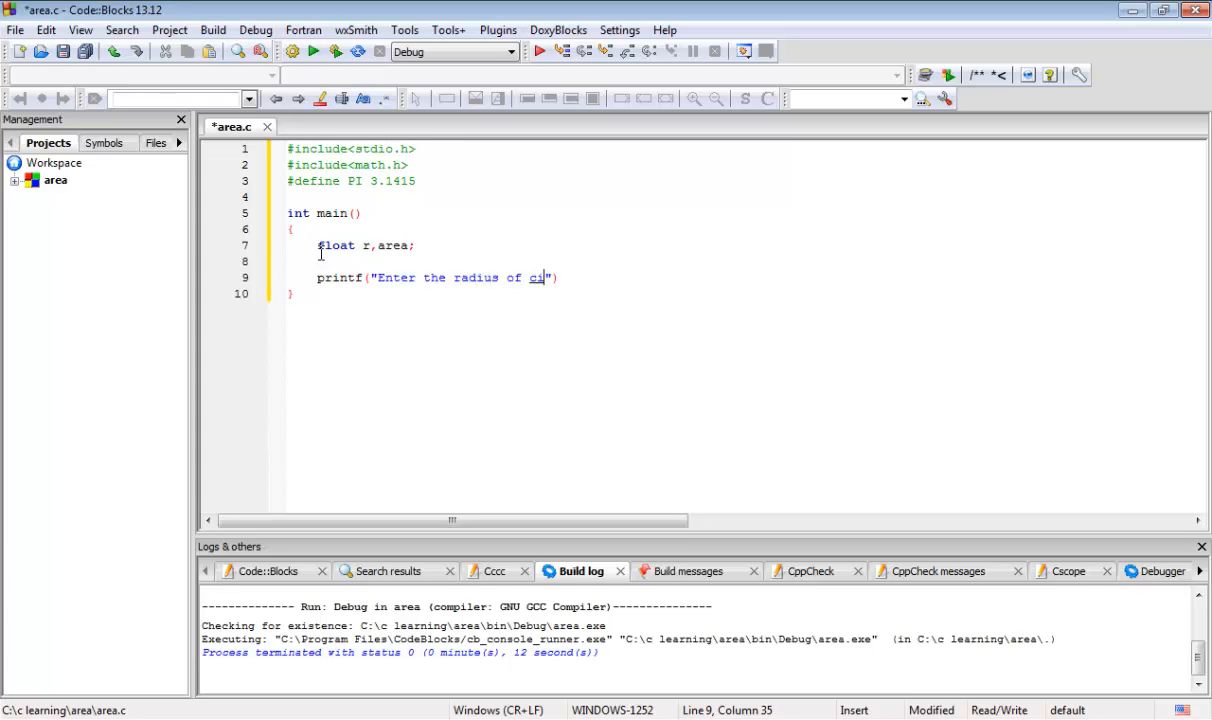
type("rcle")
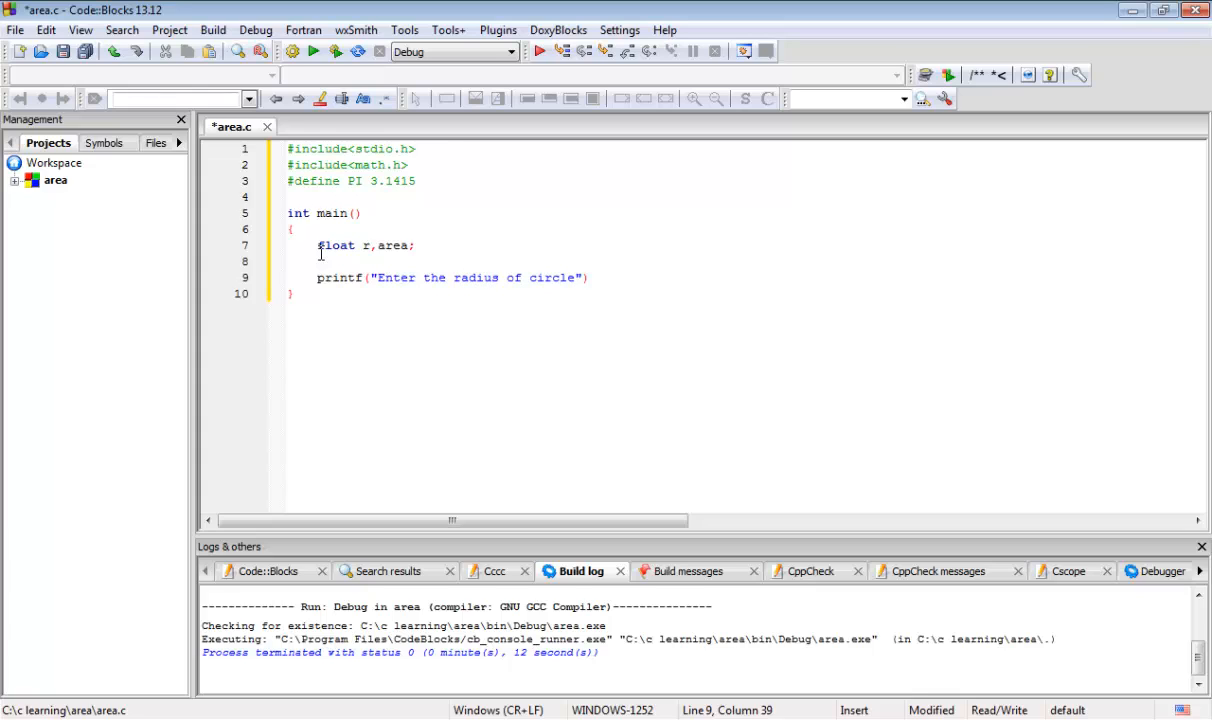
type(":")
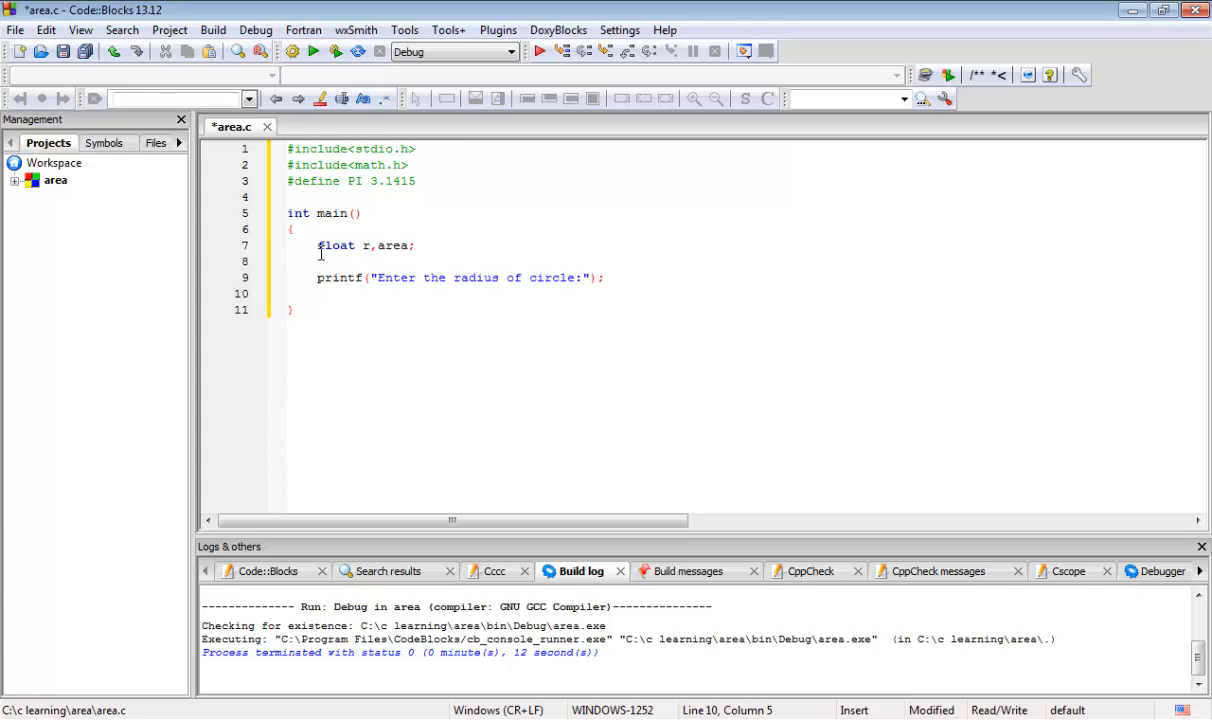
Add scanf("%f",&r); below the prompt and start a new line.
type("sca")
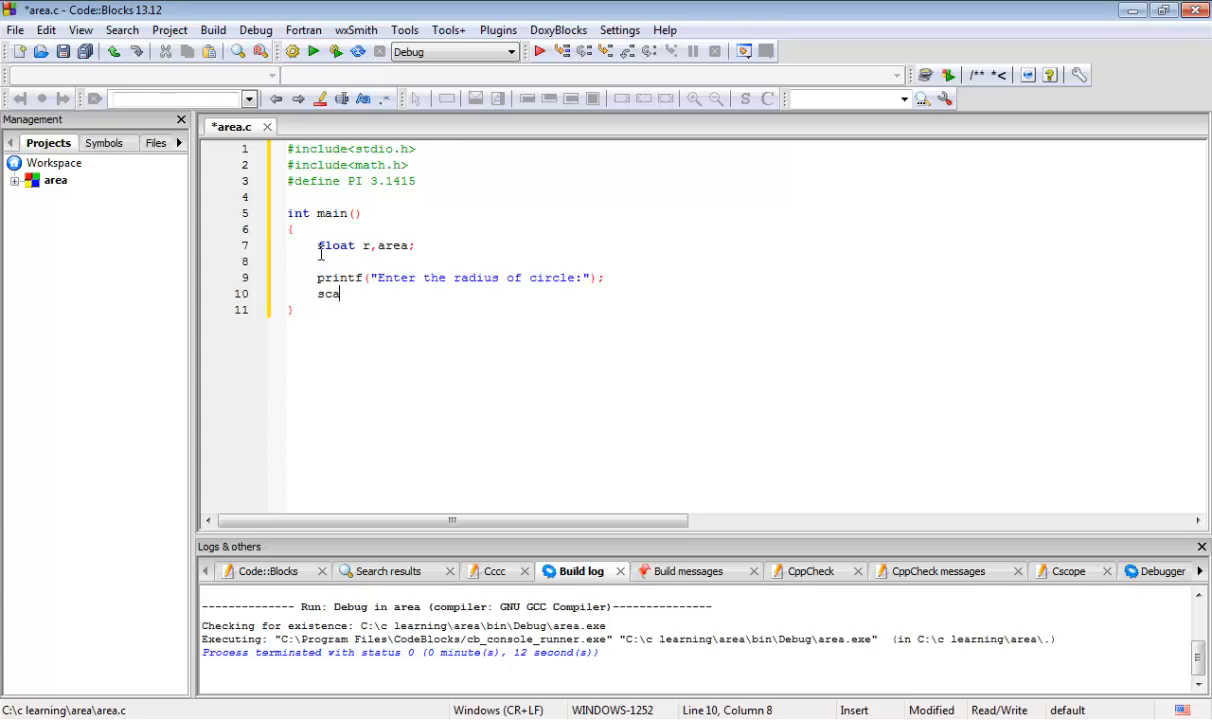
type("nf()")
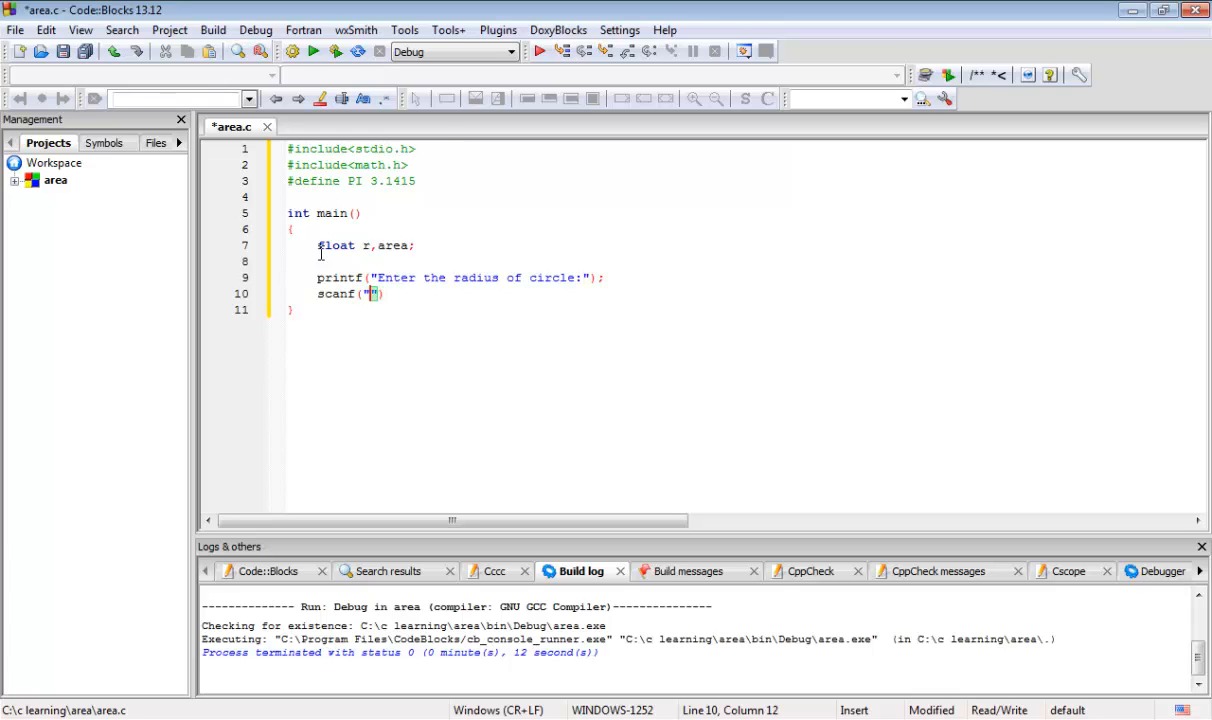
type("%f")
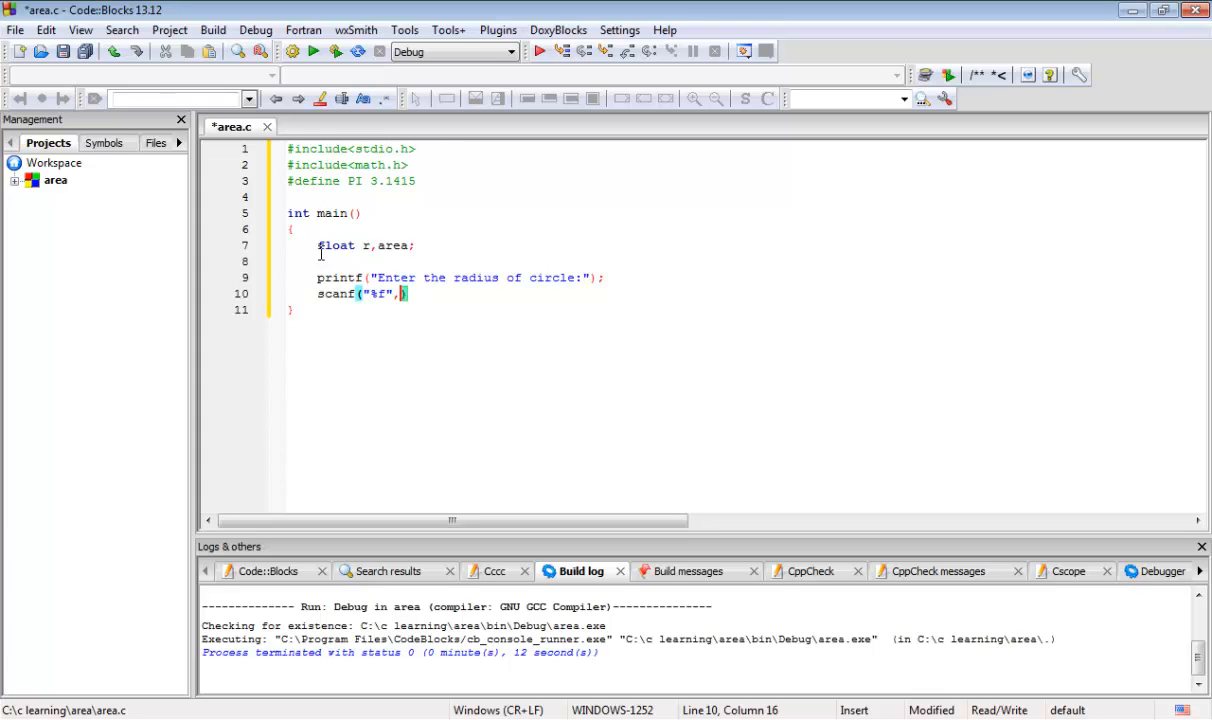
type("&")
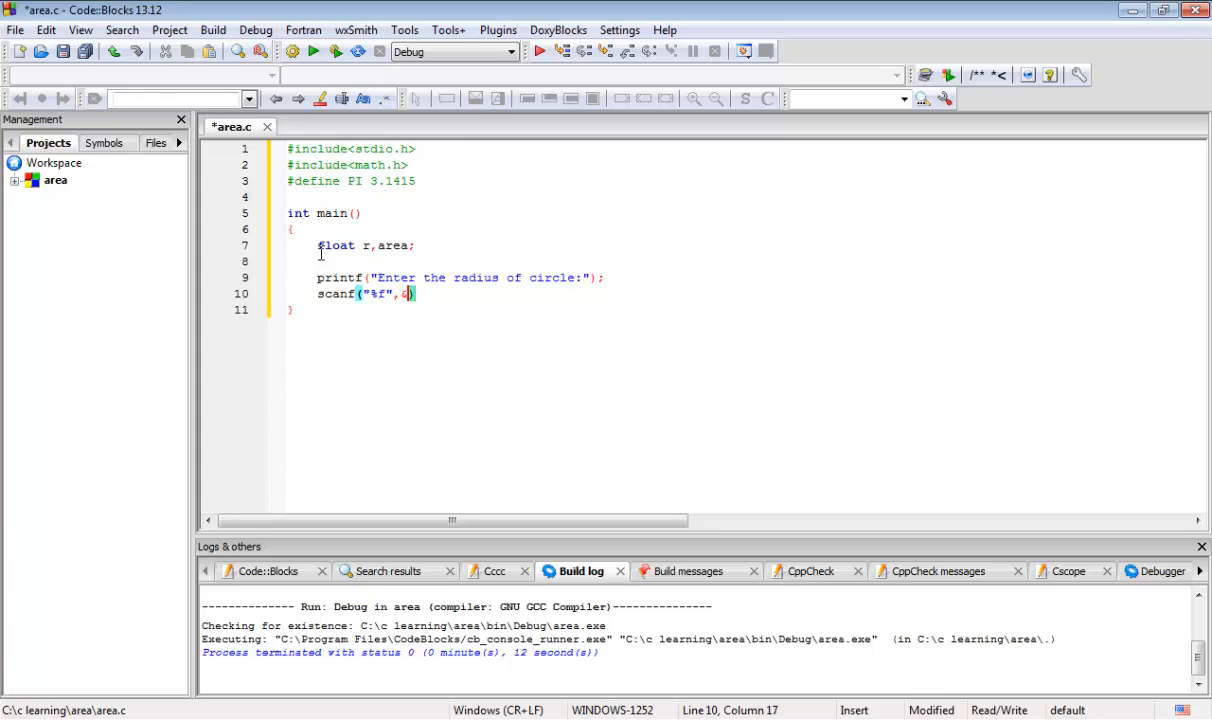
type("r")
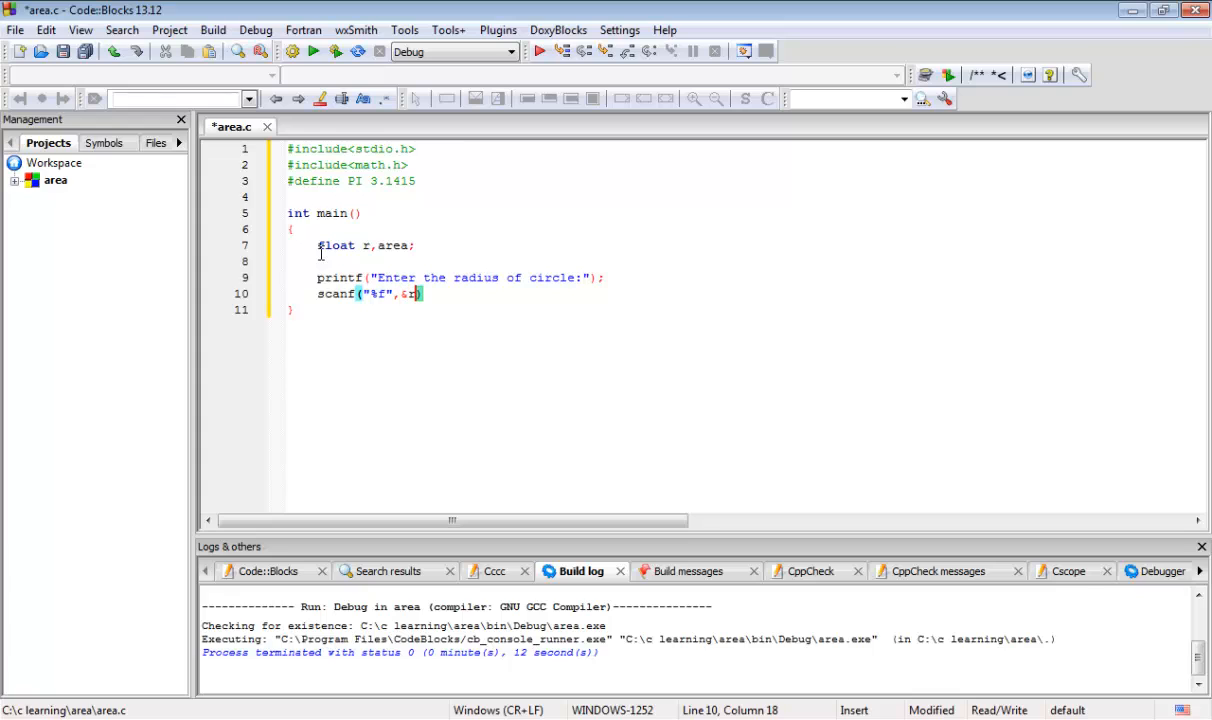
type(");")
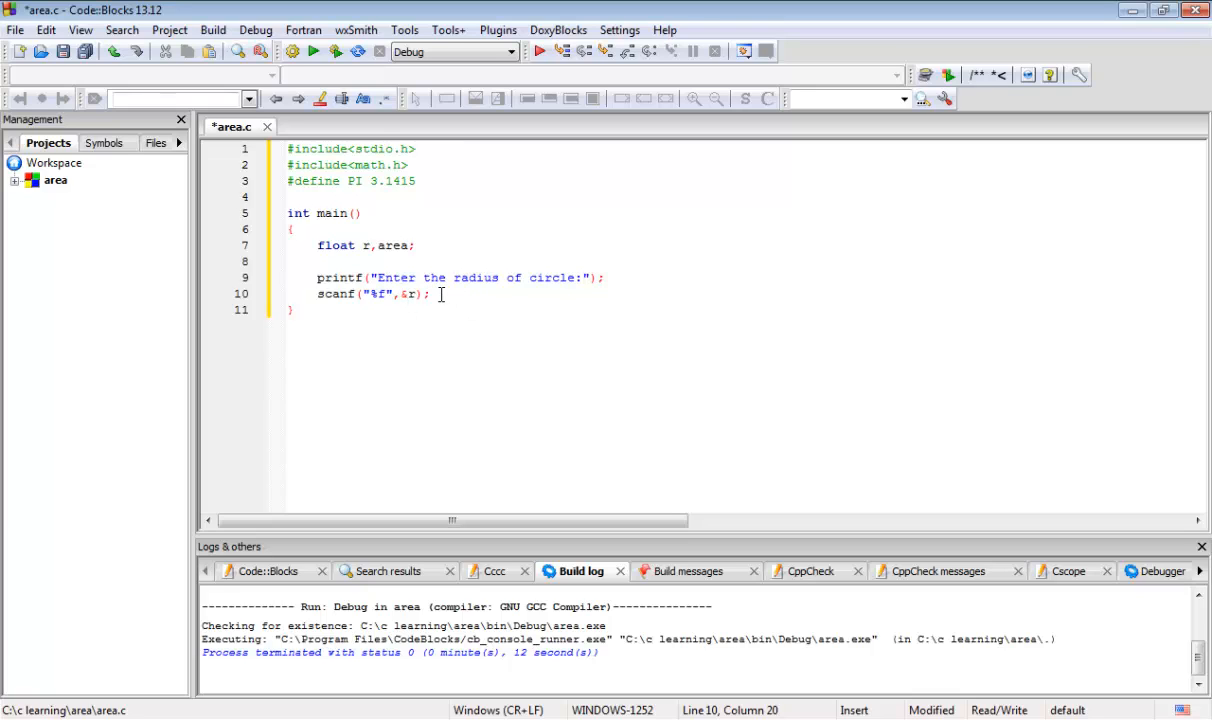
key("Enter")
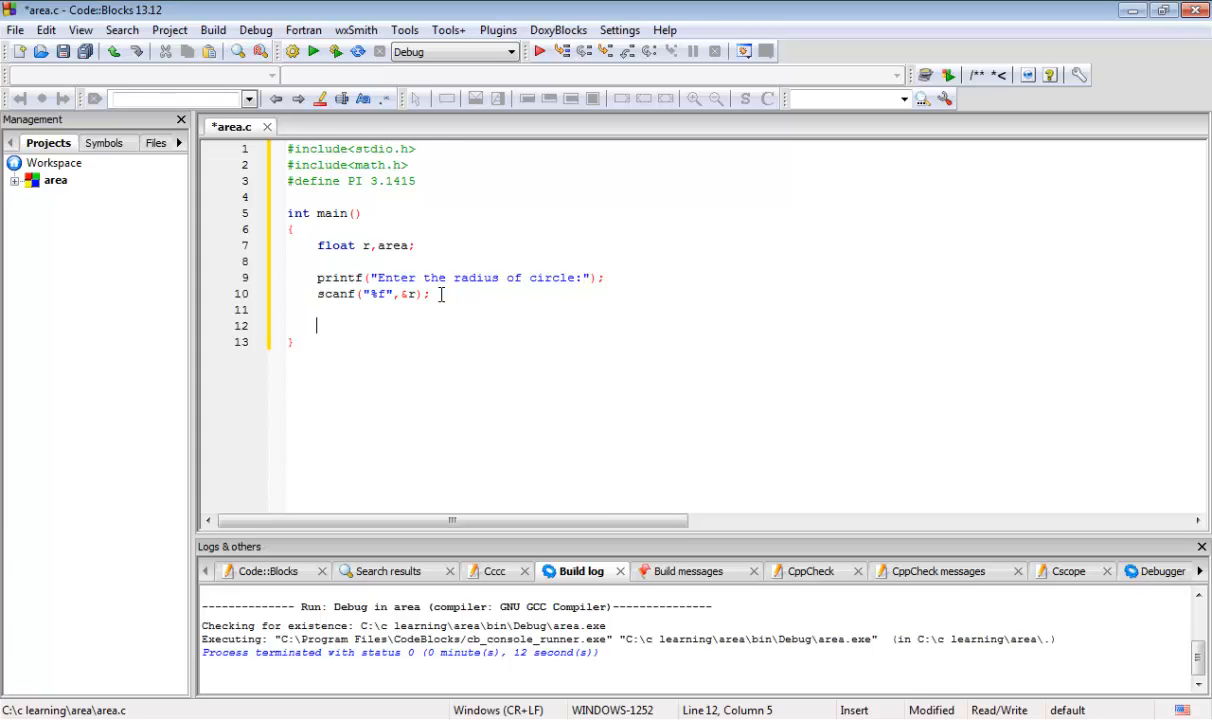
Write 'area=pow(r,2)*PI;' on line 12 and begin the next statement.
type("area")
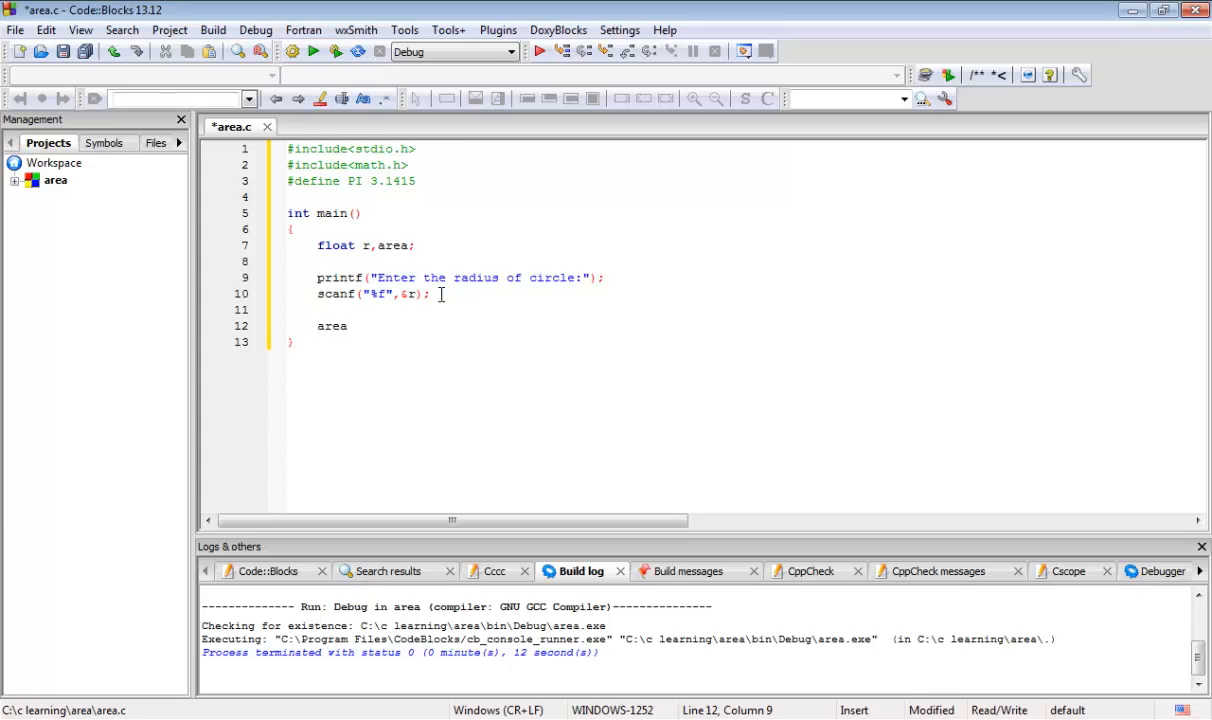
type("=")
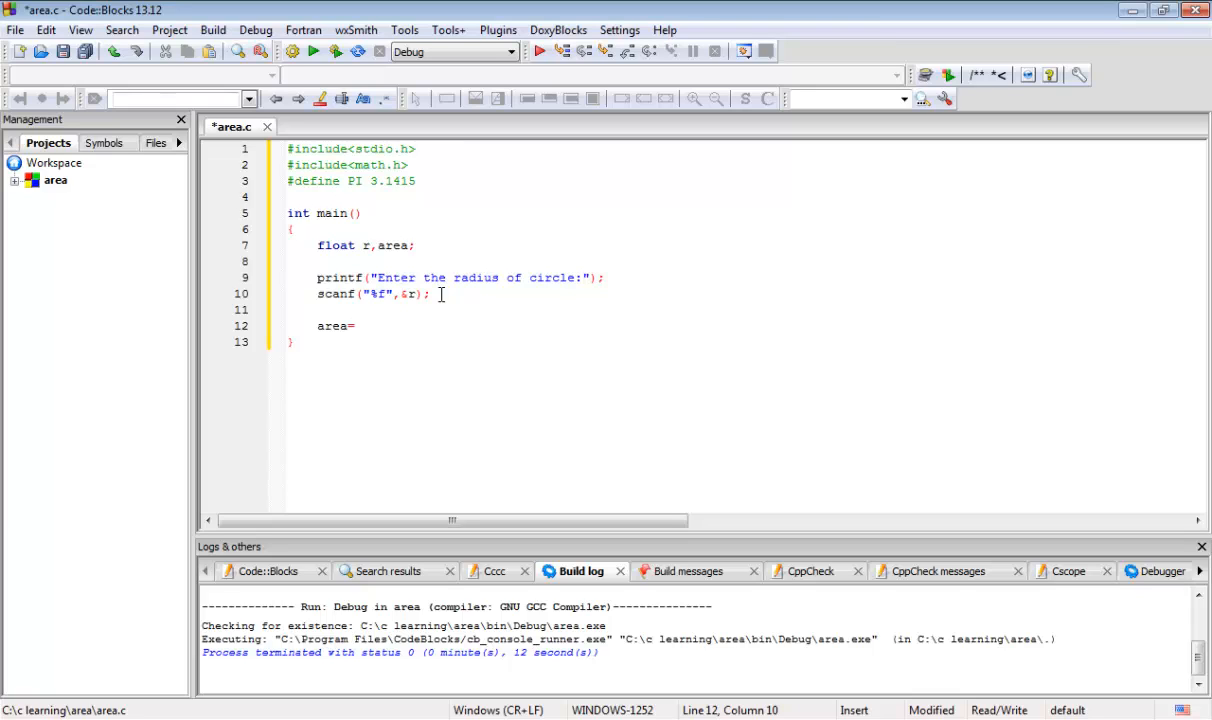
left_click(353, 326)
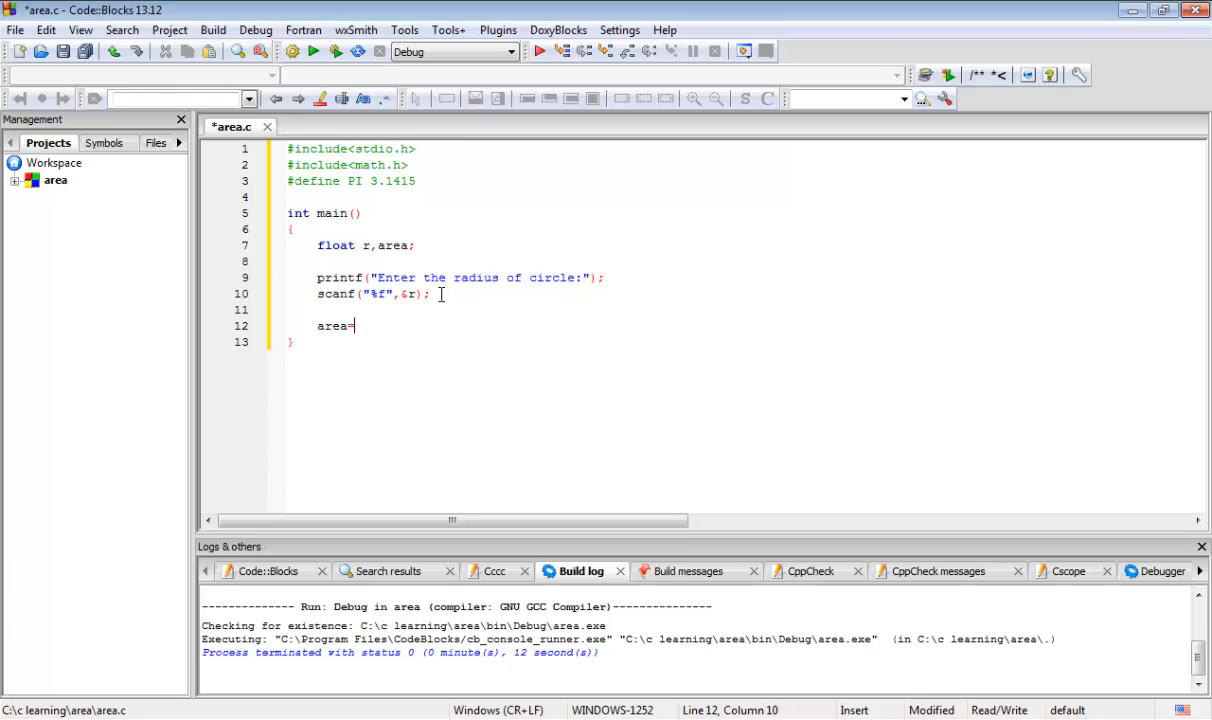
type("pi")
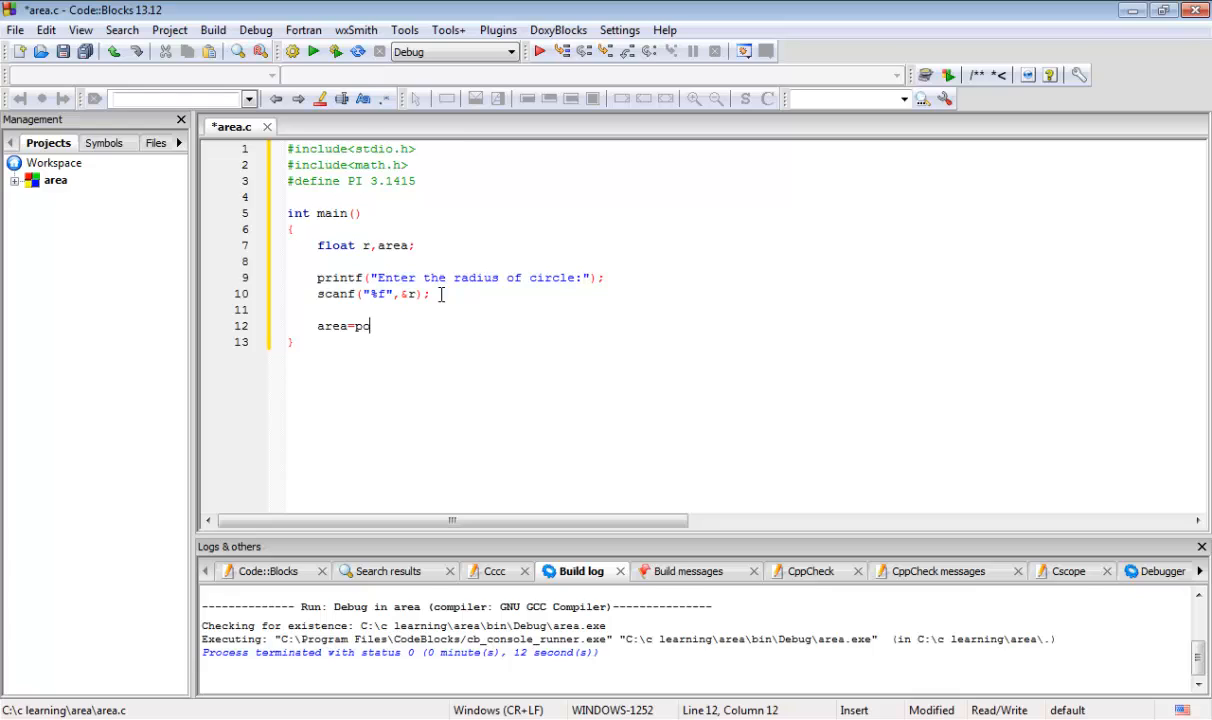
type("w")
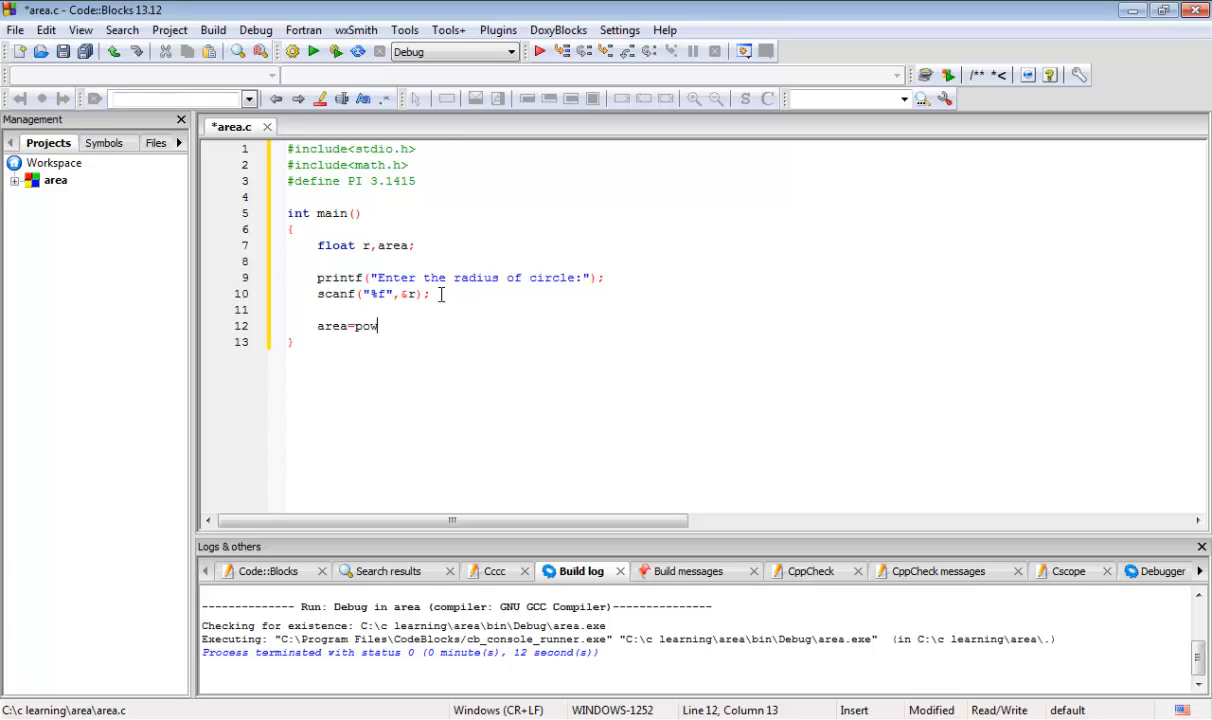
type("(")
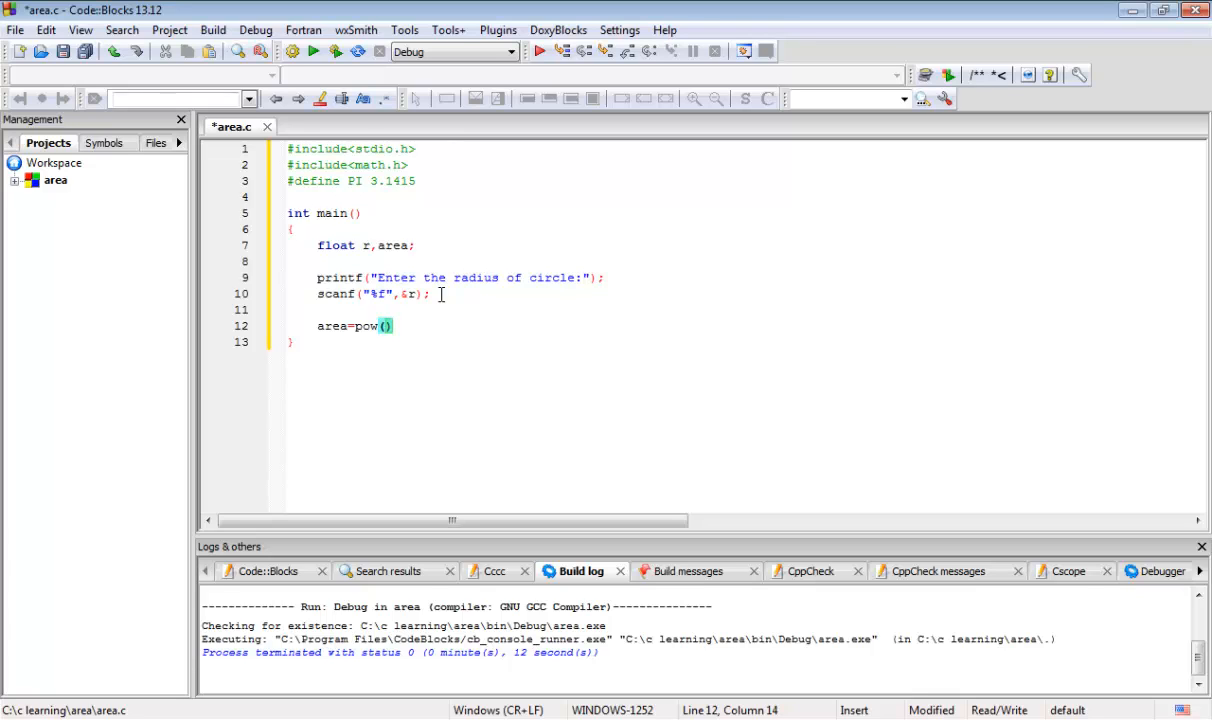
type("r,2")
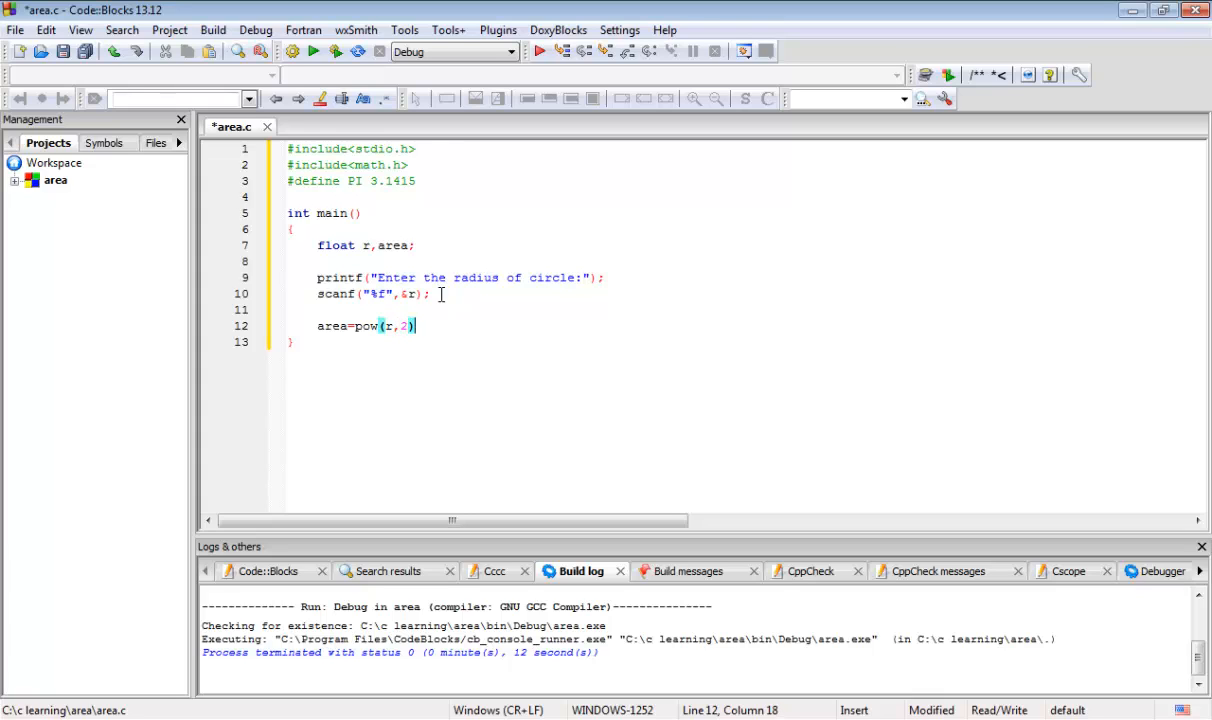
type("*P")
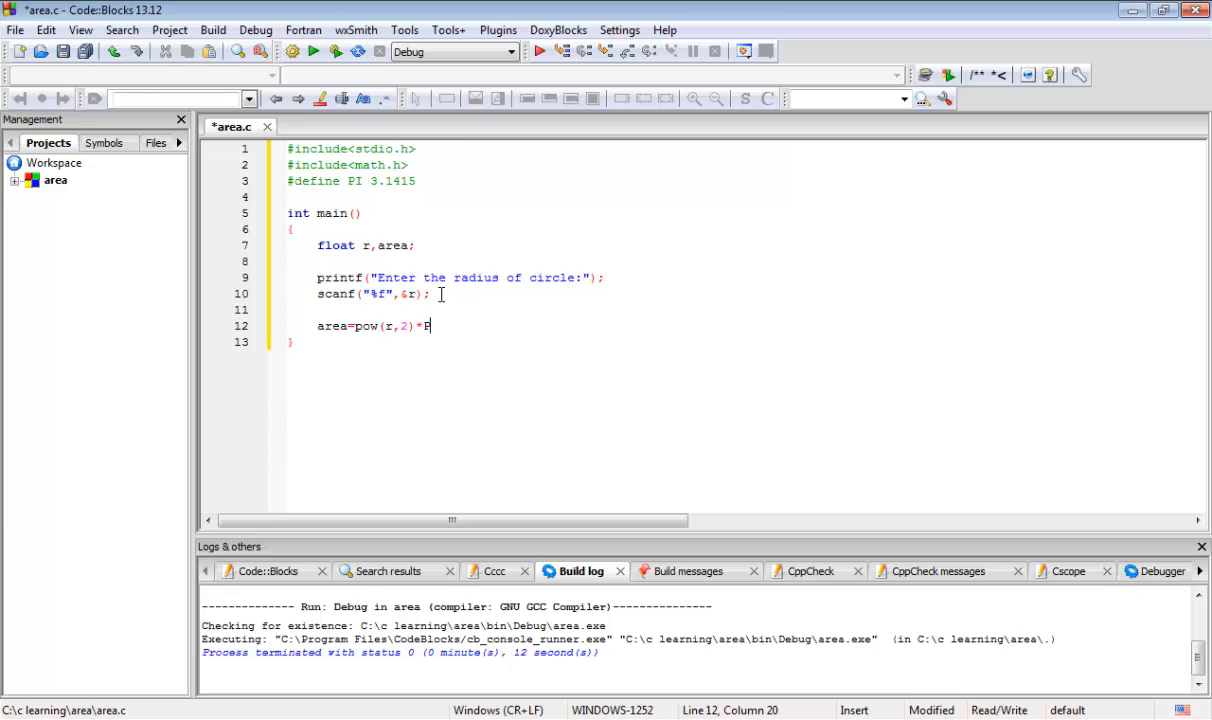
type("PI;")
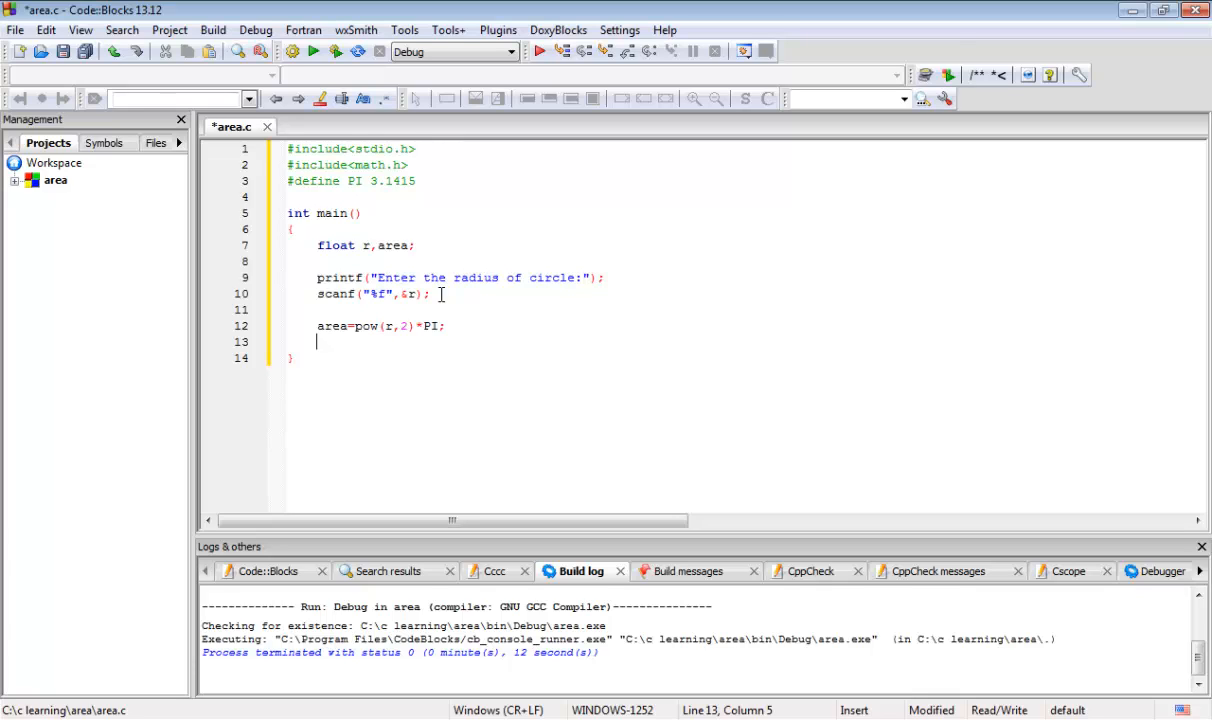
type("p")
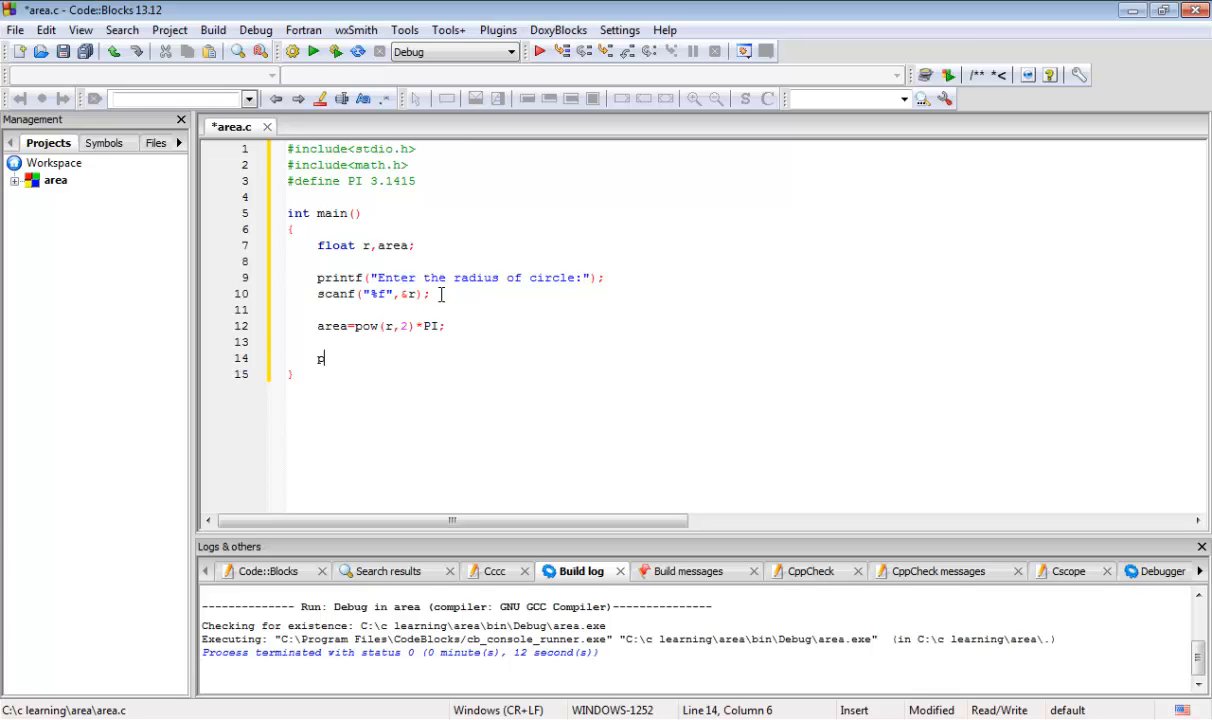
Write printf("The area of circle is : %f",area); on line 14.
type("rintf(")
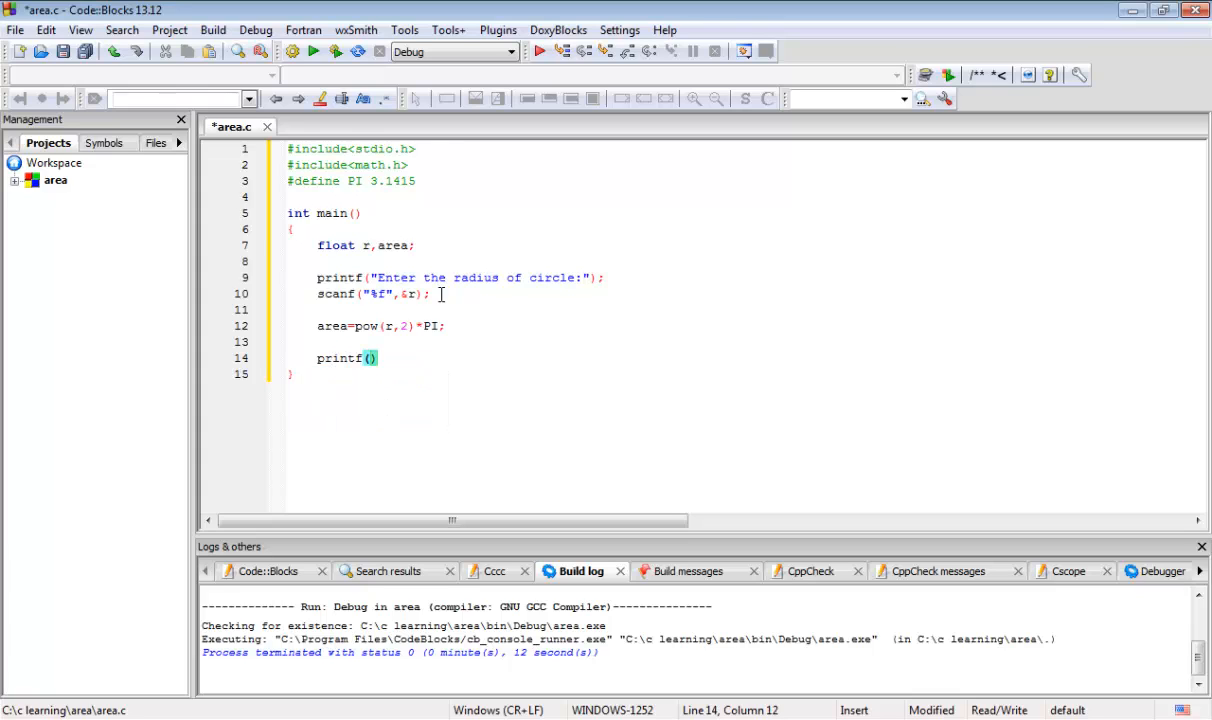
type("\"")
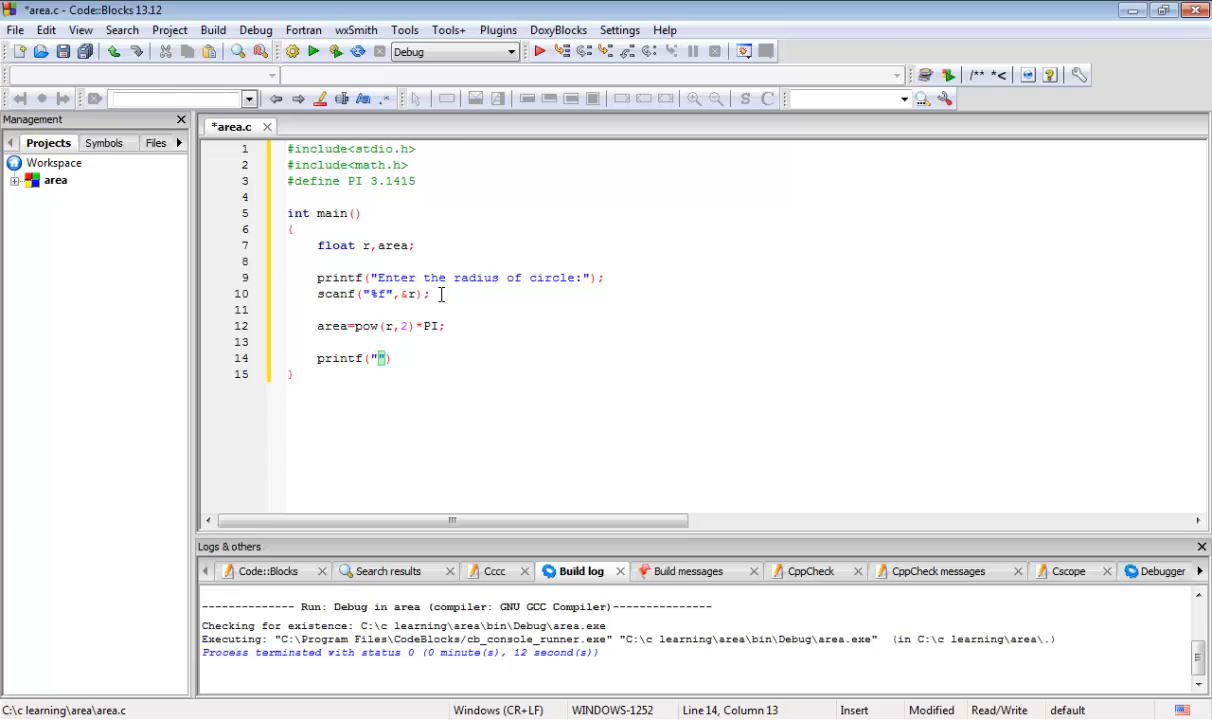
type("the area")
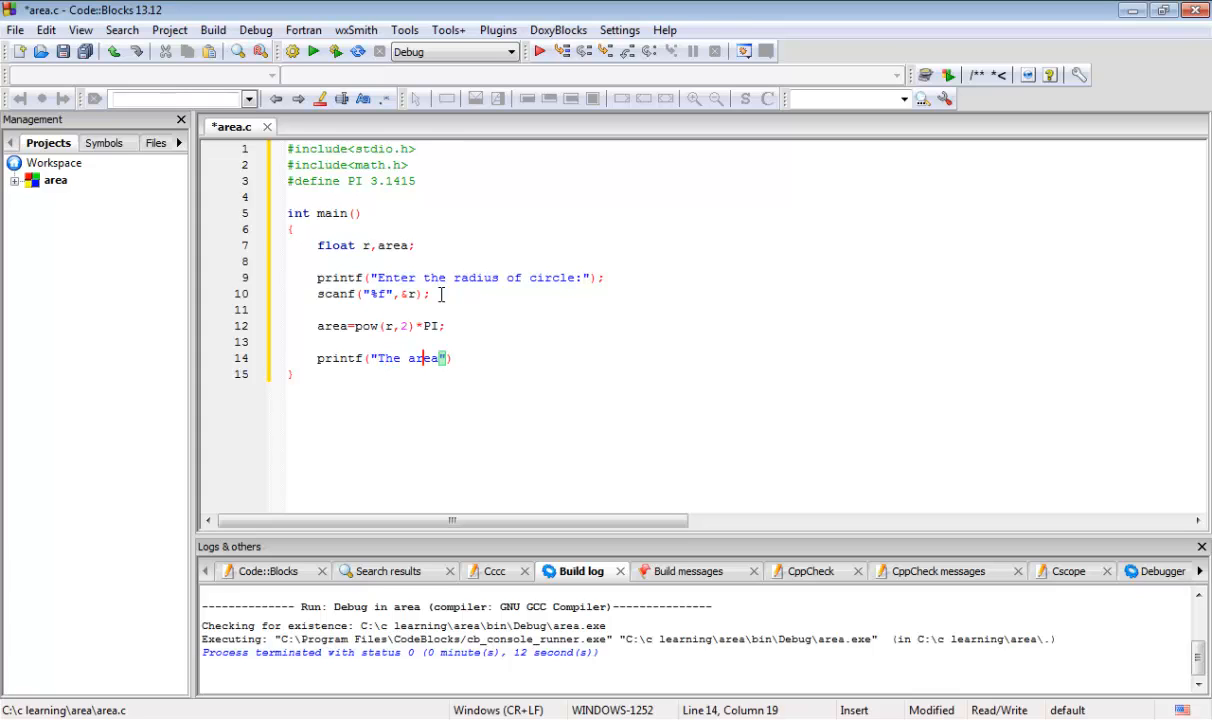
type("of")
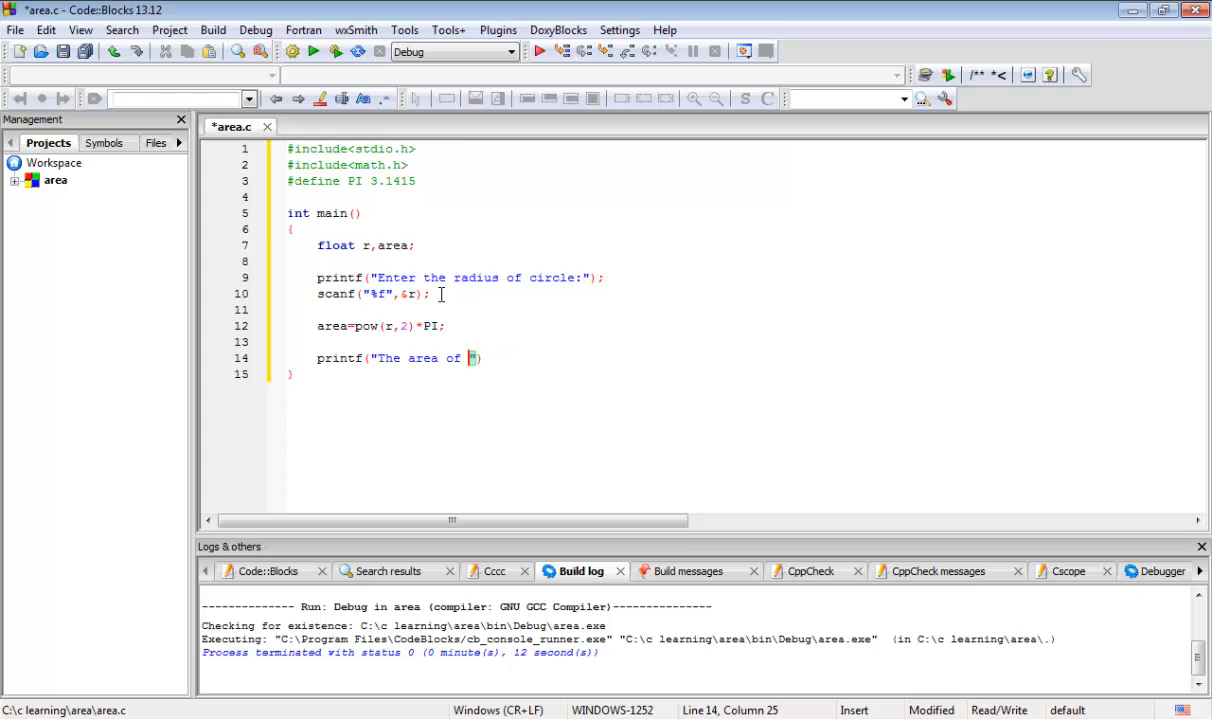
type("circle is")
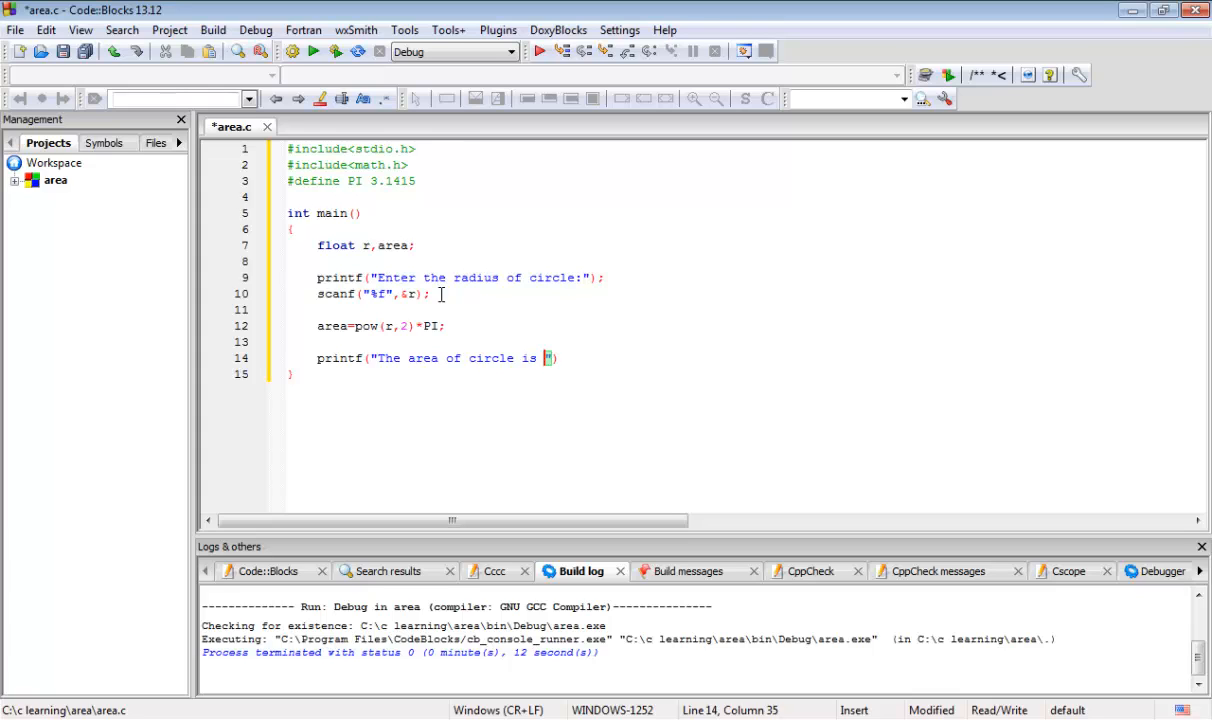
type(":")
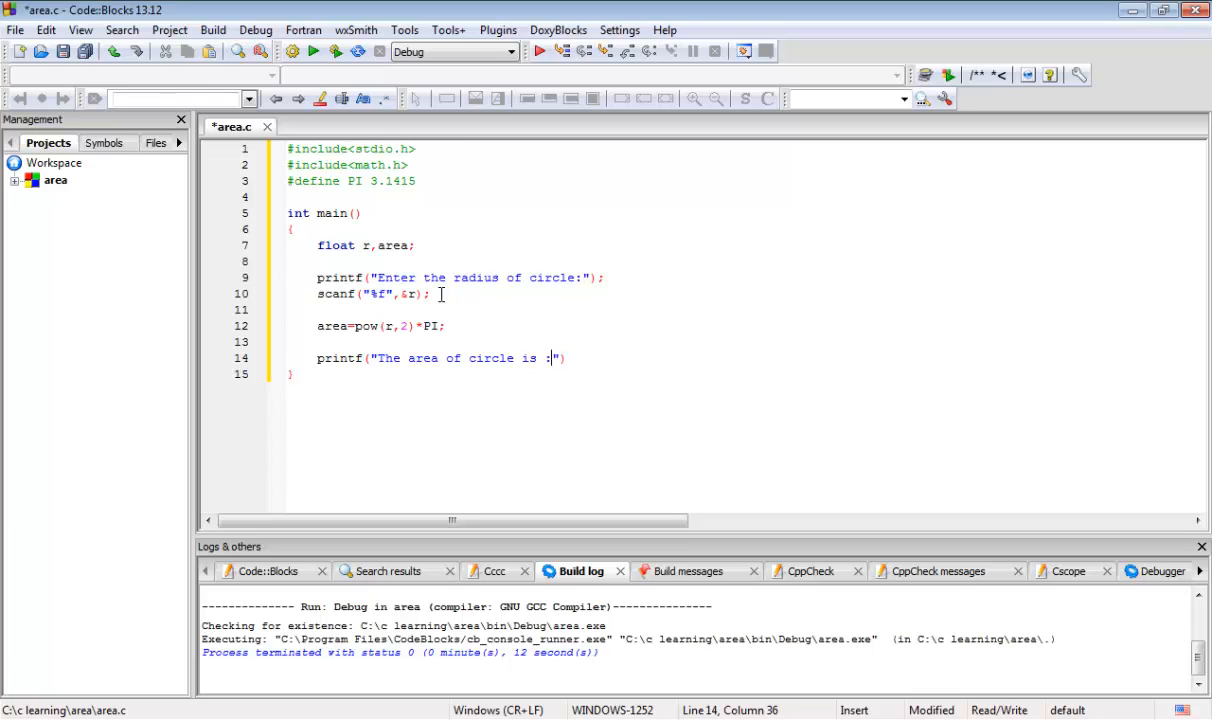
type("\" \"")
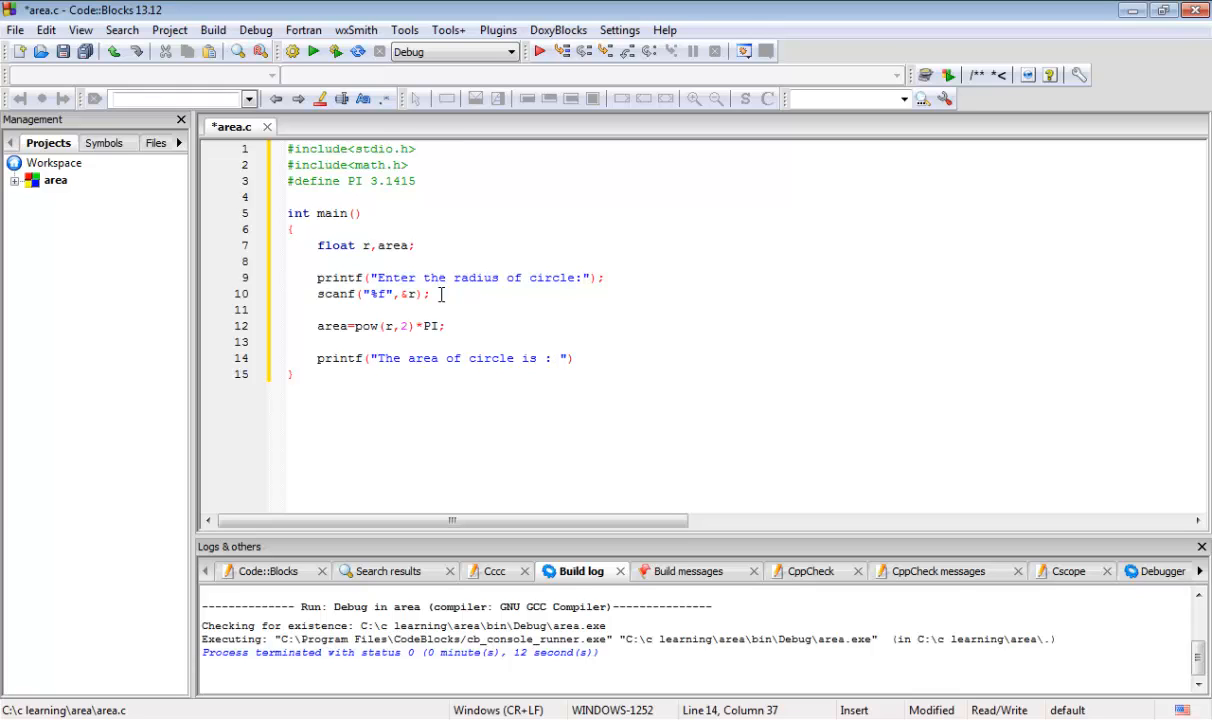
type("%f")
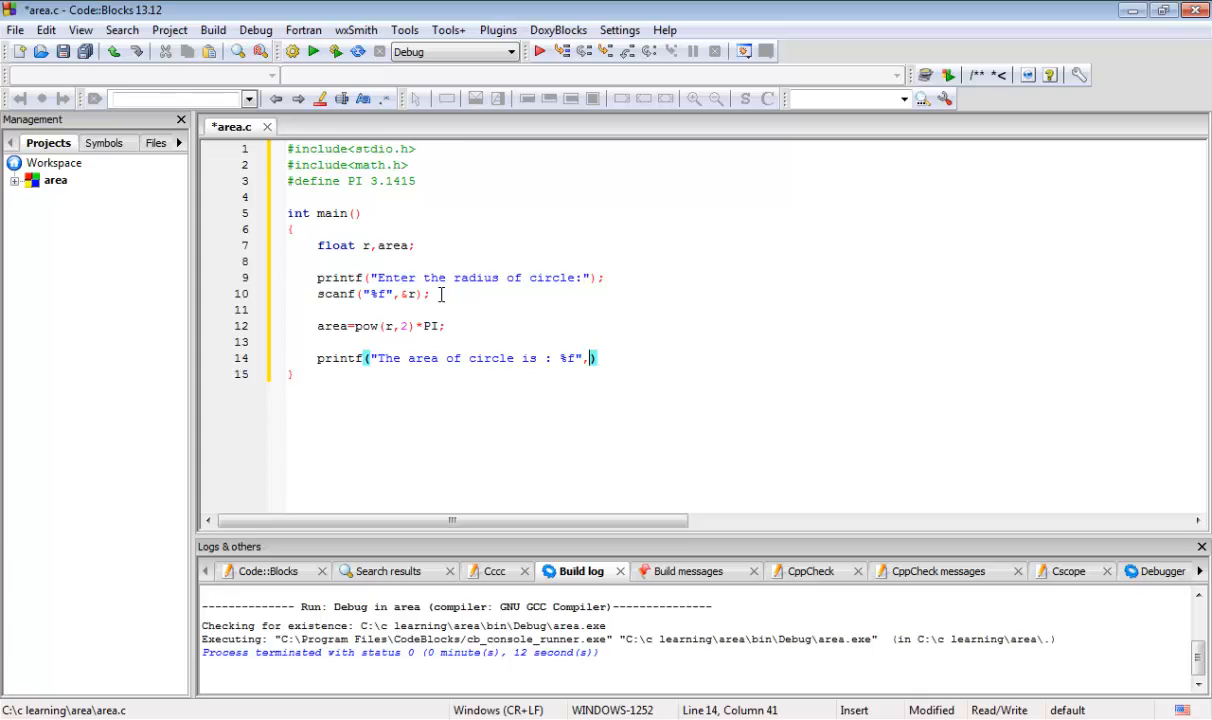
type("area")
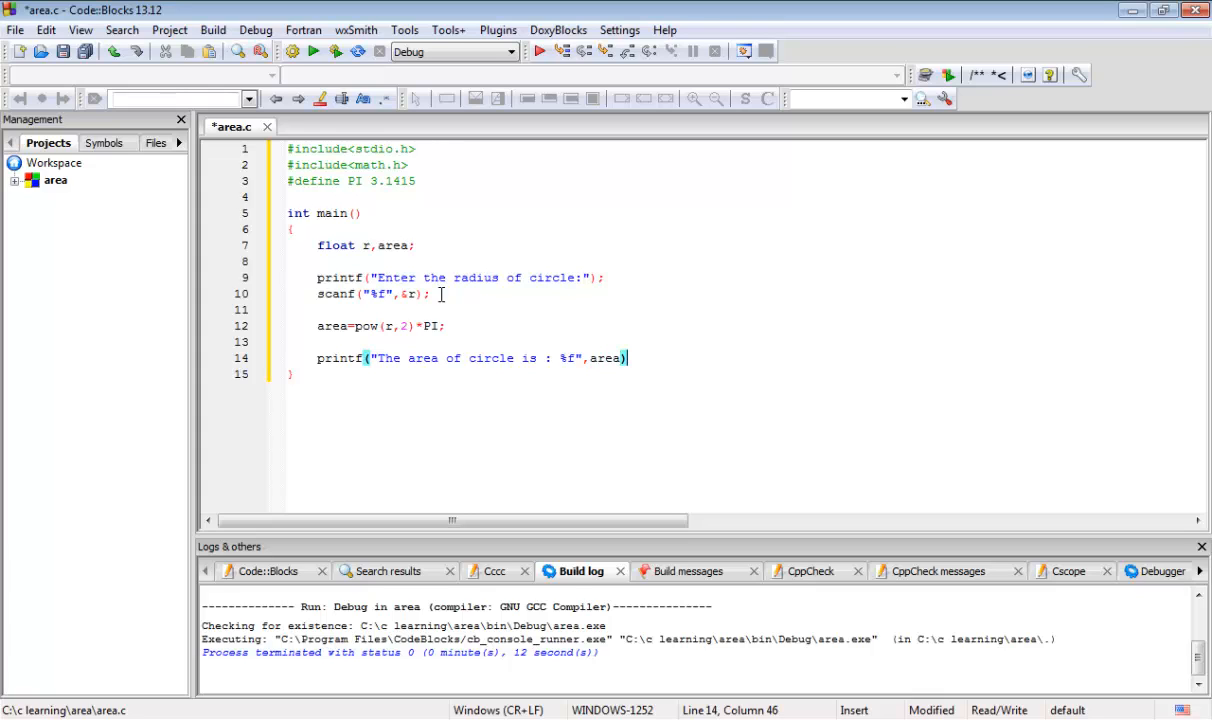
type(";")
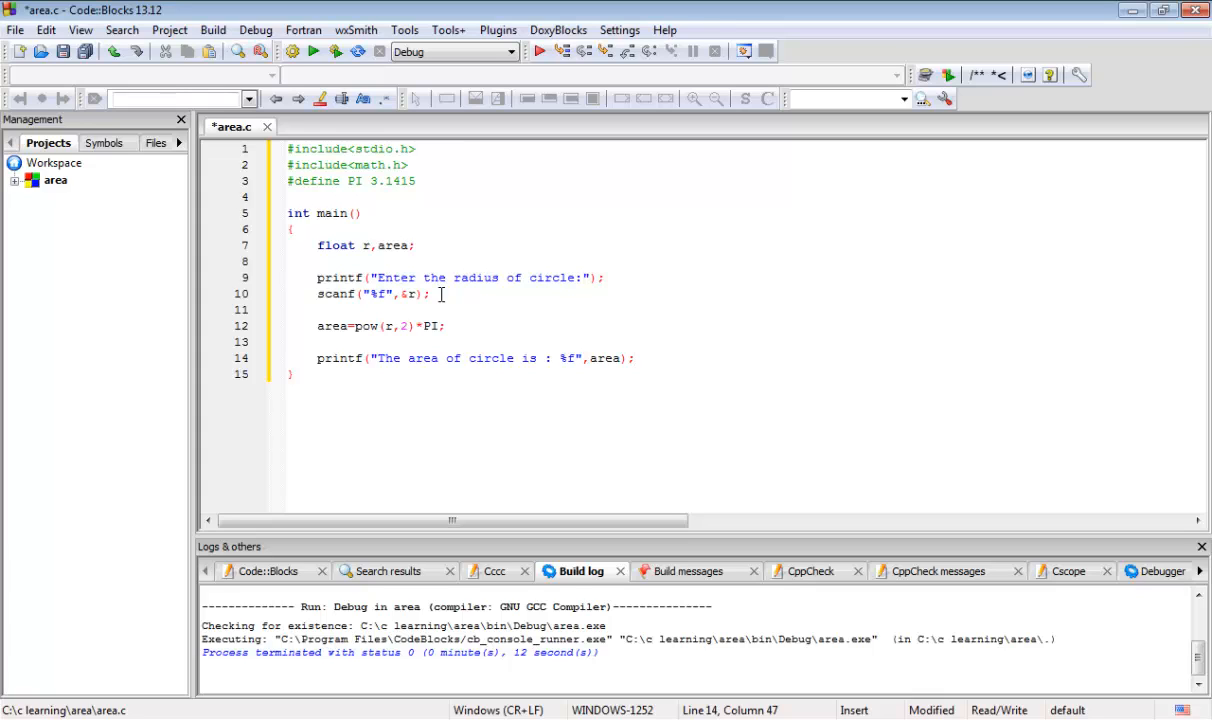
key("Enter")
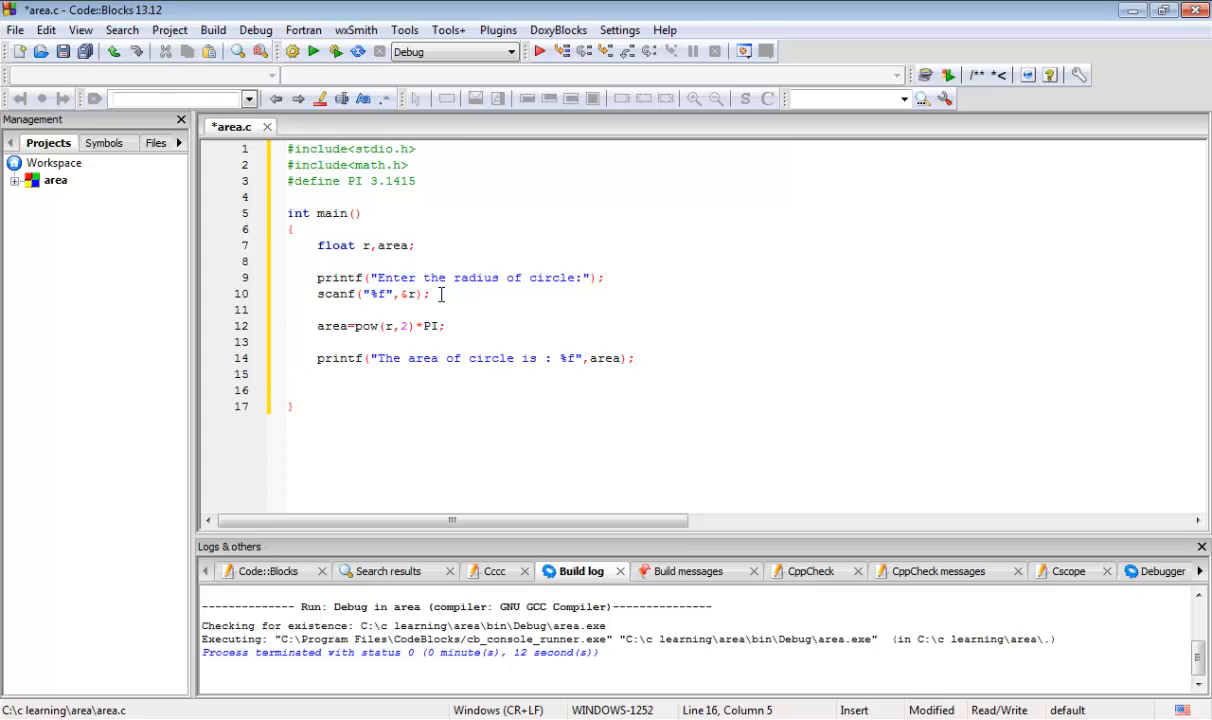
Type 'return 0;' on line 16 to close main.
type("return")
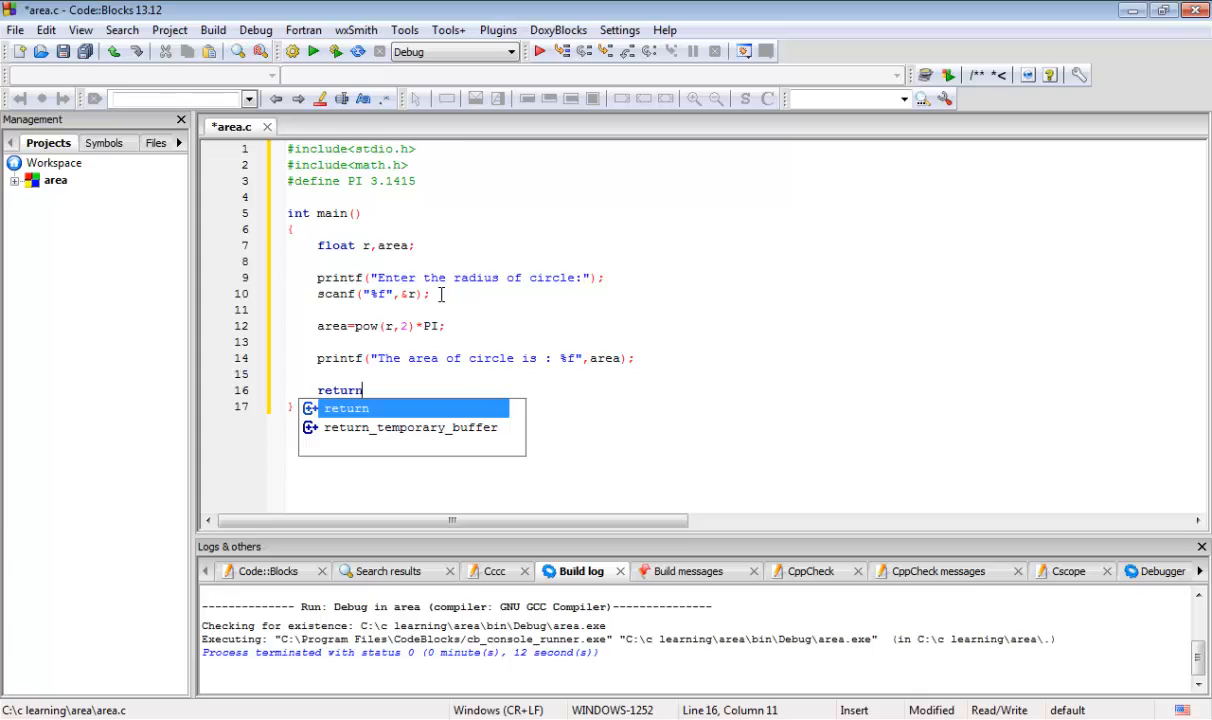
type("0;")
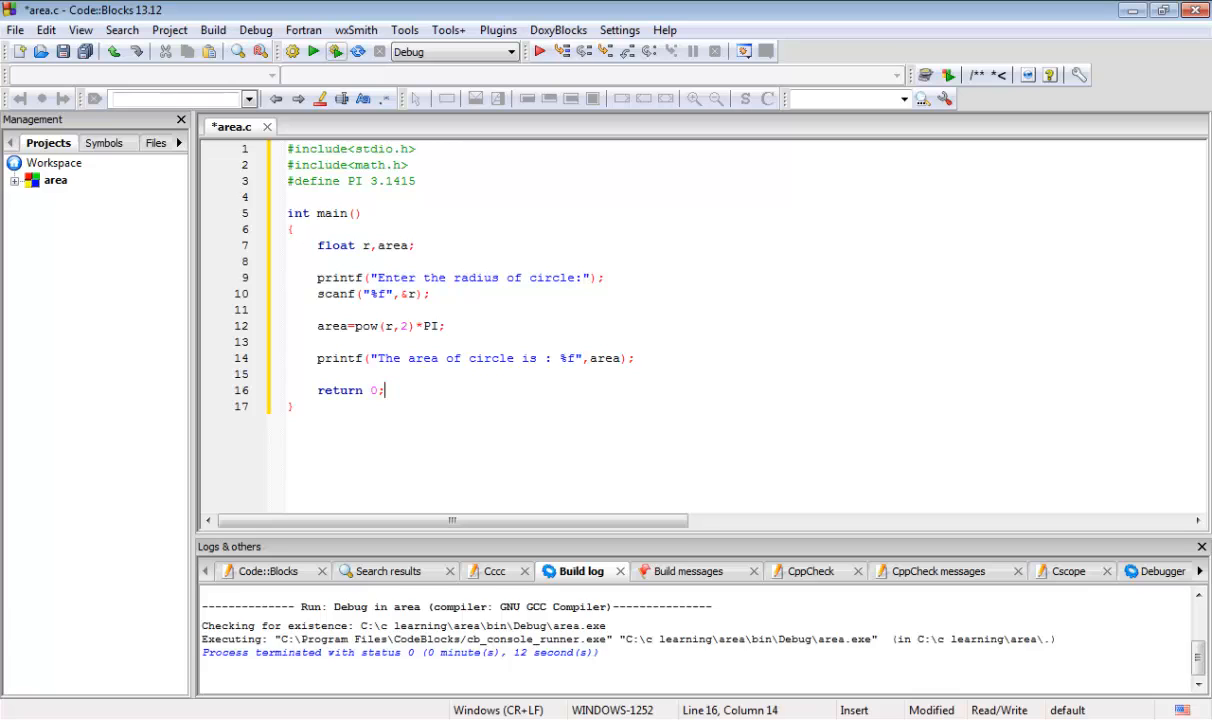
Build and run area.c, entering a radius of 10 at the console prompt.
left_click(336, 51)
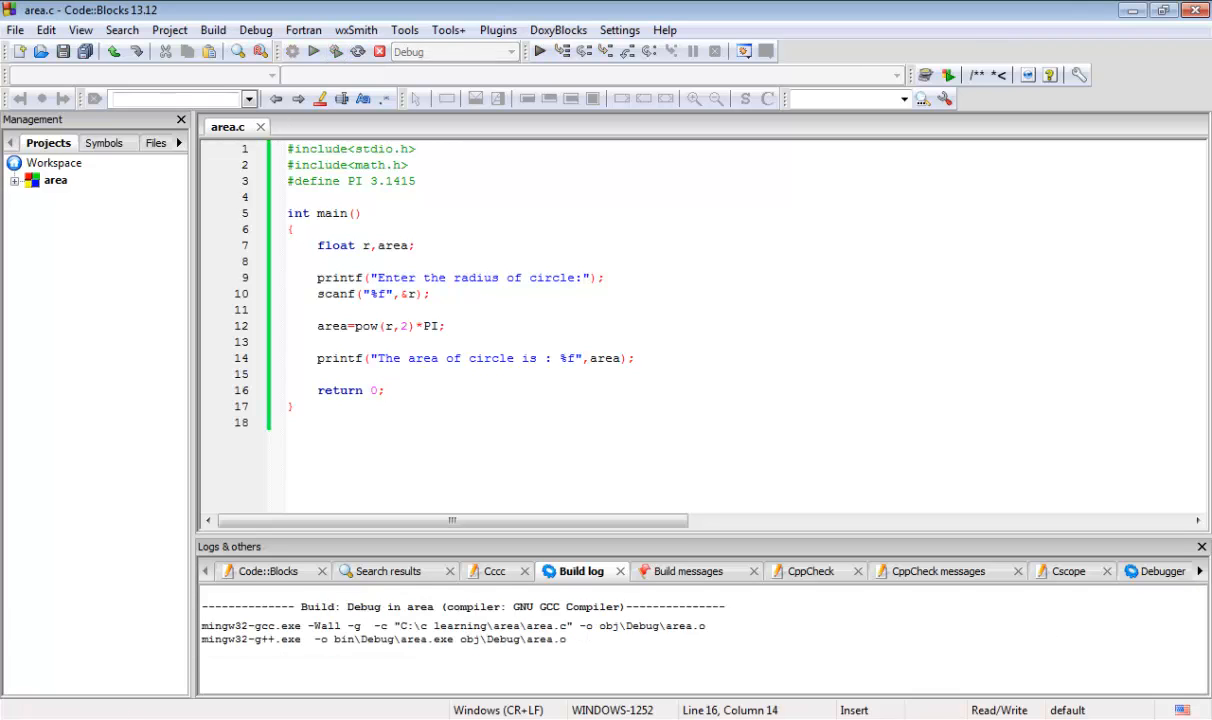
left_click(314, 51)
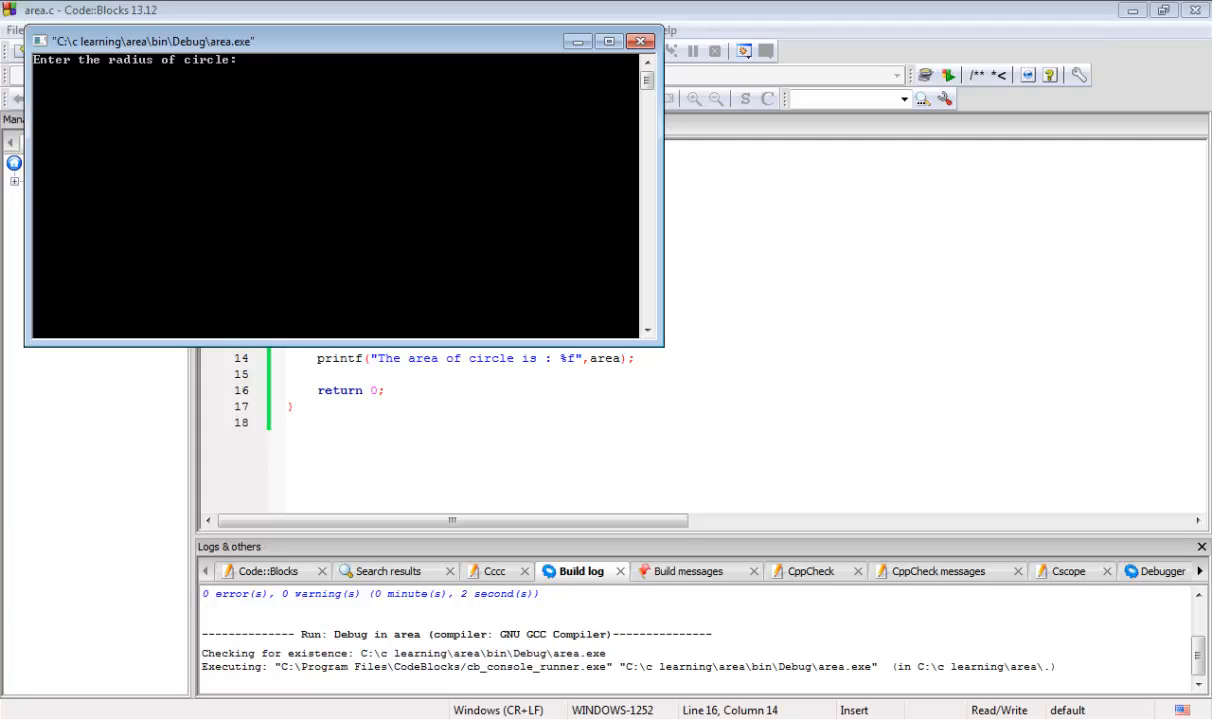
type("10")
left_click(463, 278)
type(" in ")
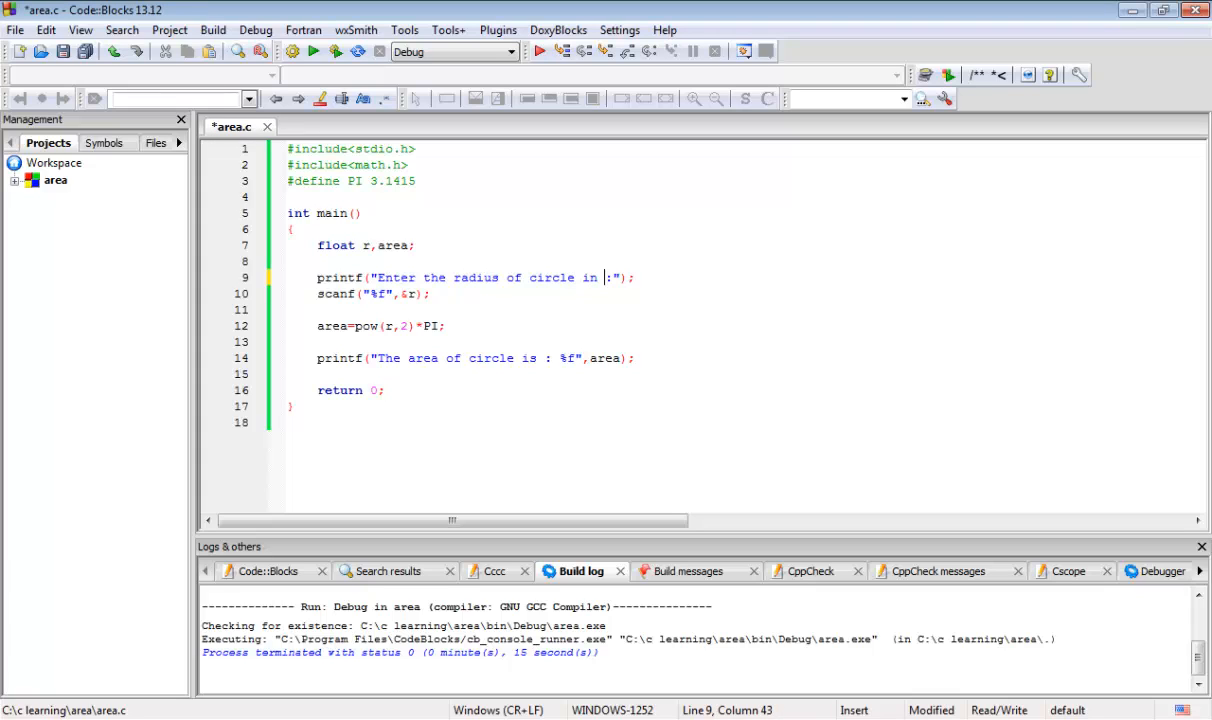
Append 'cm' to the radius prompt and 'squarecm' after the area's %f output.
type("c")
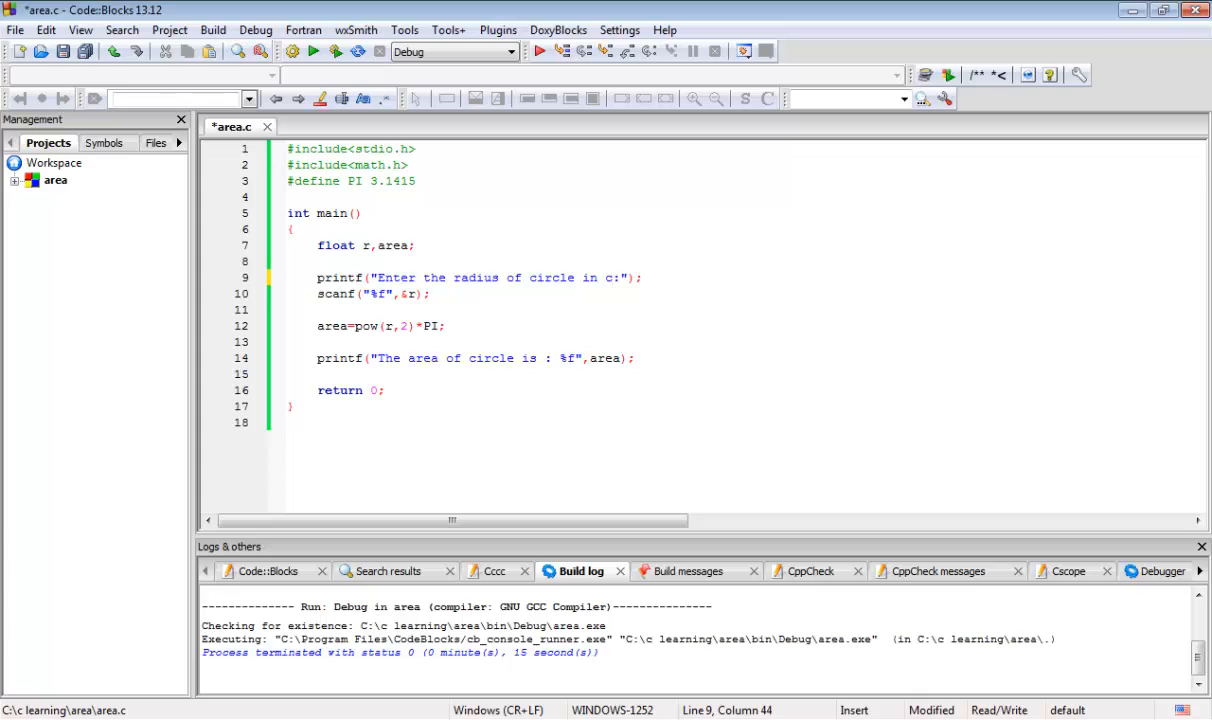
type("m")
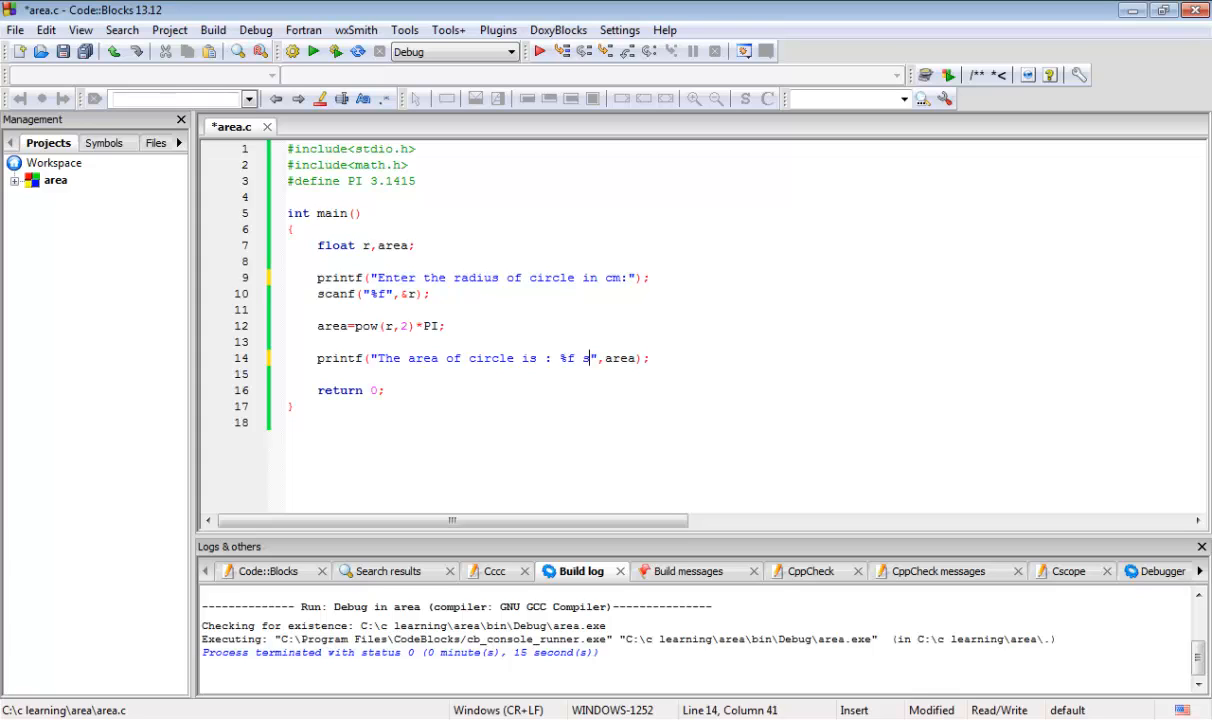
type("quare")
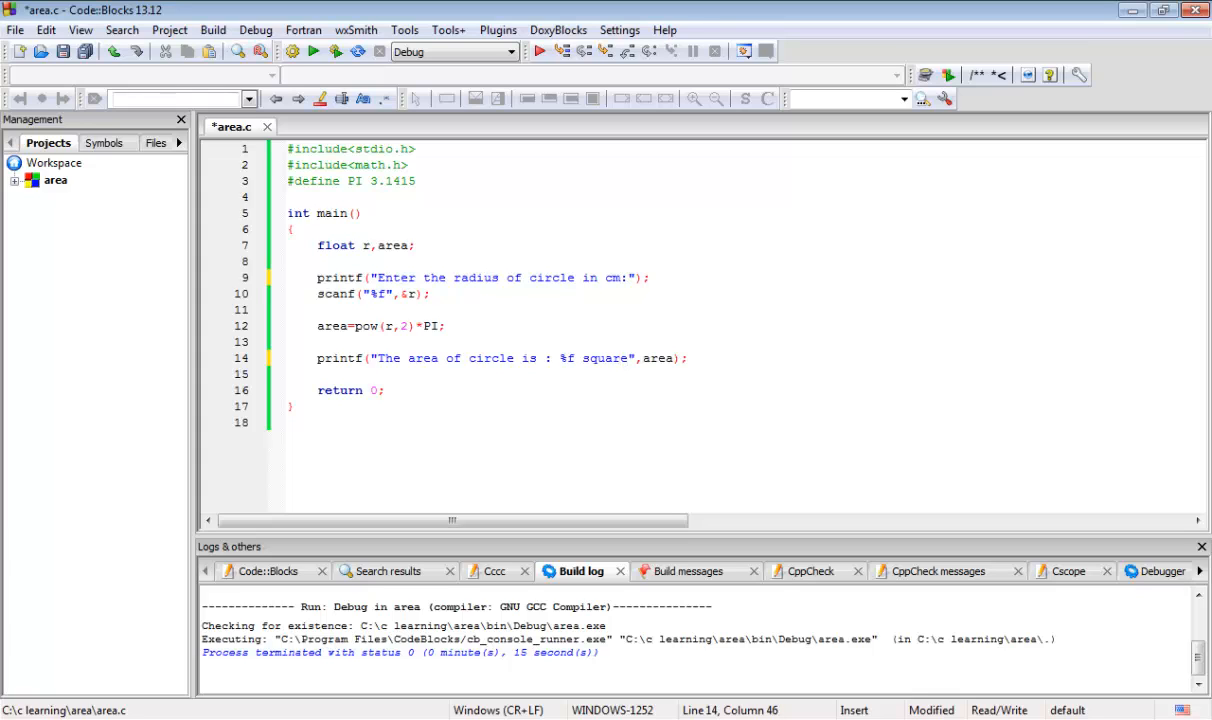
type("ce")
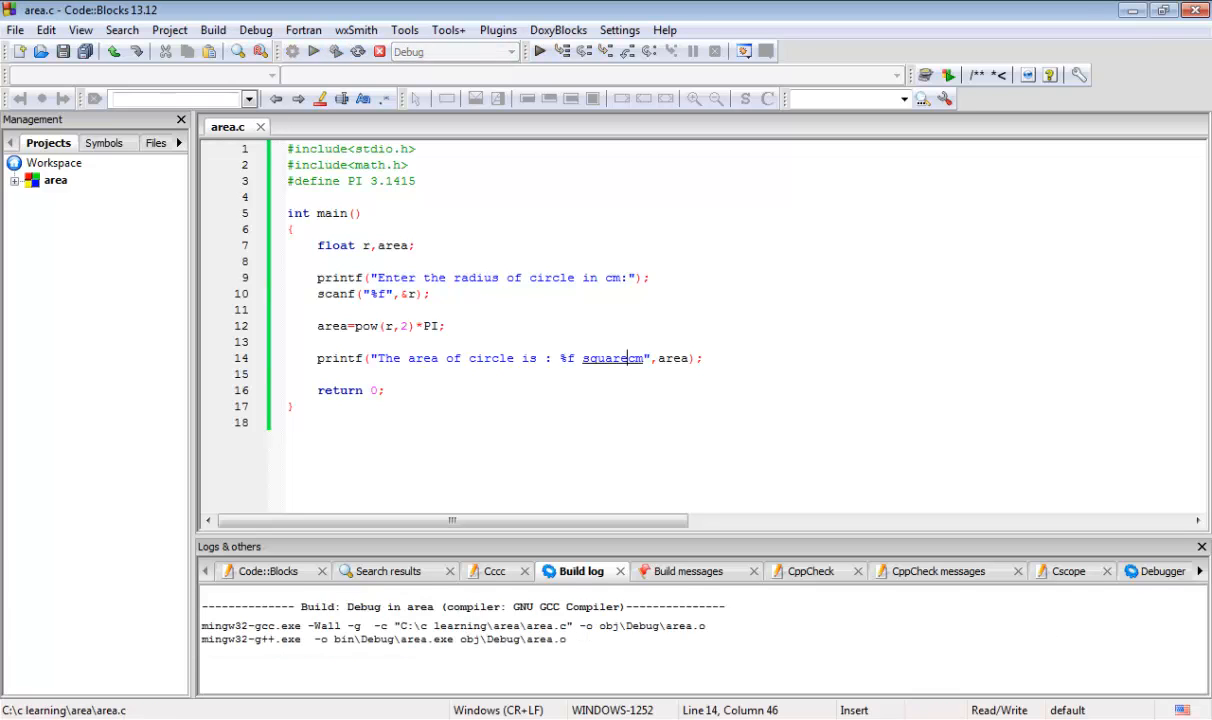
Enter radius 10, read the 314.149994 squarecm result, and close the console.
left_click(334, 51)
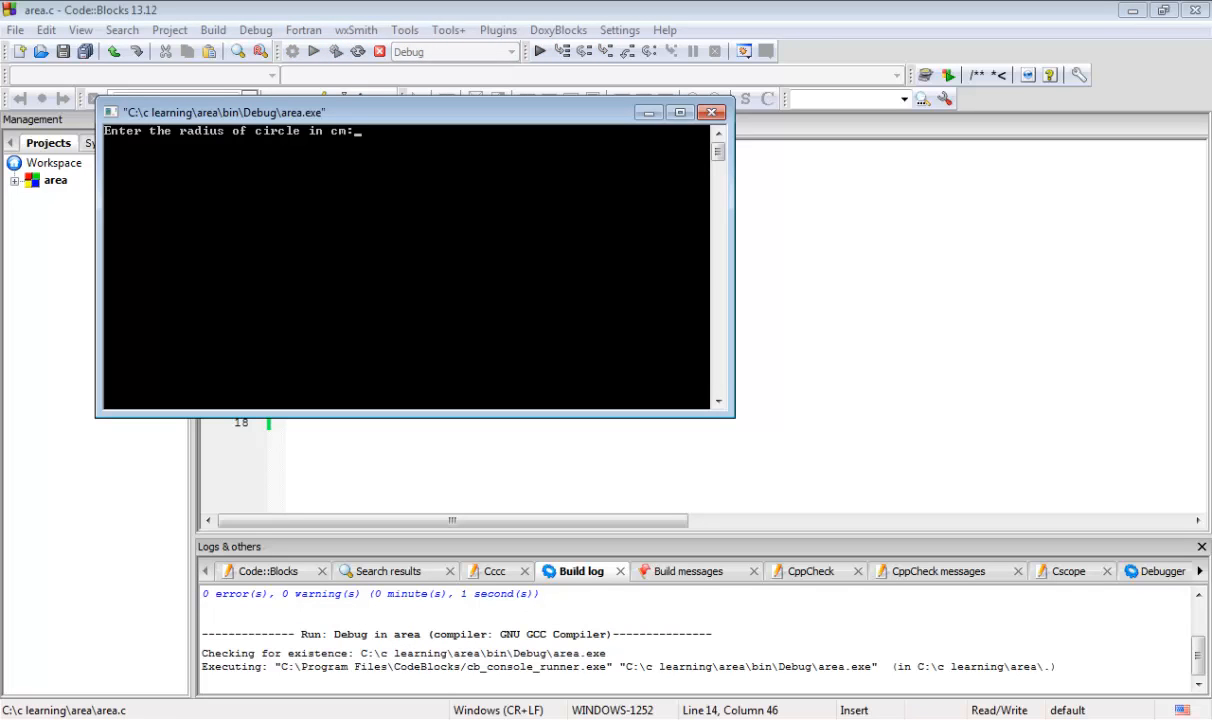
type("1")
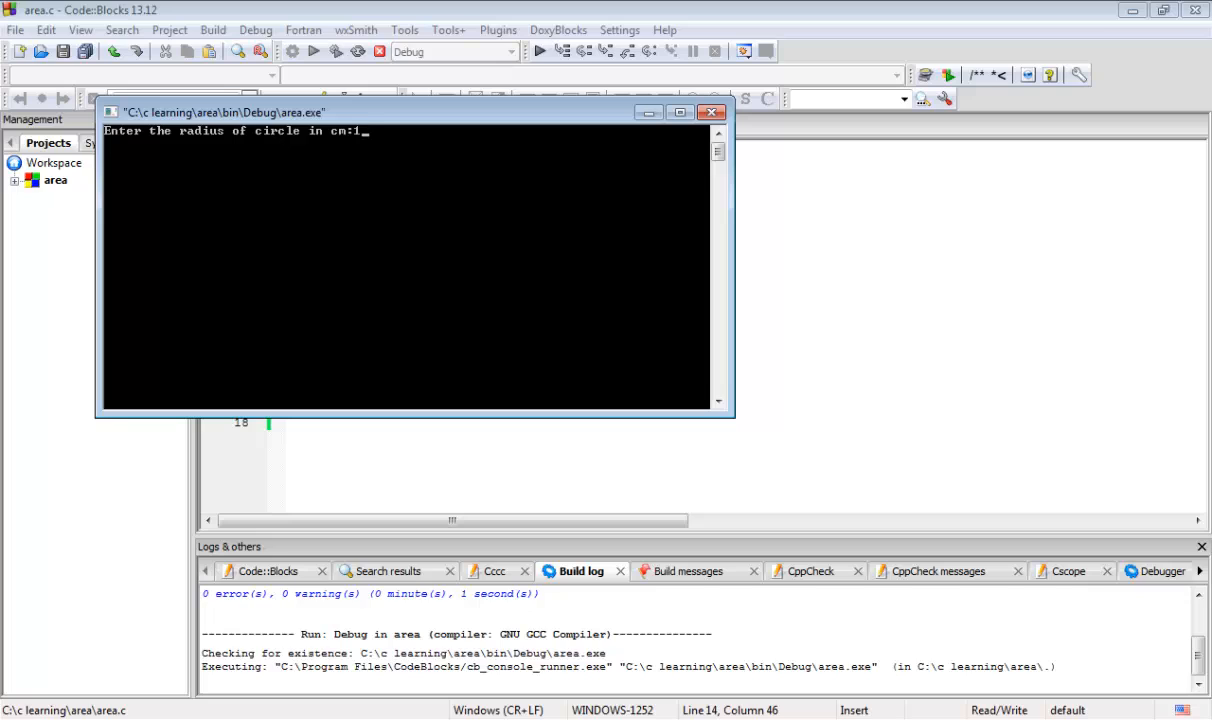
type("0")
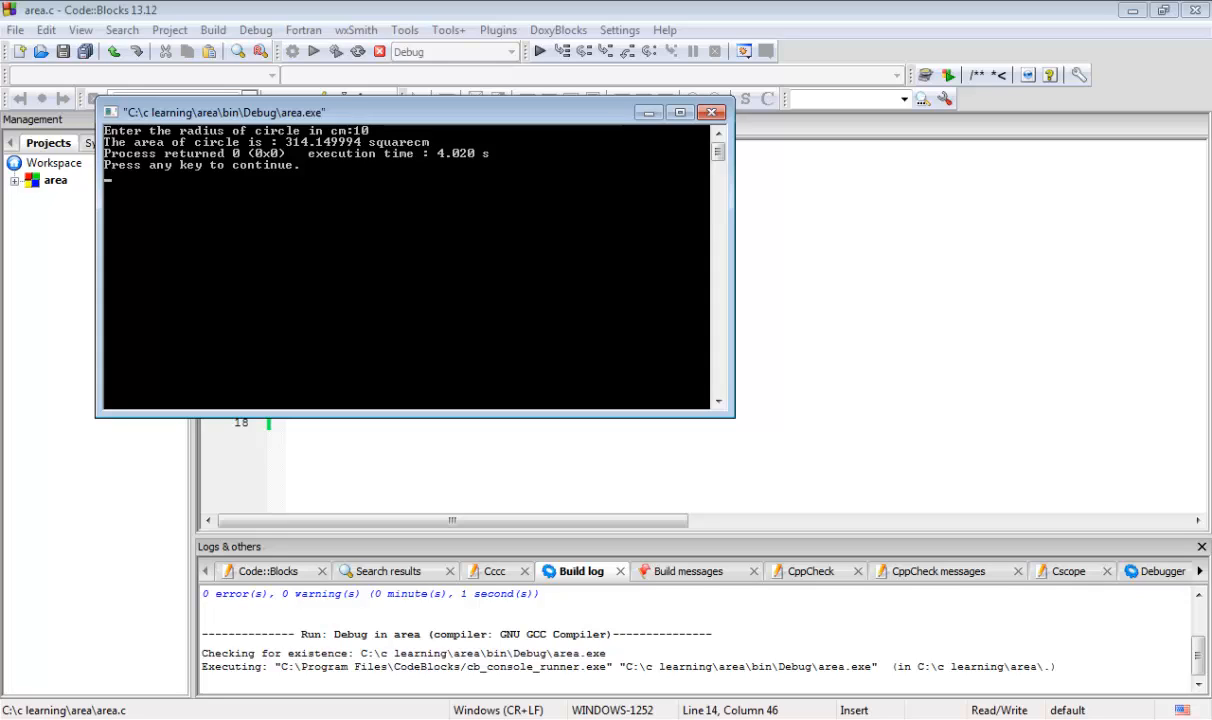
left_click(712, 112)
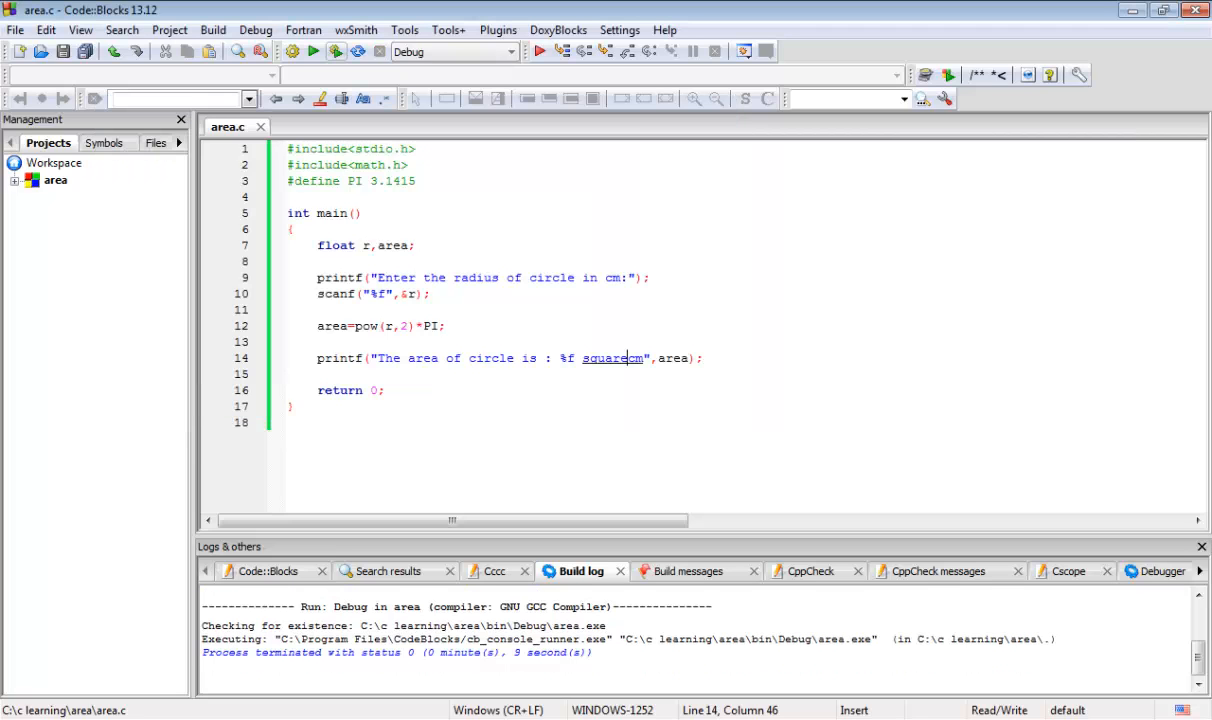